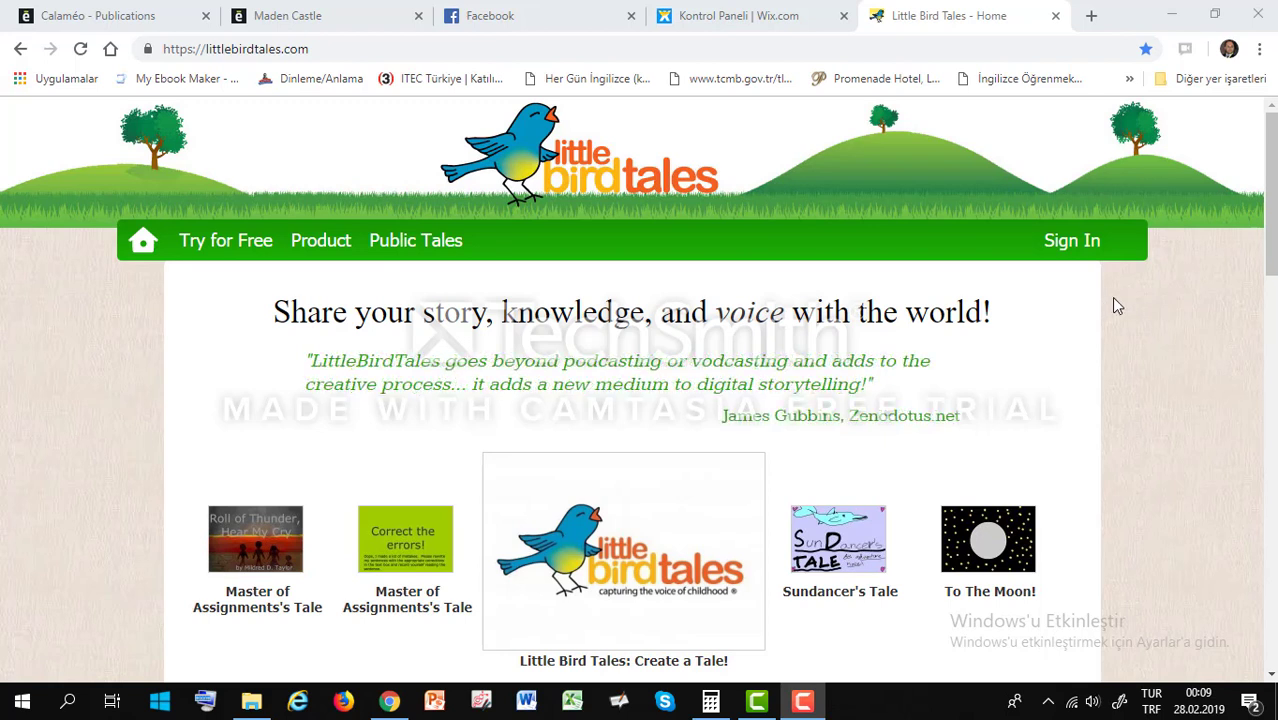
mouse_move(1072, 240)
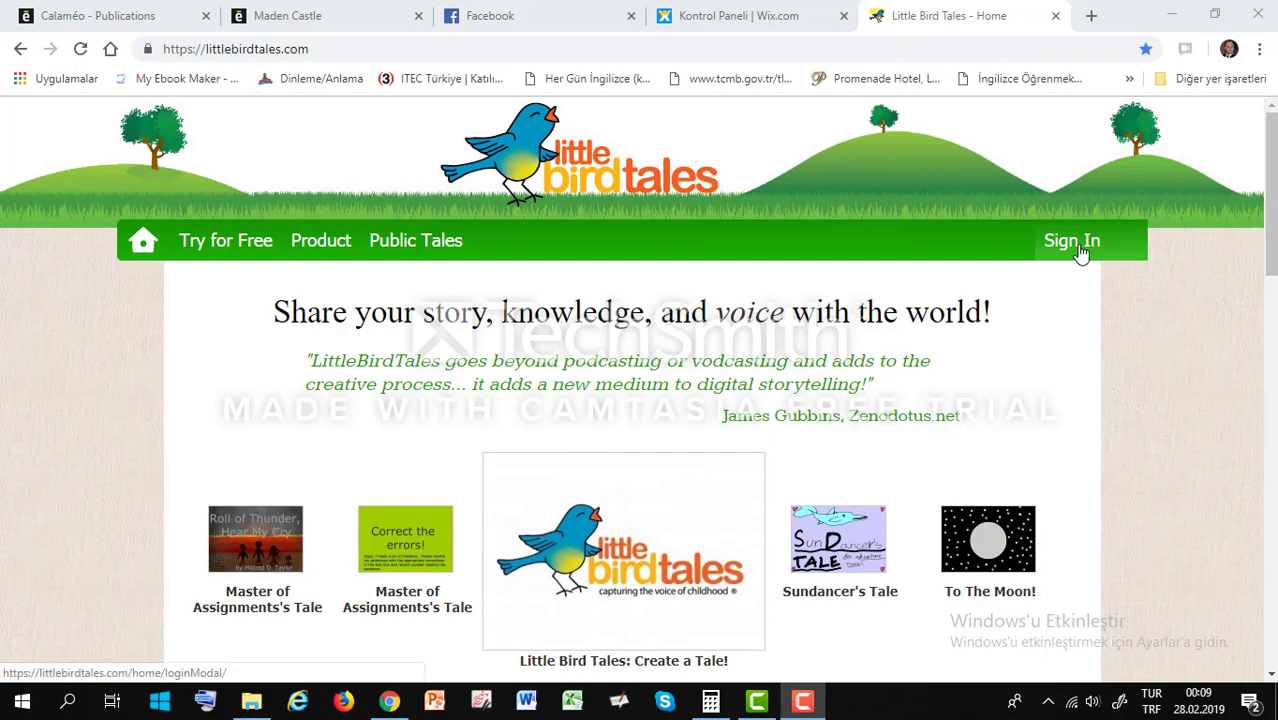
Sign in with the pre-filled teacher email and password to reach the dashboard.
left_click(1072, 240)
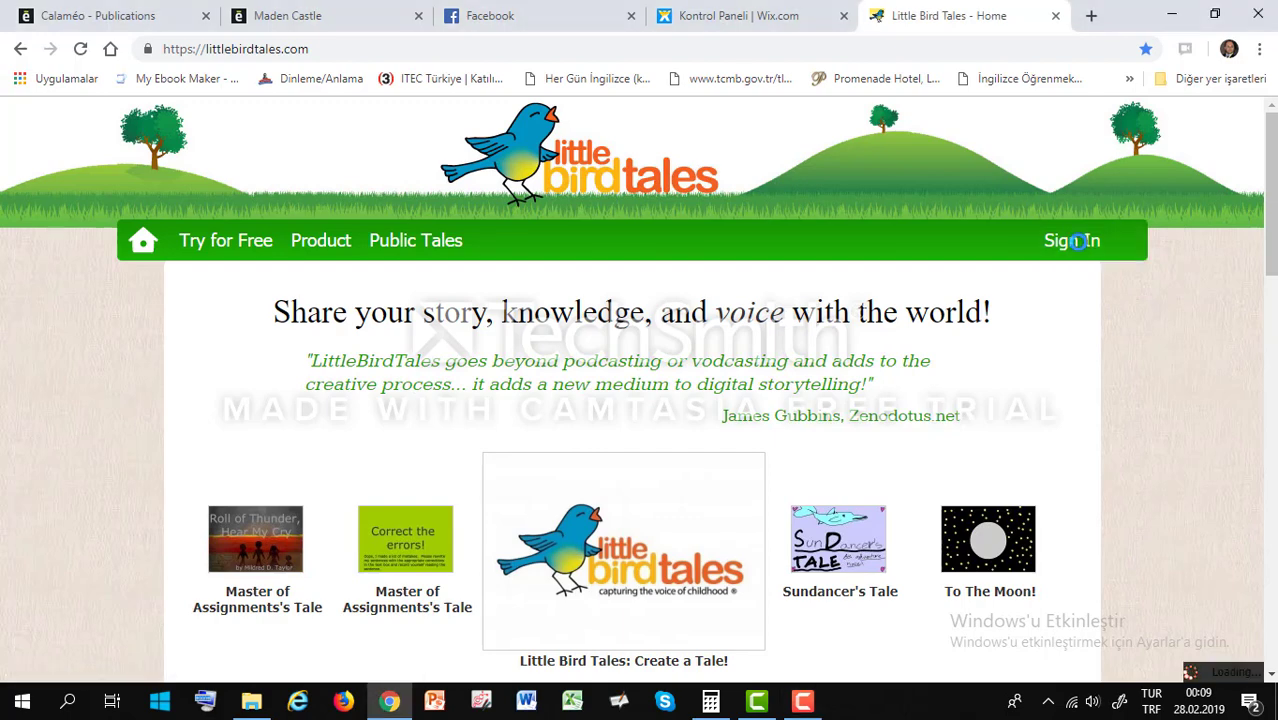
left_click(1072, 240)
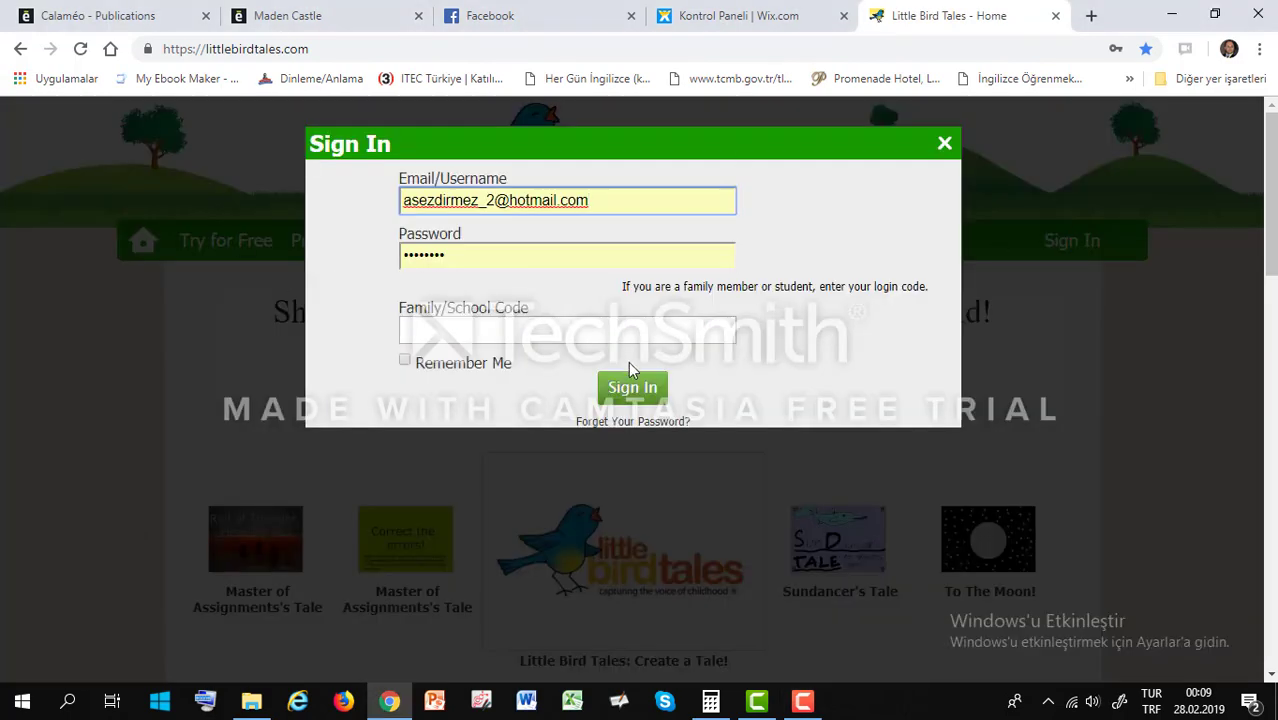
left_click(632, 388)
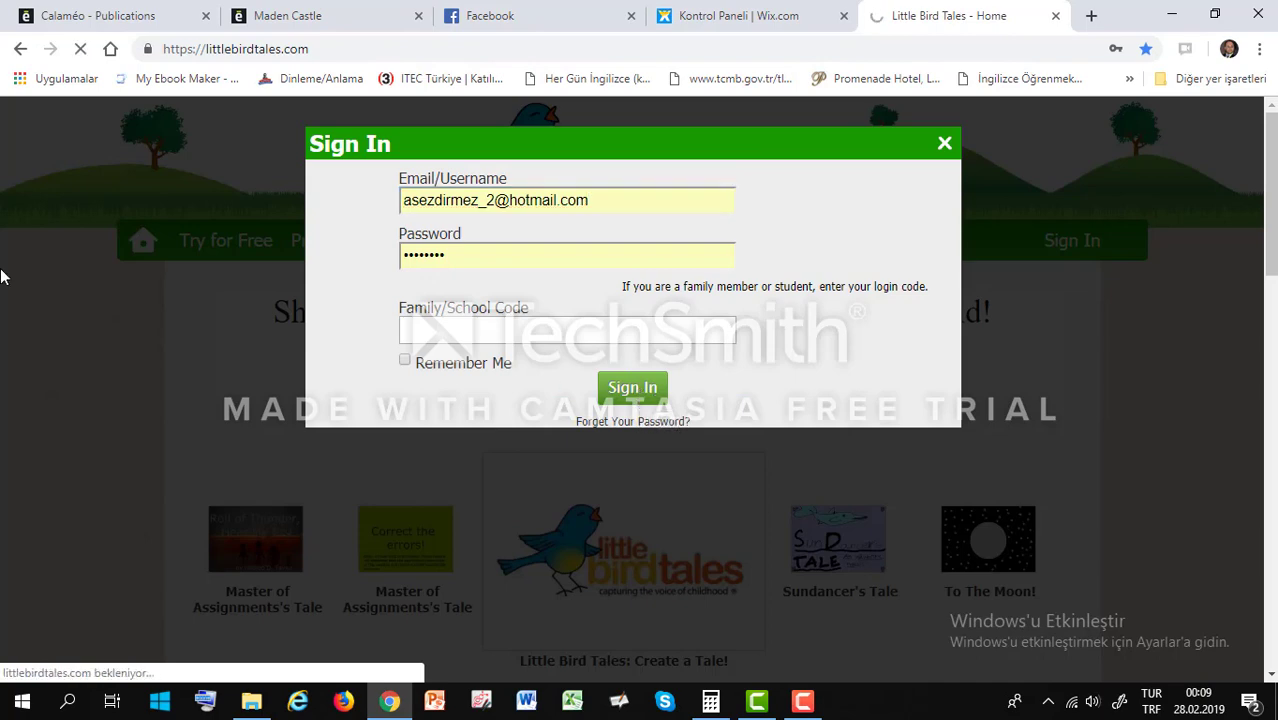
left_click(632, 388)
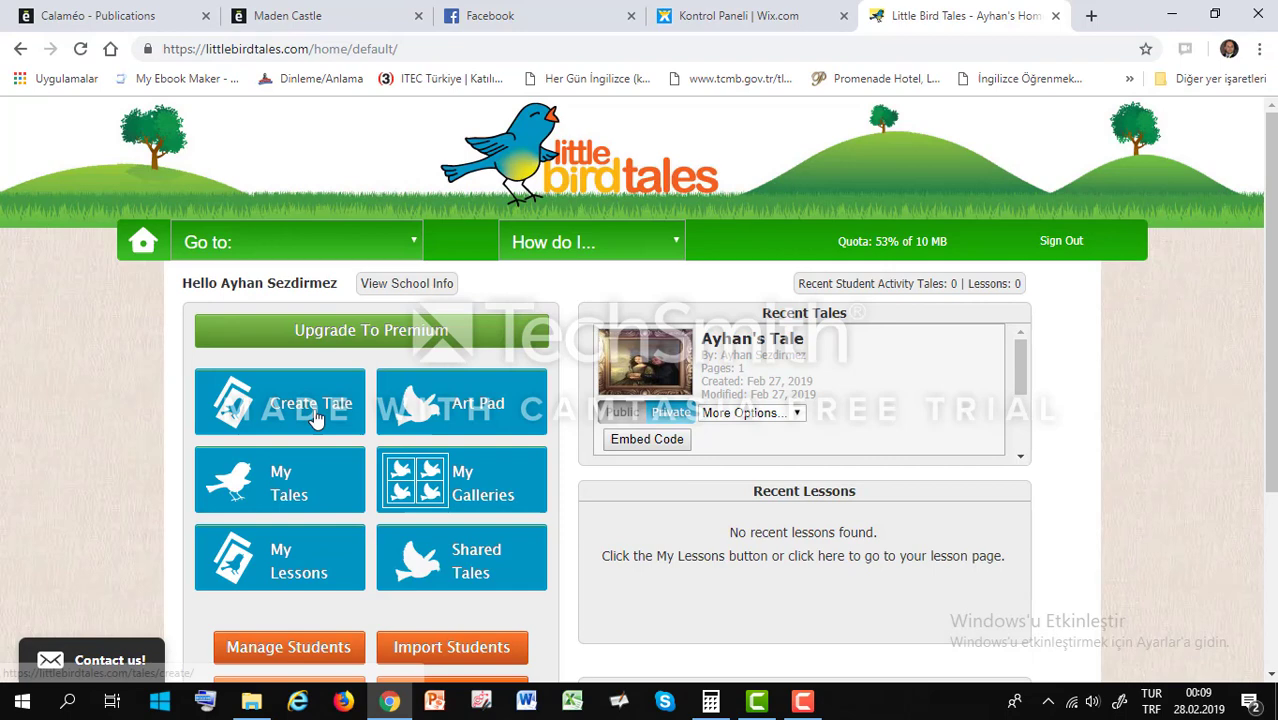
mouse_move(312, 404)
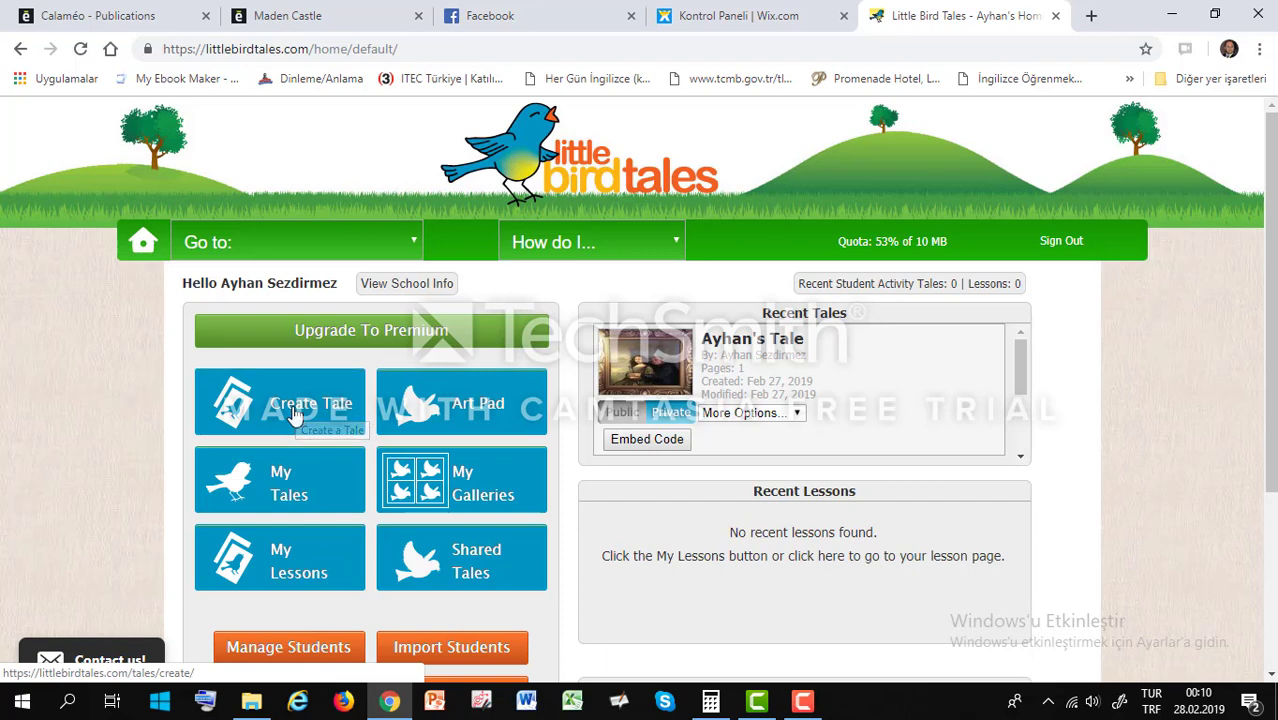
Start a new tale from the Create Tale tile so the editor opens.
left_click(312, 404)
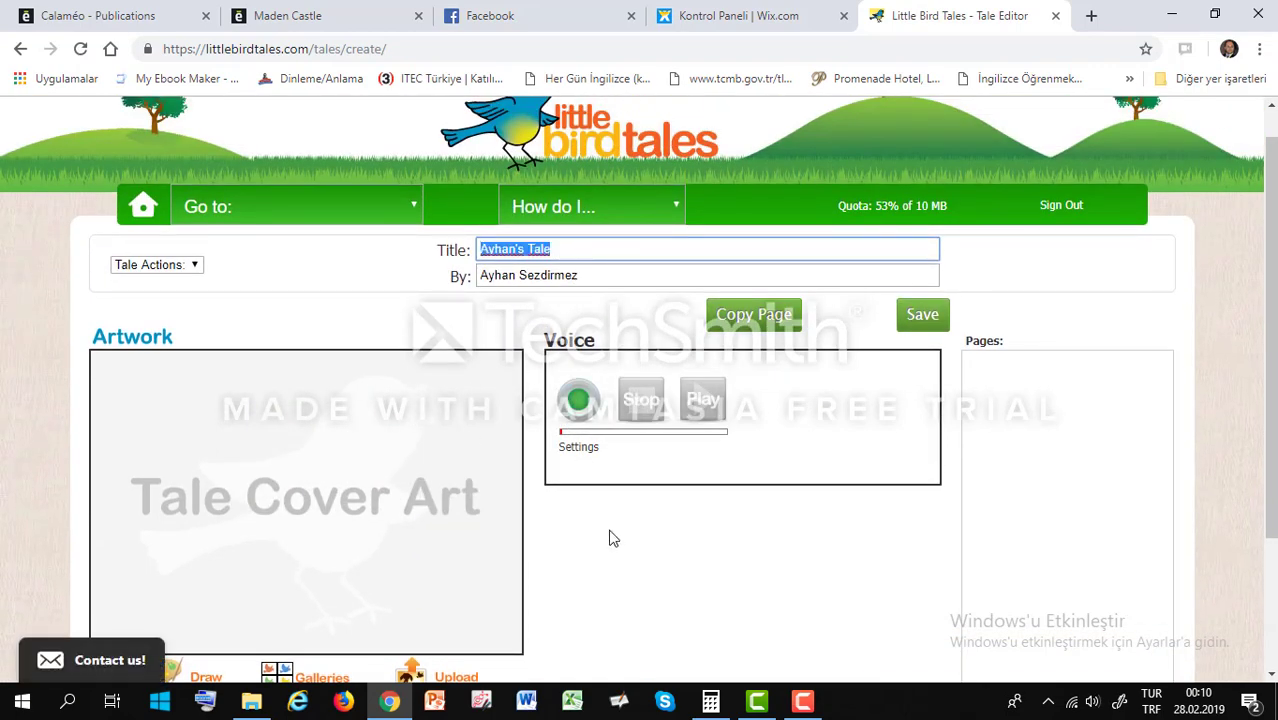
Enter 'Maden Castle' as the tale title and move down to the Artwork area.
type("Maden")
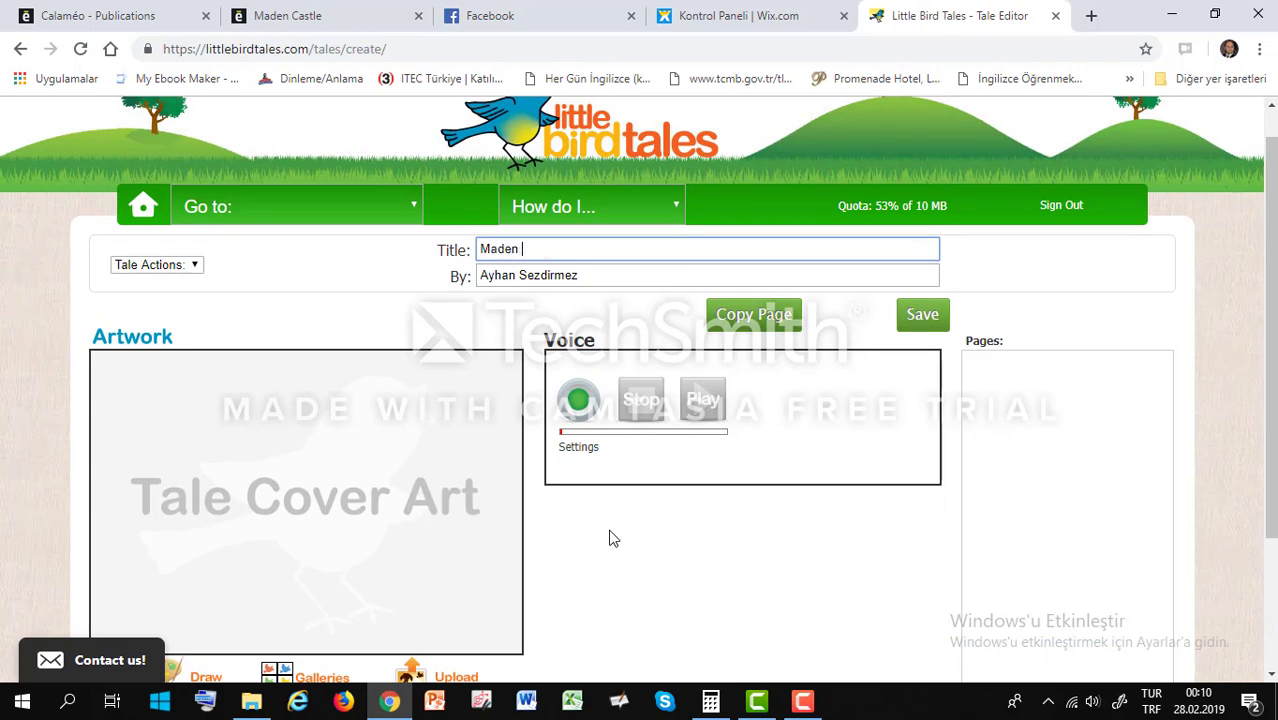
type("Castle")
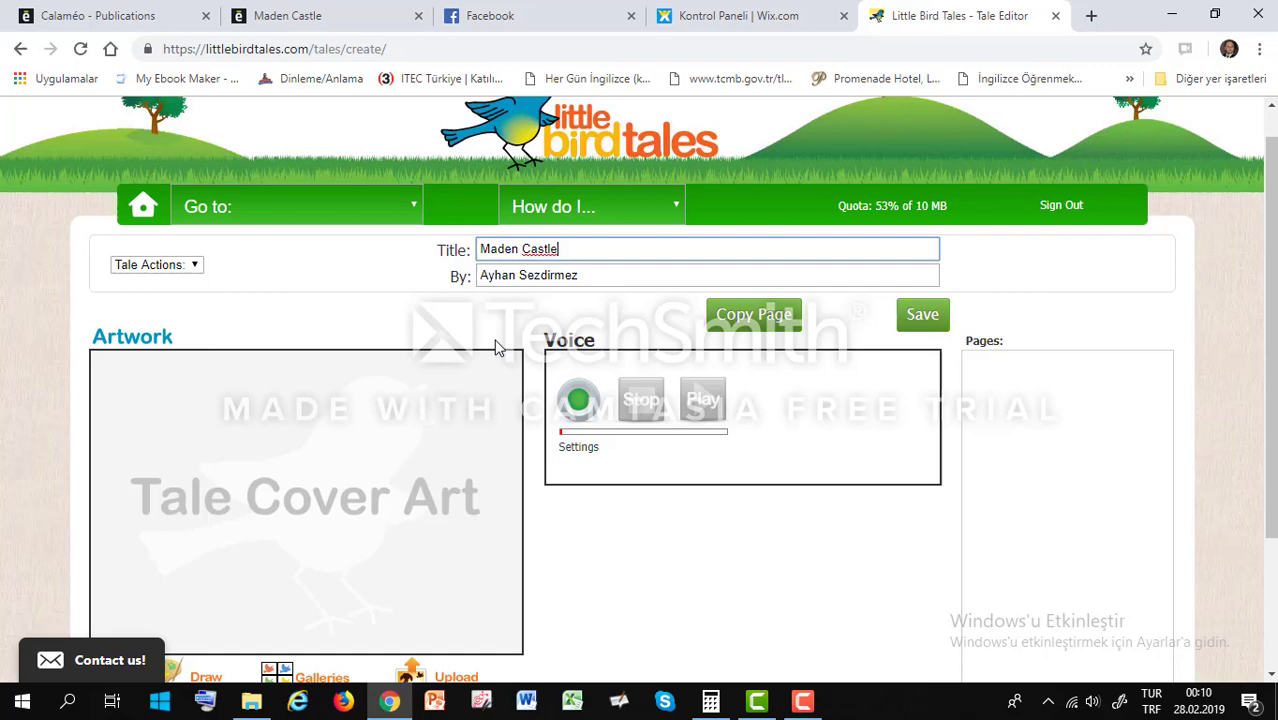
scroll("down", 3)
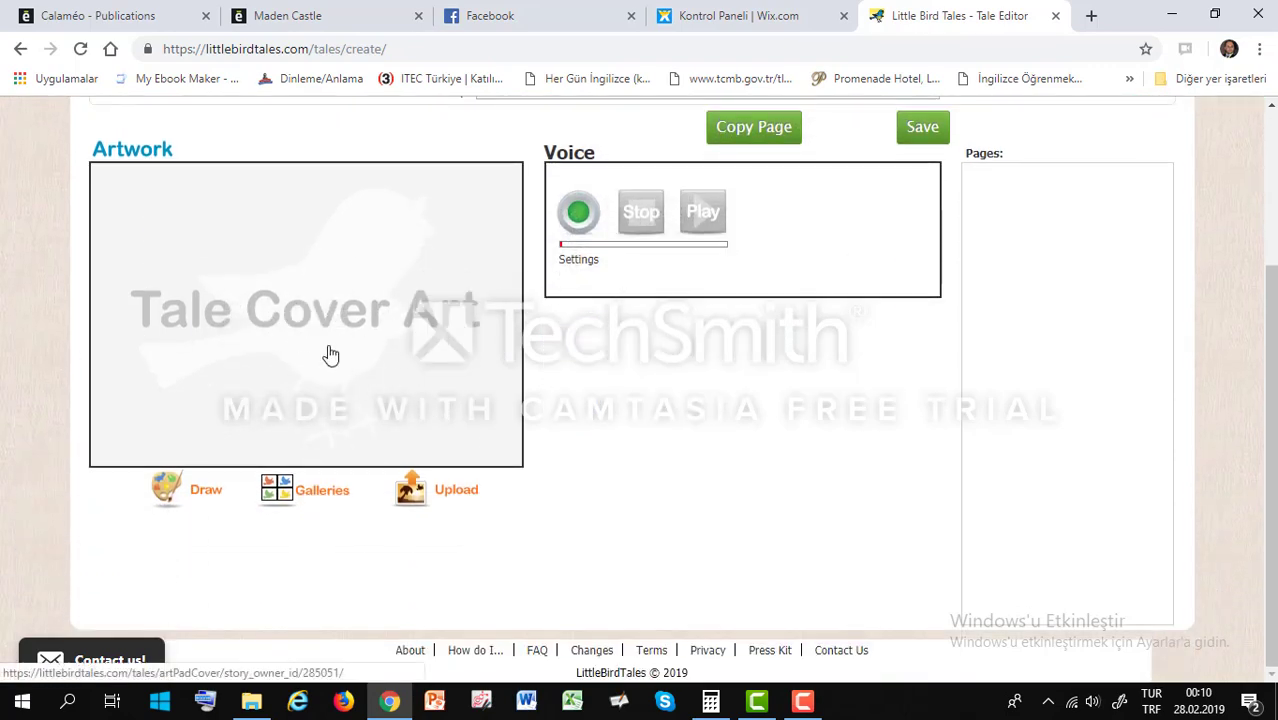
mouse_move(428, 462)
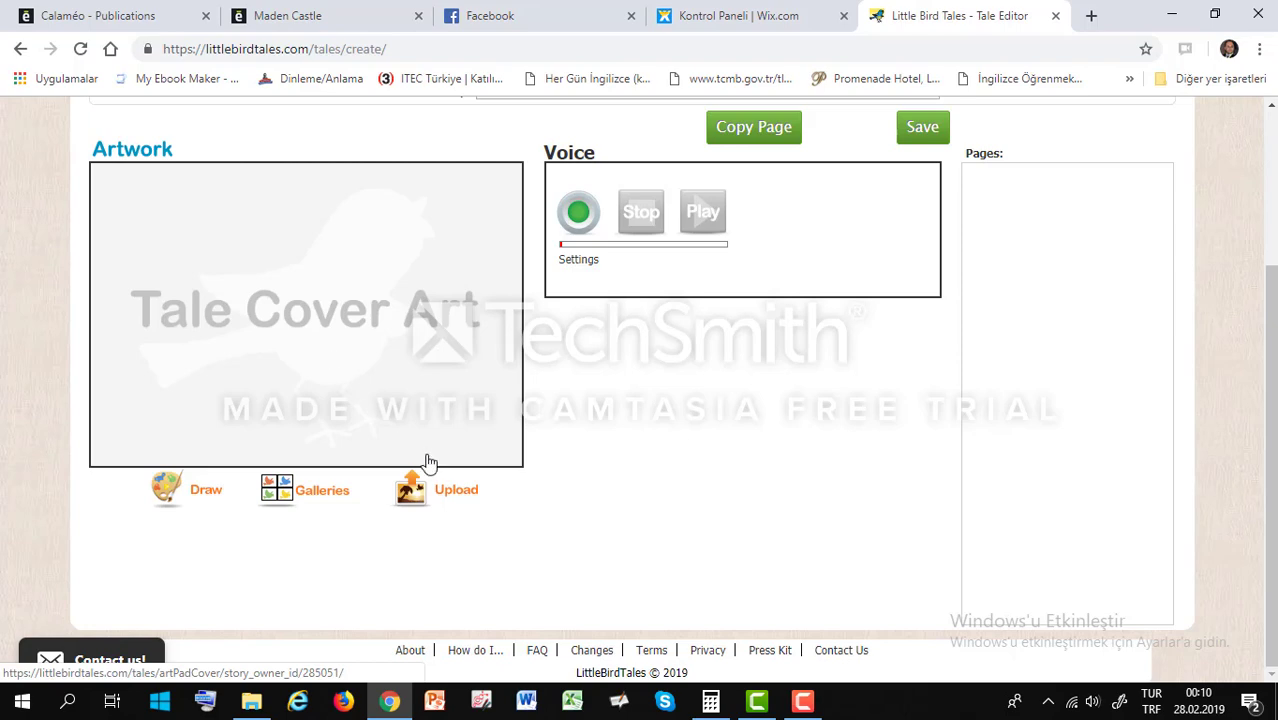
mouse_move(448, 500)
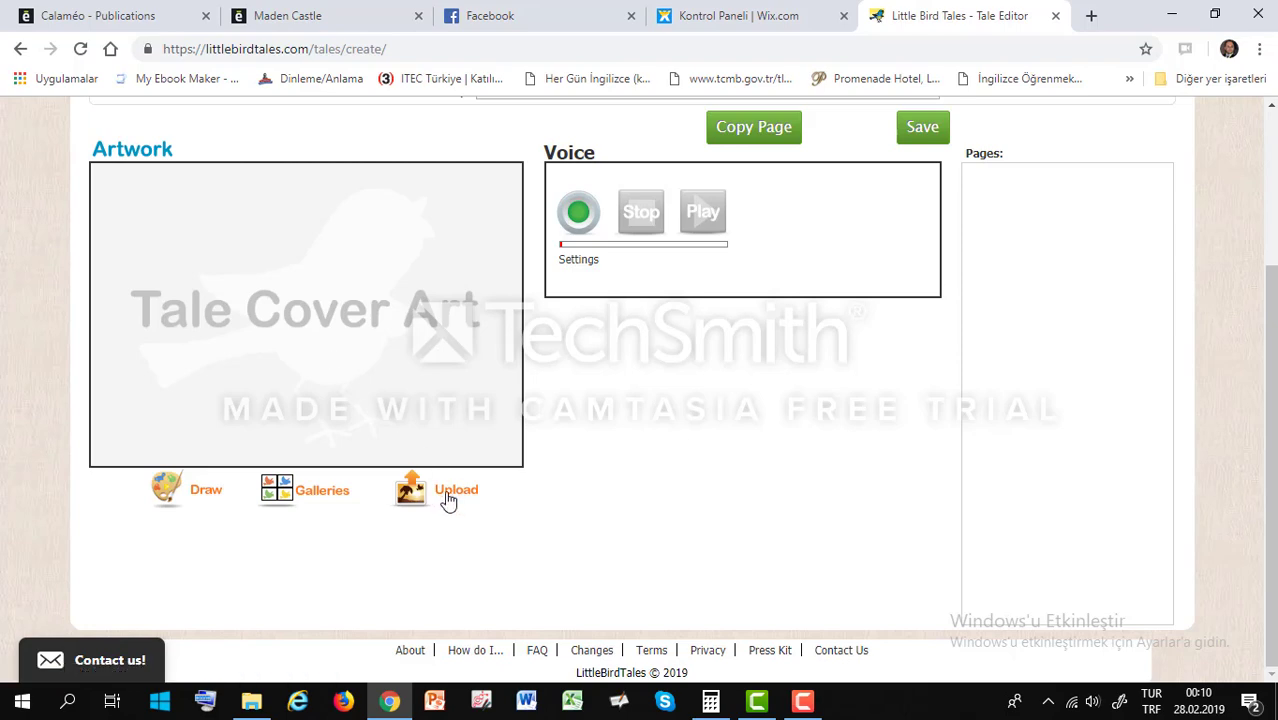
Upload 3.jpg, the two girls by the castle drawing, as cover art and save the cover.
left_click(456, 488)
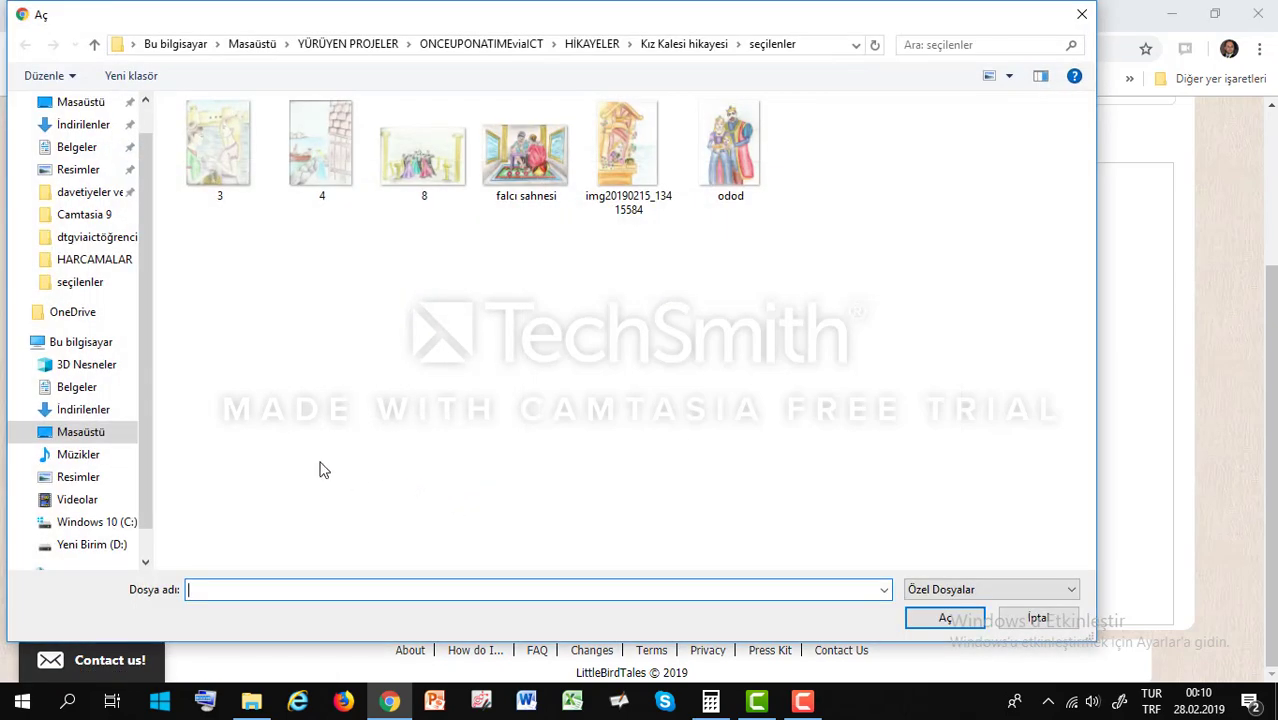
left_click(220, 144)
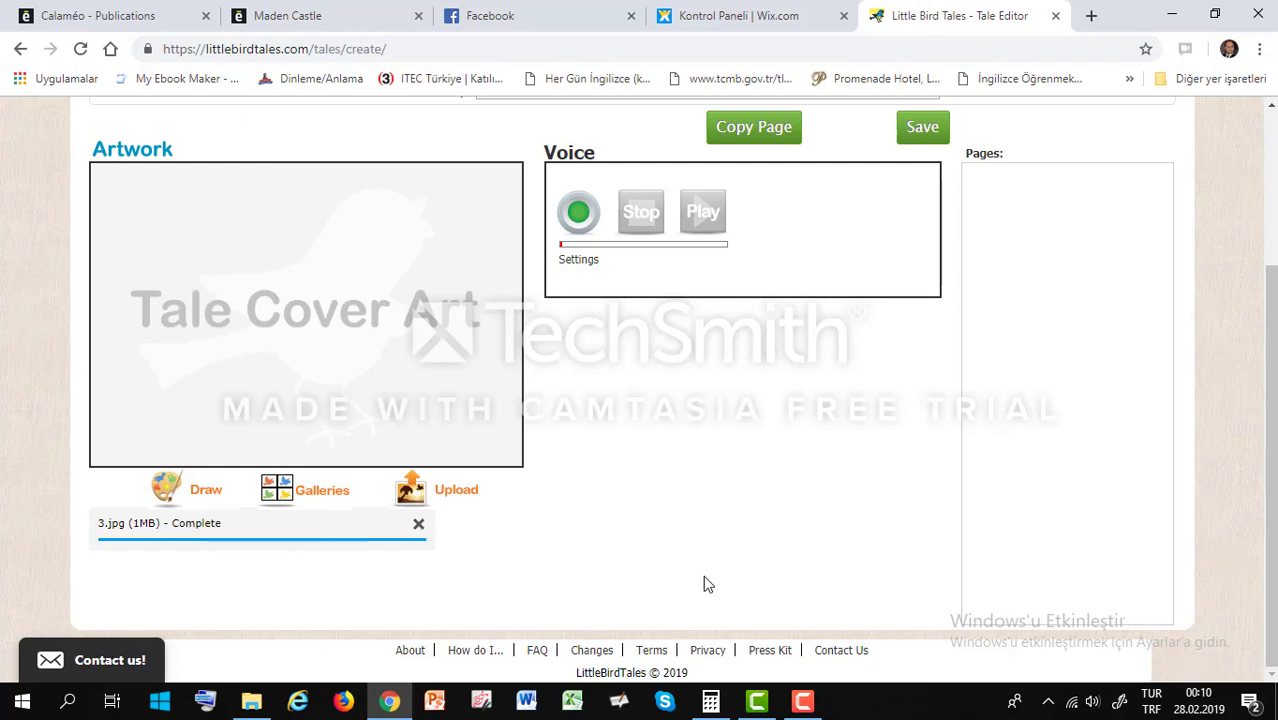
mouse_move(724, 552)
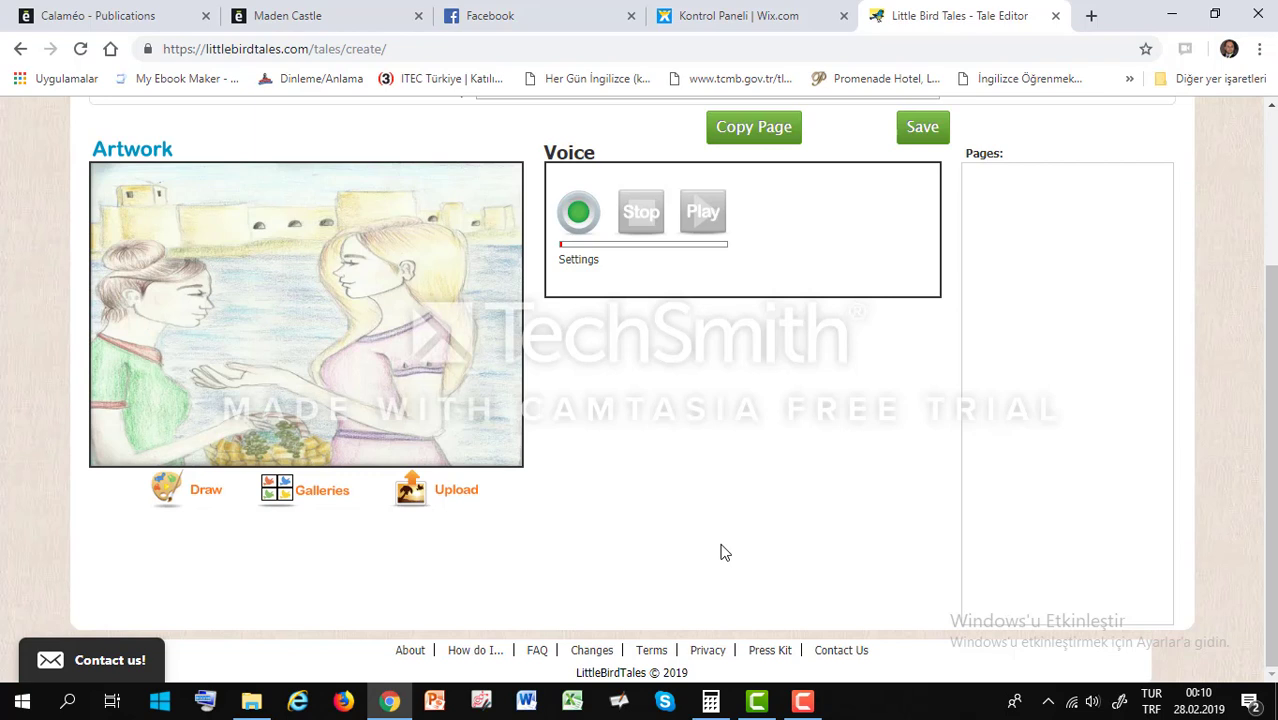
mouse_move(922, 128)
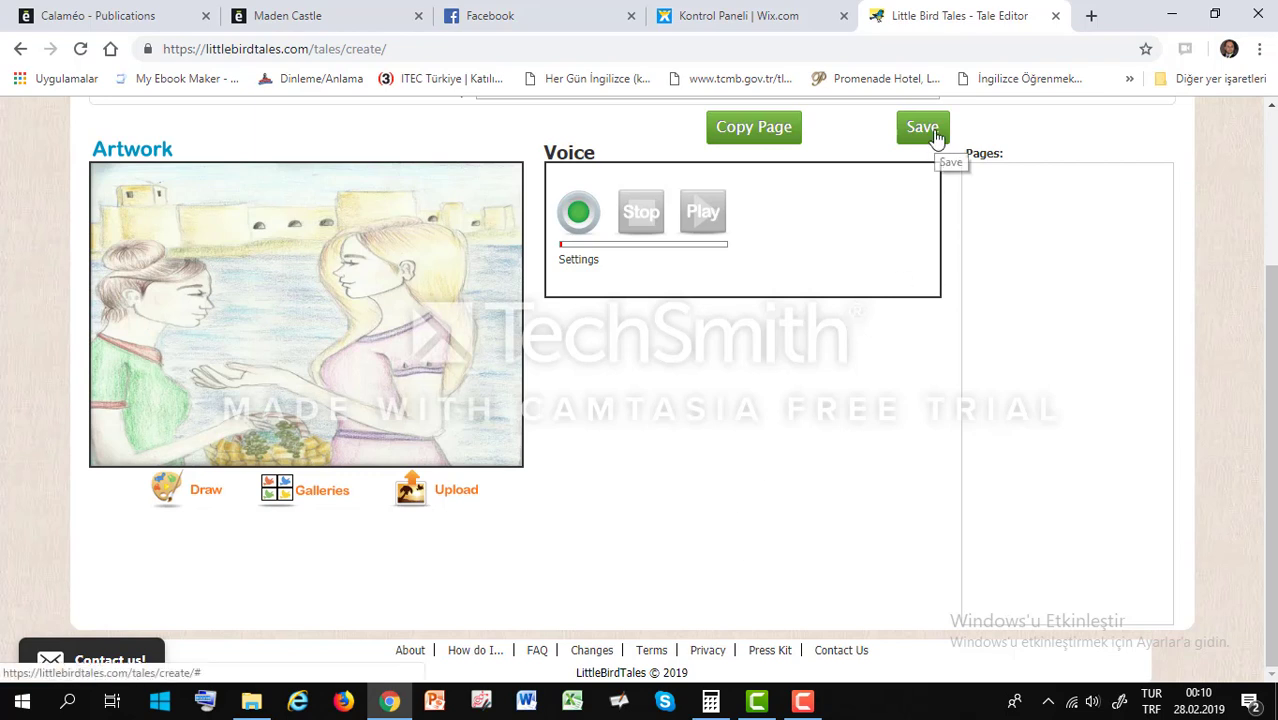
left_click(920, 128)
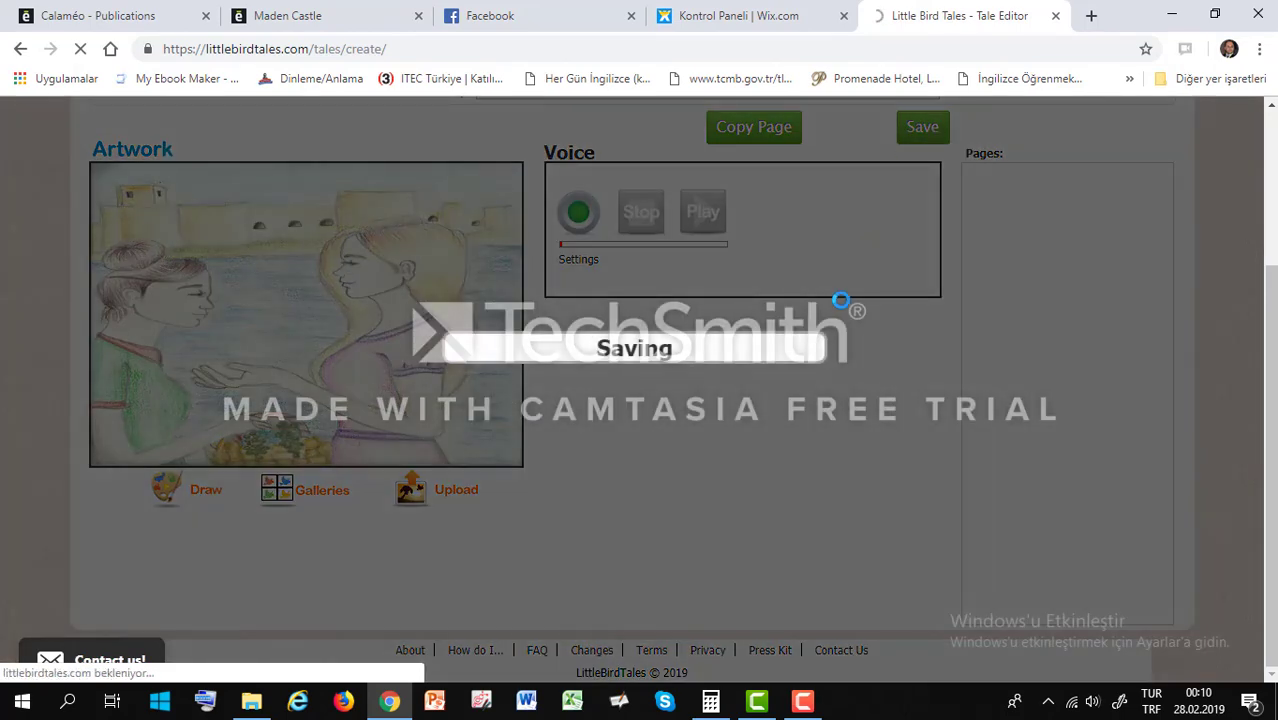
left_click(920, 128)
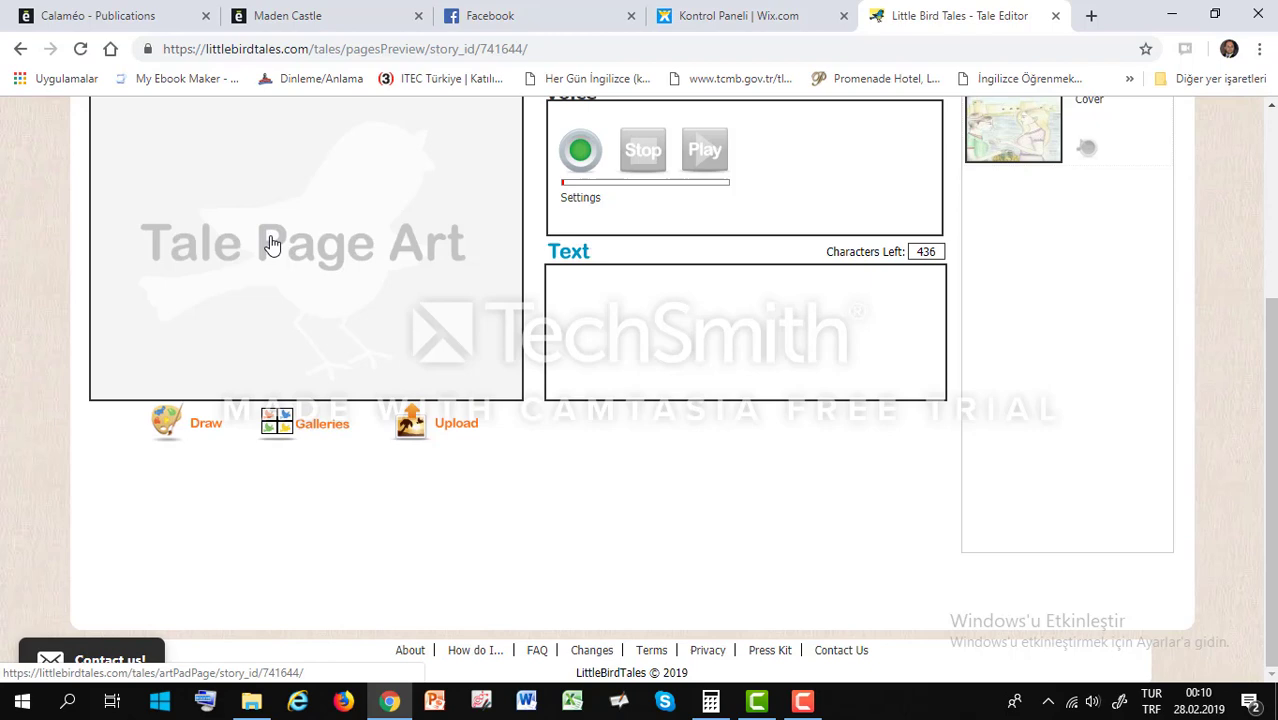
Upload odod.jpg, the royal family drawing, as the first page's artwork.
scroll("up", 3)
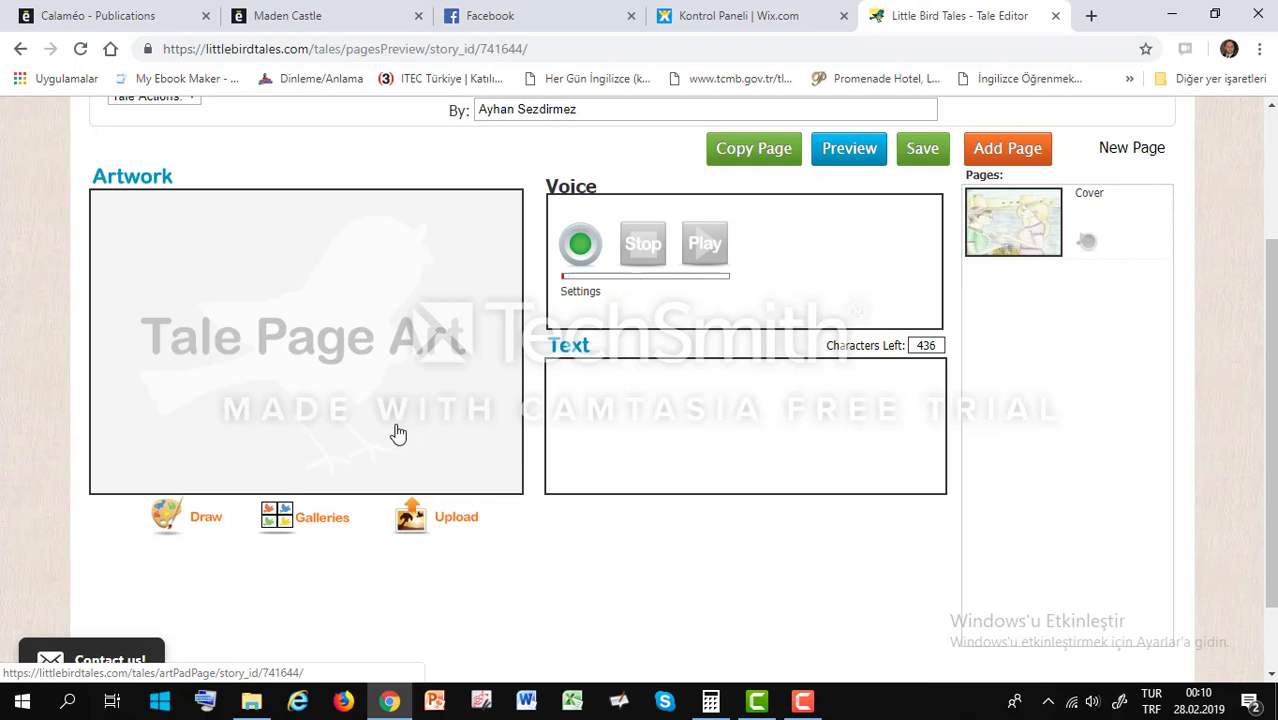
mouse_move(418, 480)
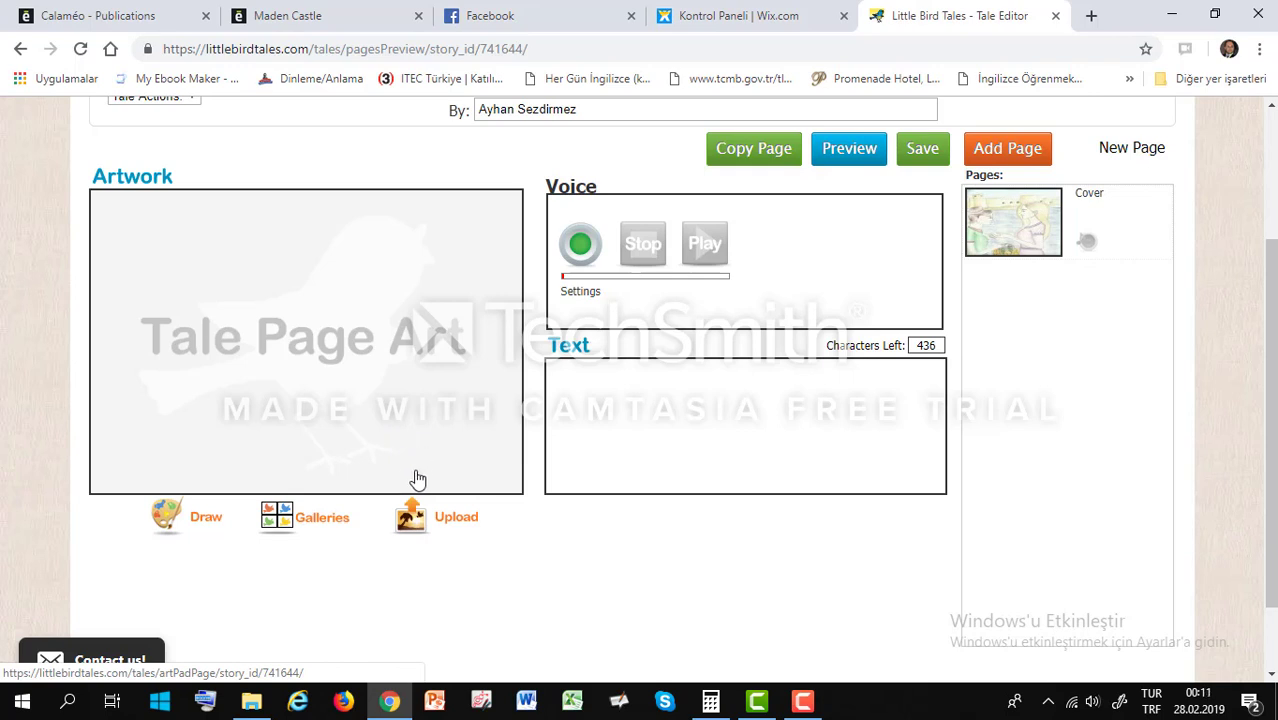
left_click(456, 516)
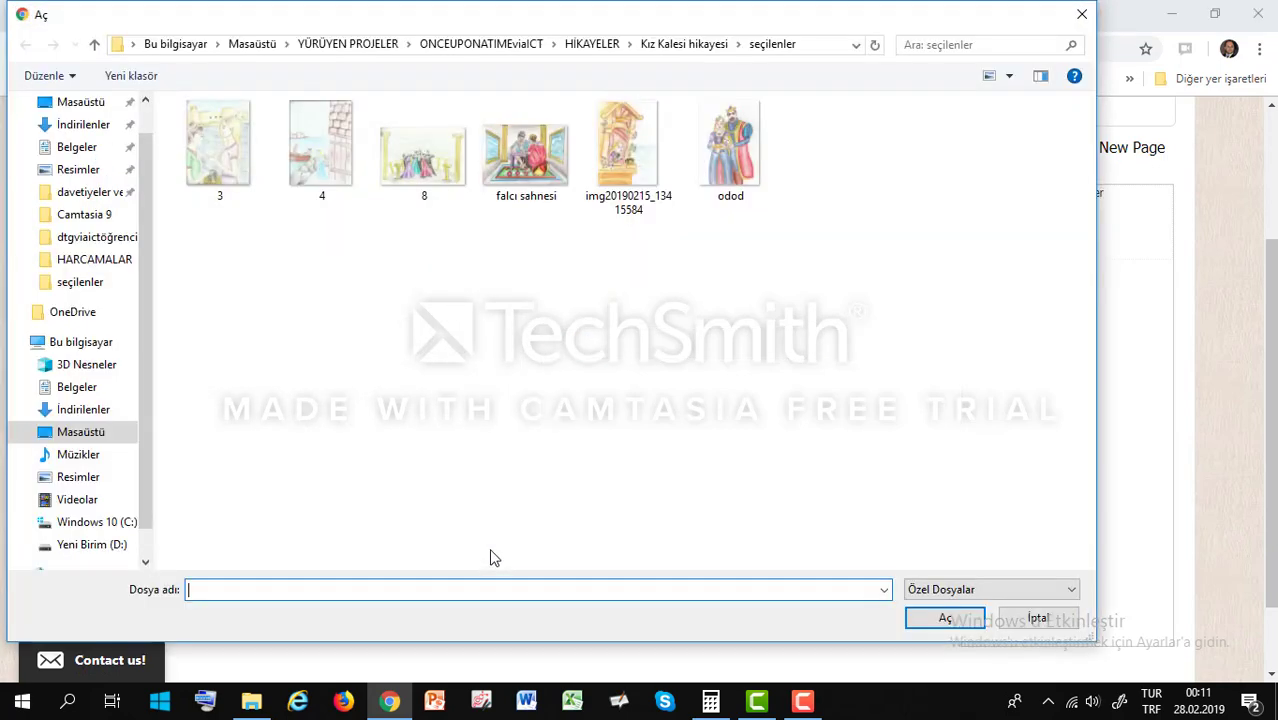
mouse_move(336, 480)
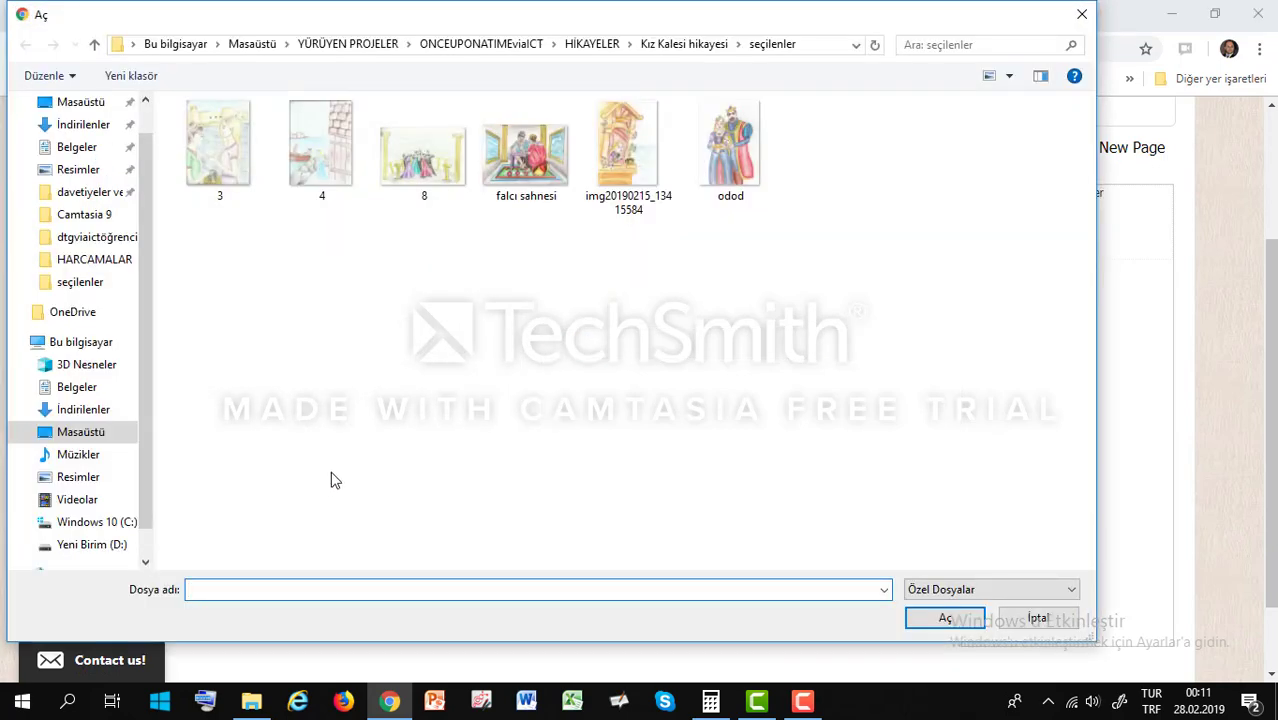
left_click(730, 144)
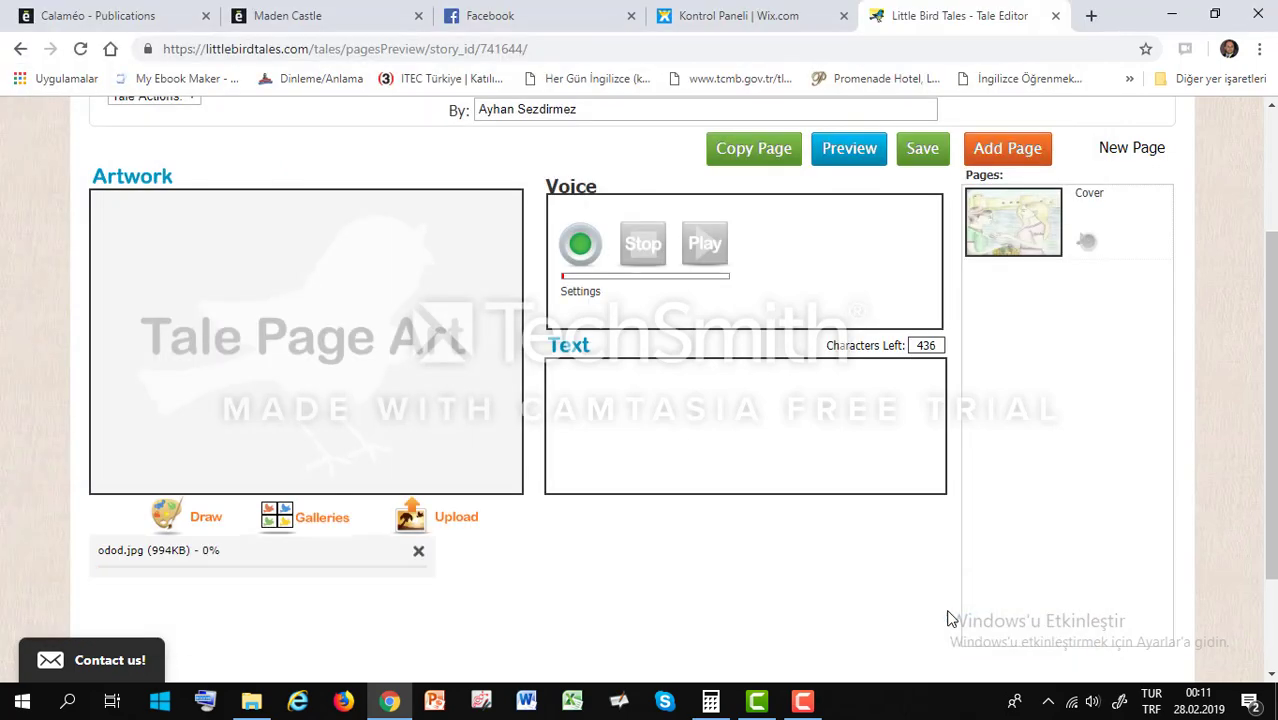
left_click(744, 424)
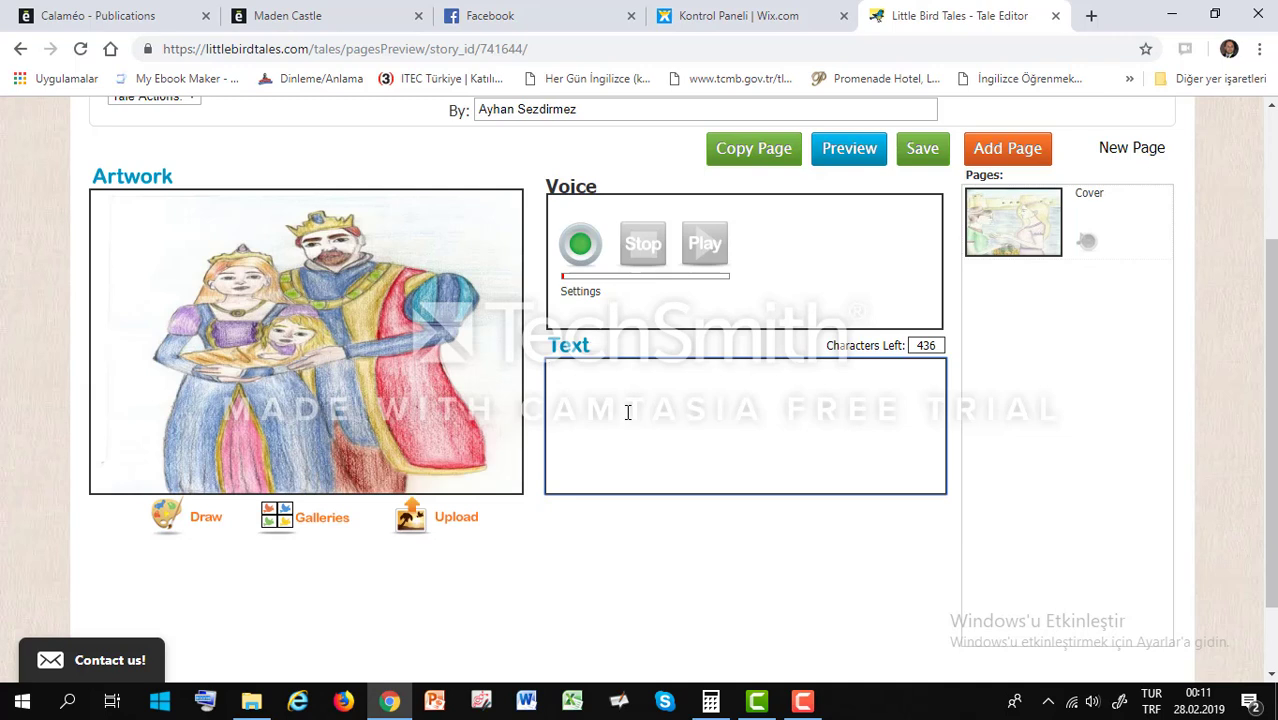
Write 'bir varmış bir yokmuş, evvel zaman içinde' as the page text.
type("bir")
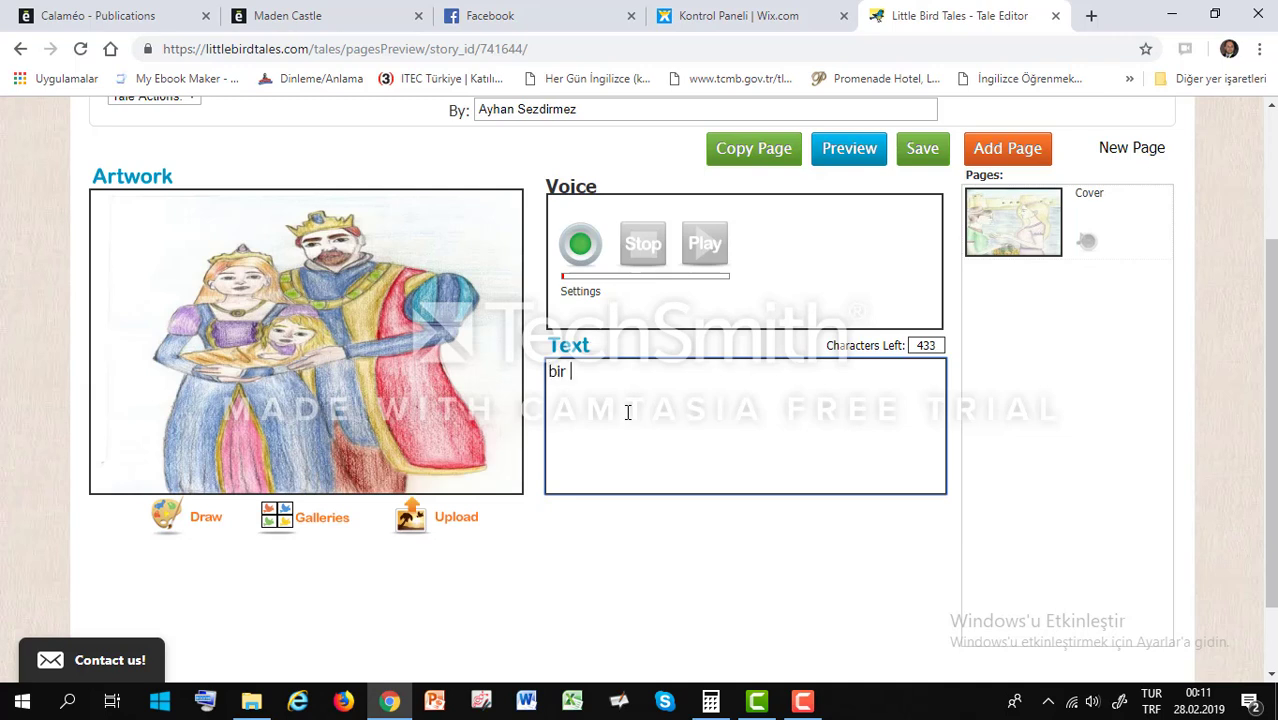
type("varmış bir y")
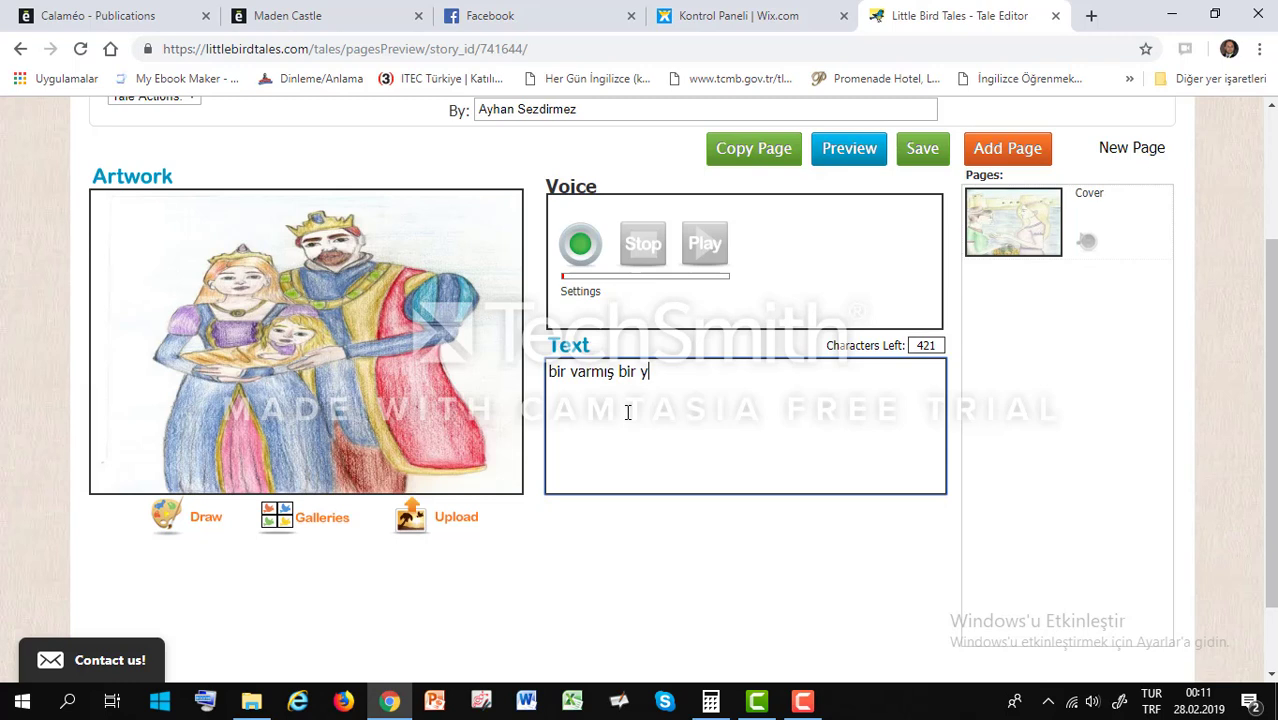
type("okmuş, ev")
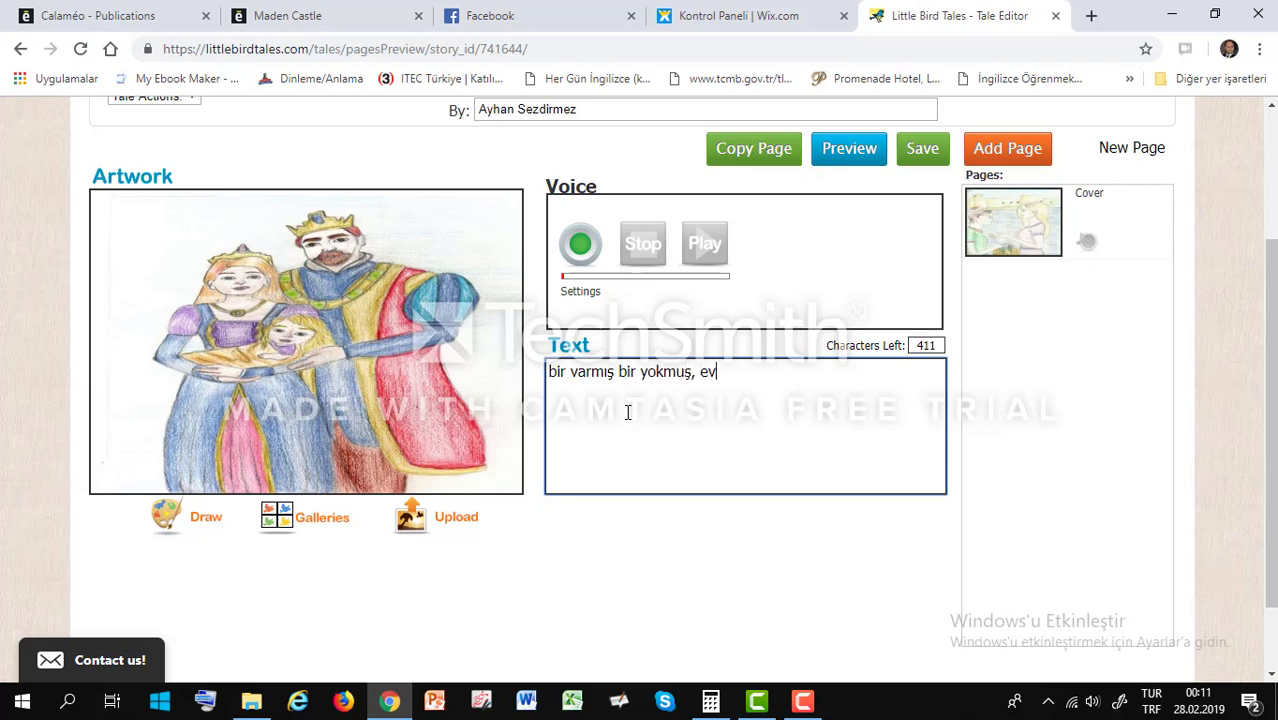
type("vel zaman")
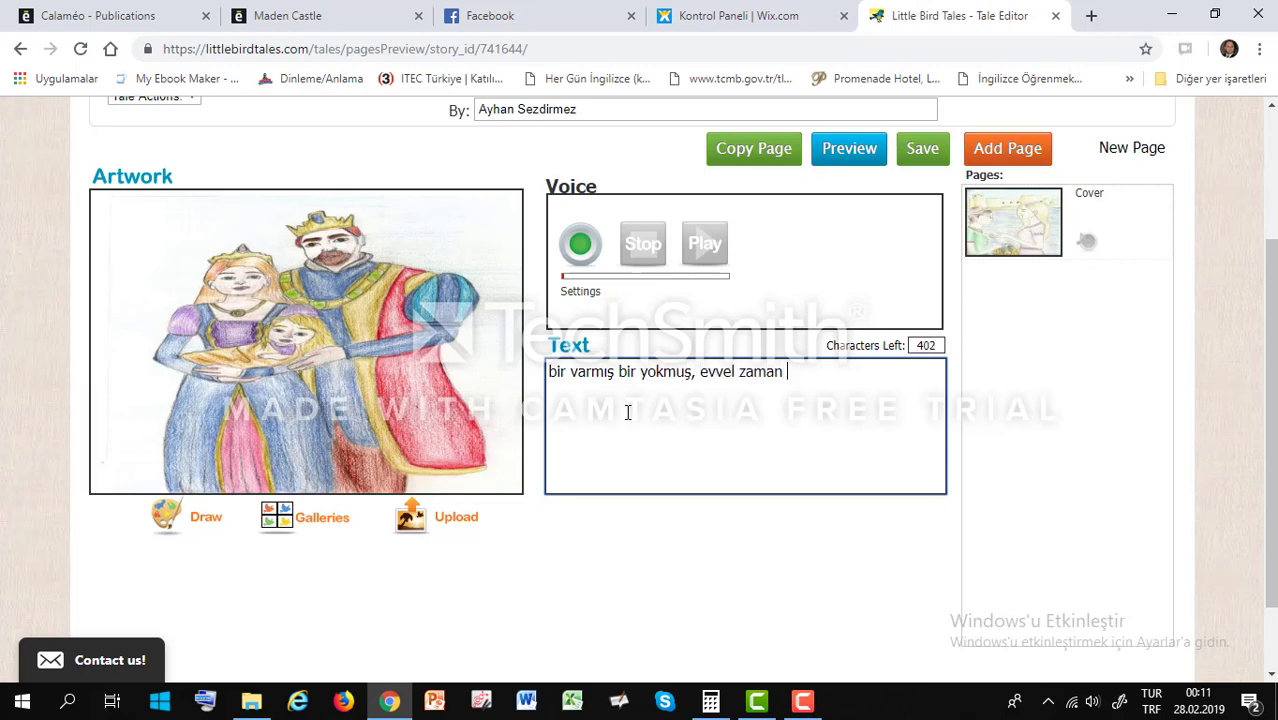
type("içinde")
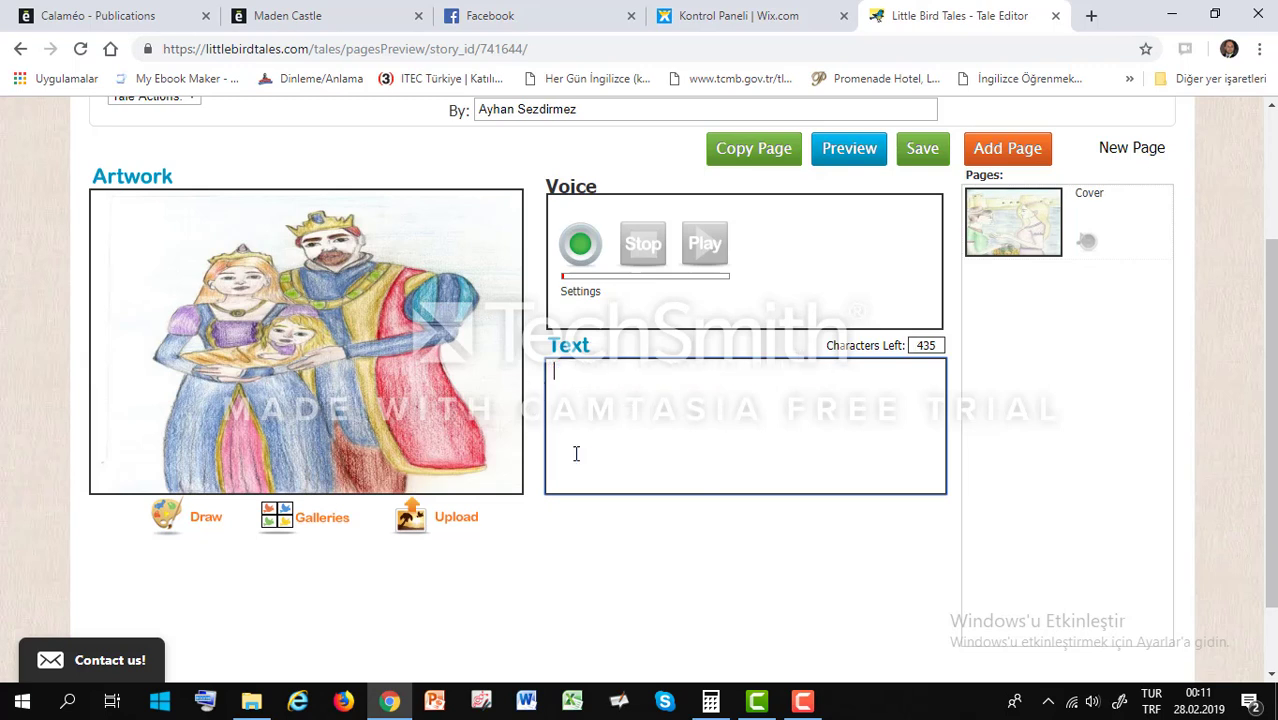
mouse_move(652, 400)
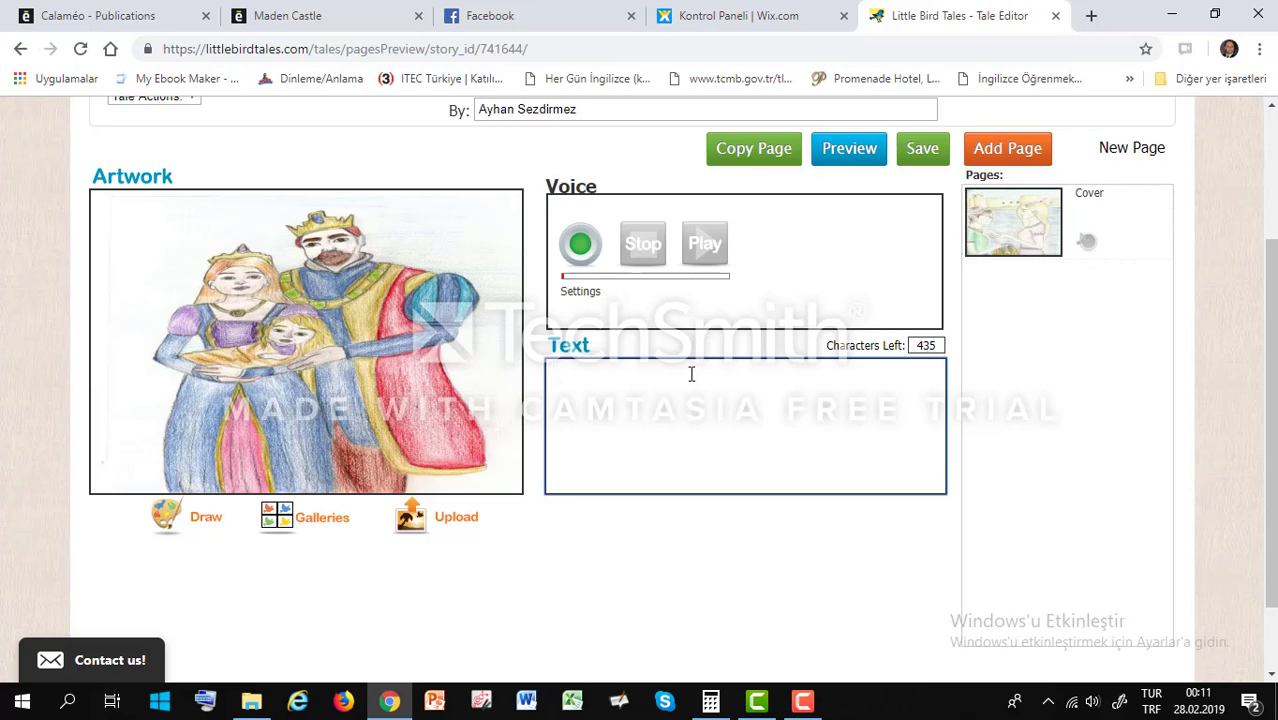
Re-enter the opening line in the Text box, ending it with 'içinde...'.
left_click(658, 376)
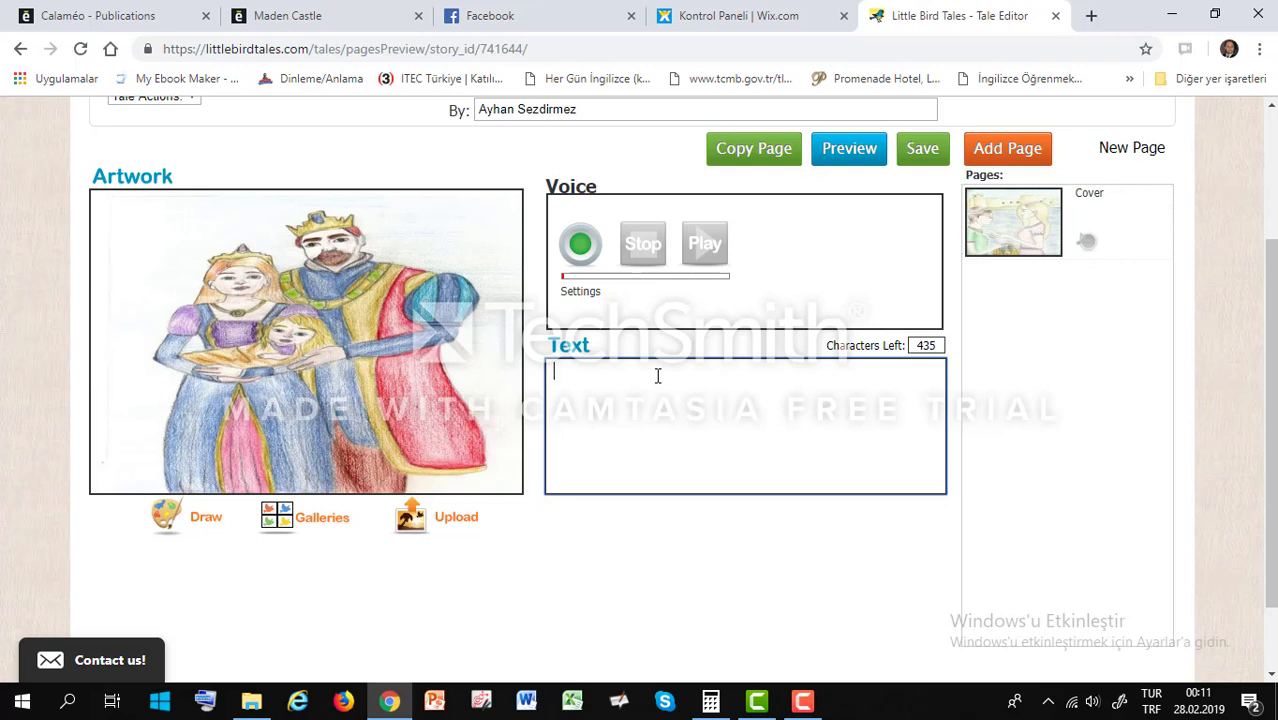
type("bir")
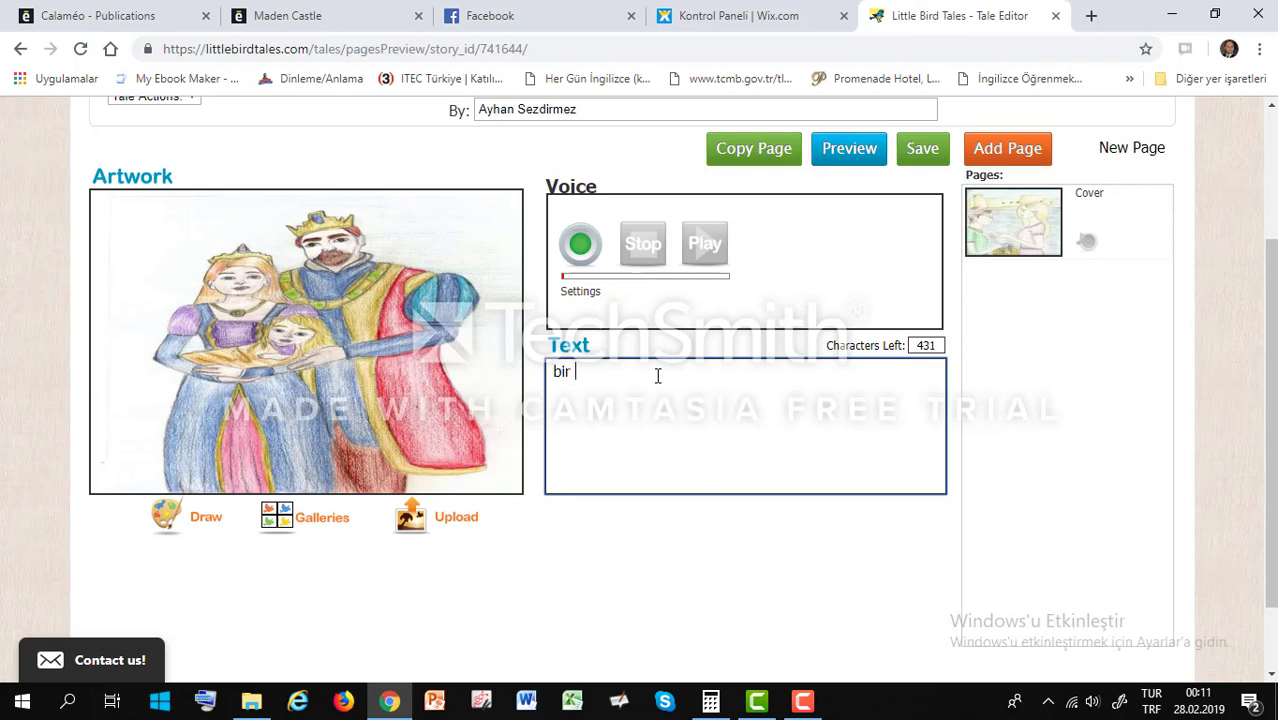
type("varmış bir yu")
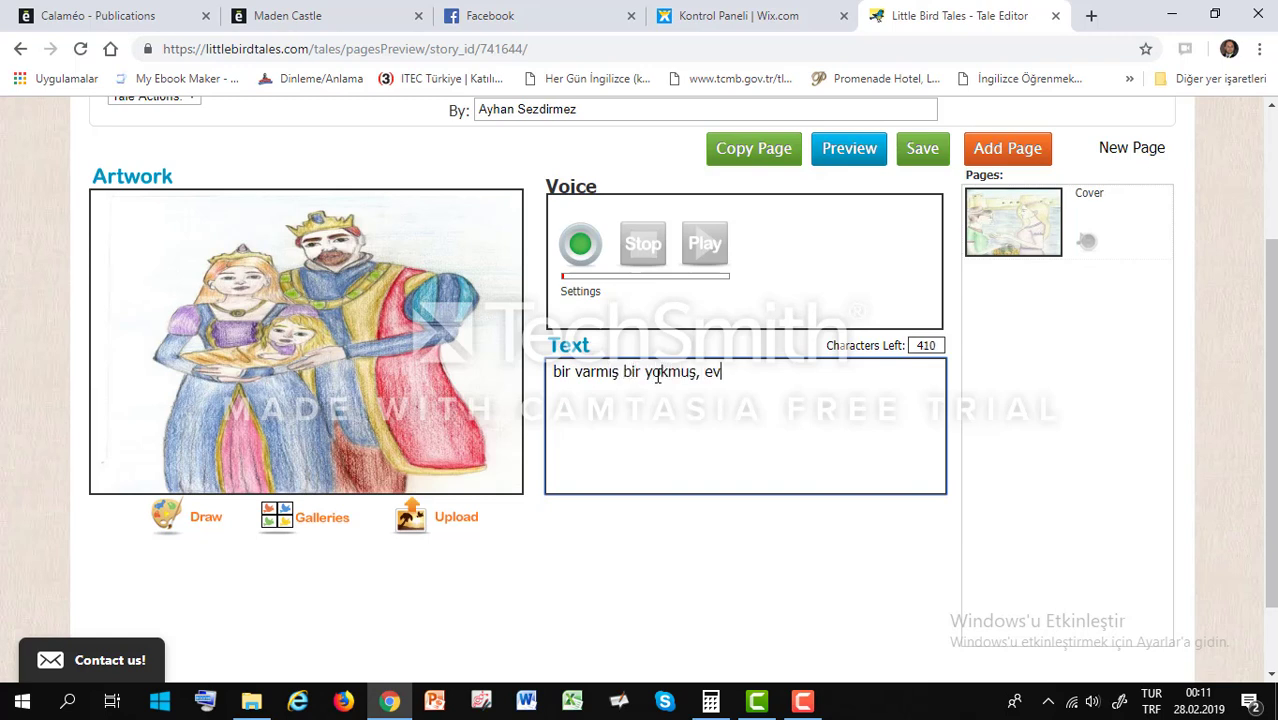
type("vel zaman i")
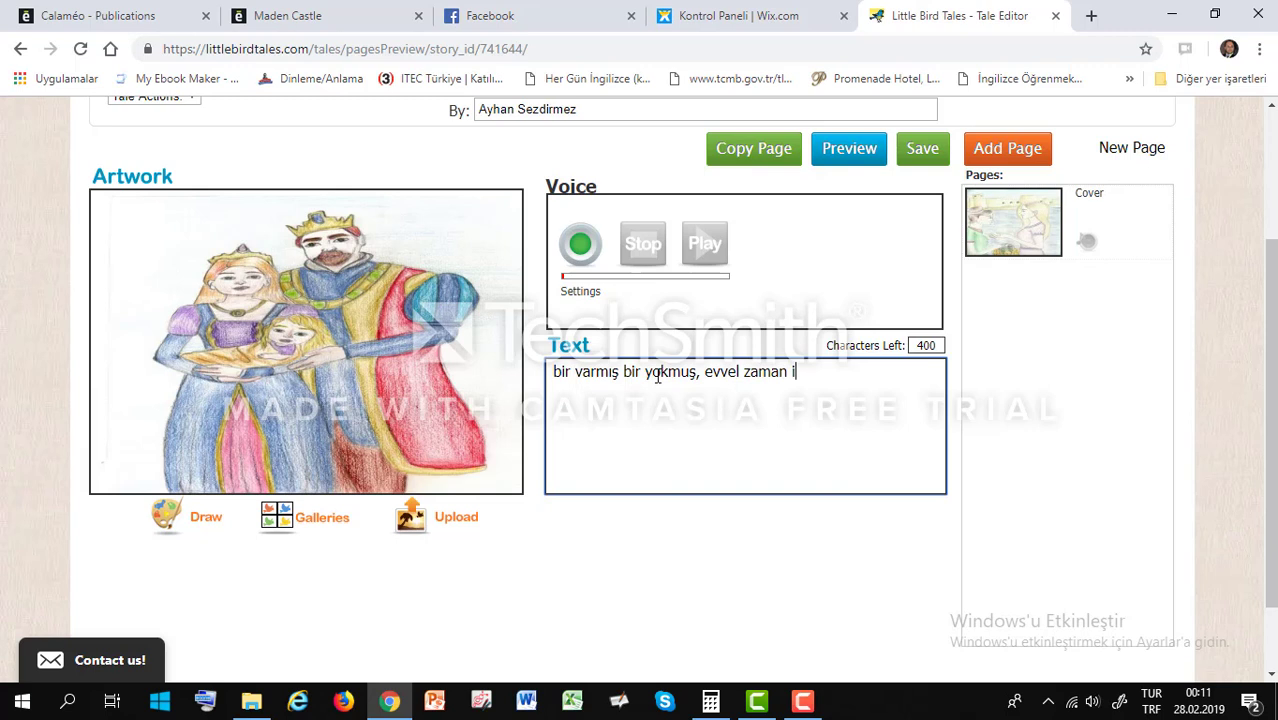
type("çinde.......")
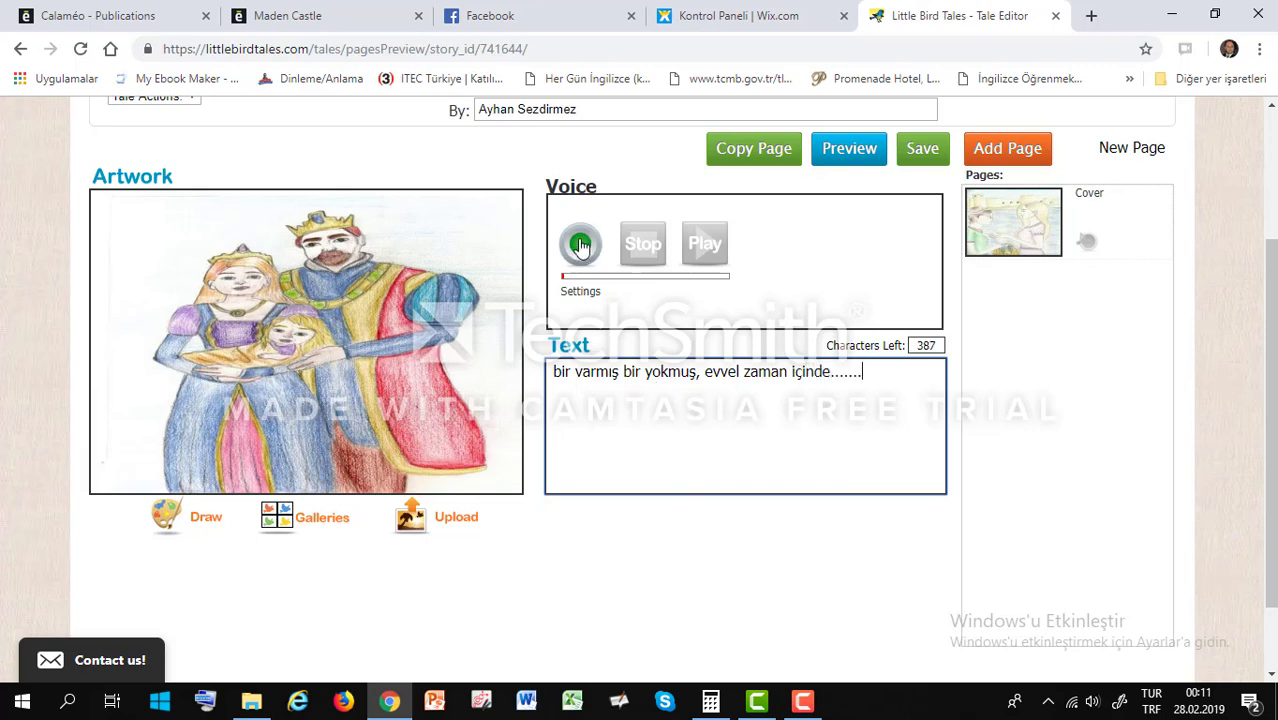
mouse_move(580, 244)
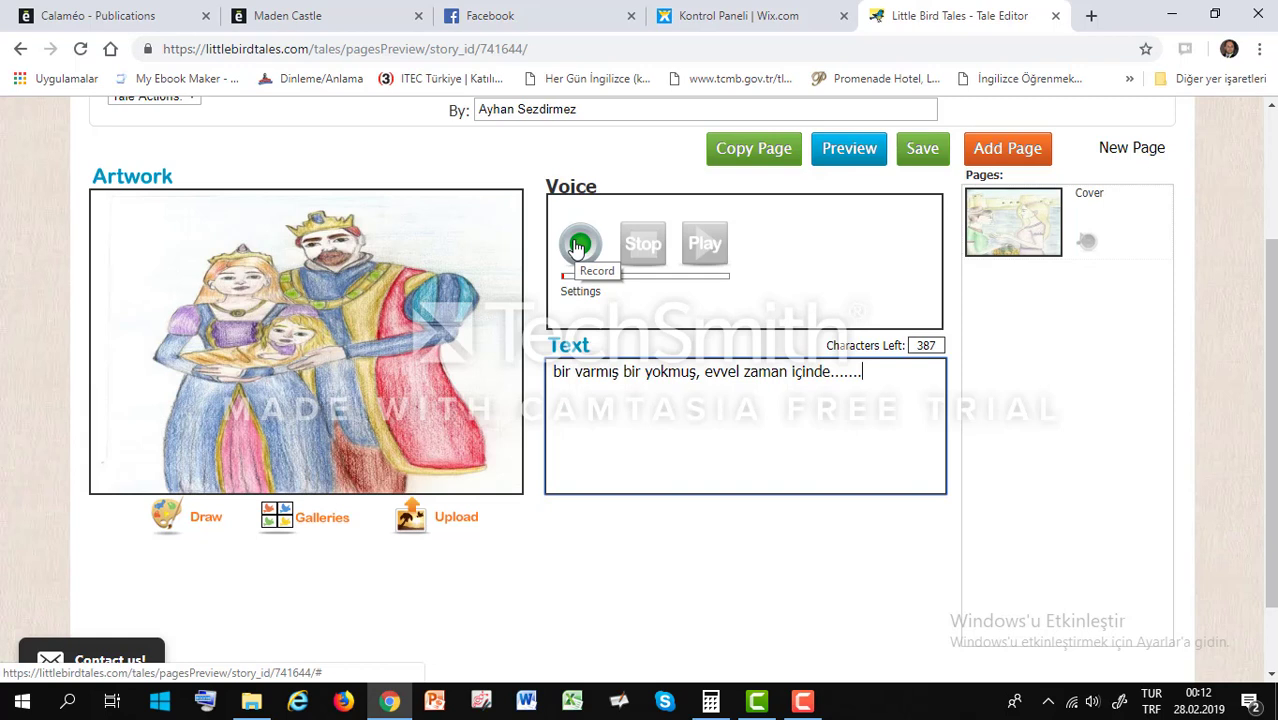
Allow microphone access and record, then stop, a voice narration for the royal family page.
left_click(580, 244)
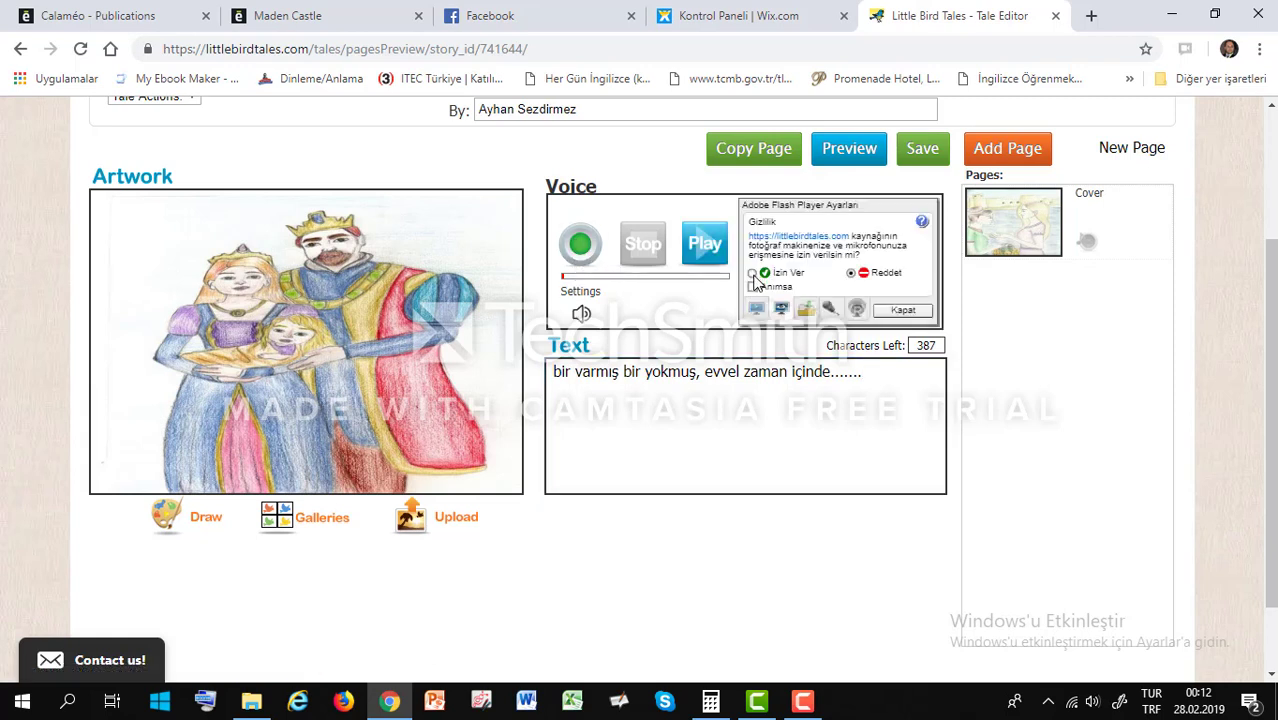
left_click(900, 310)
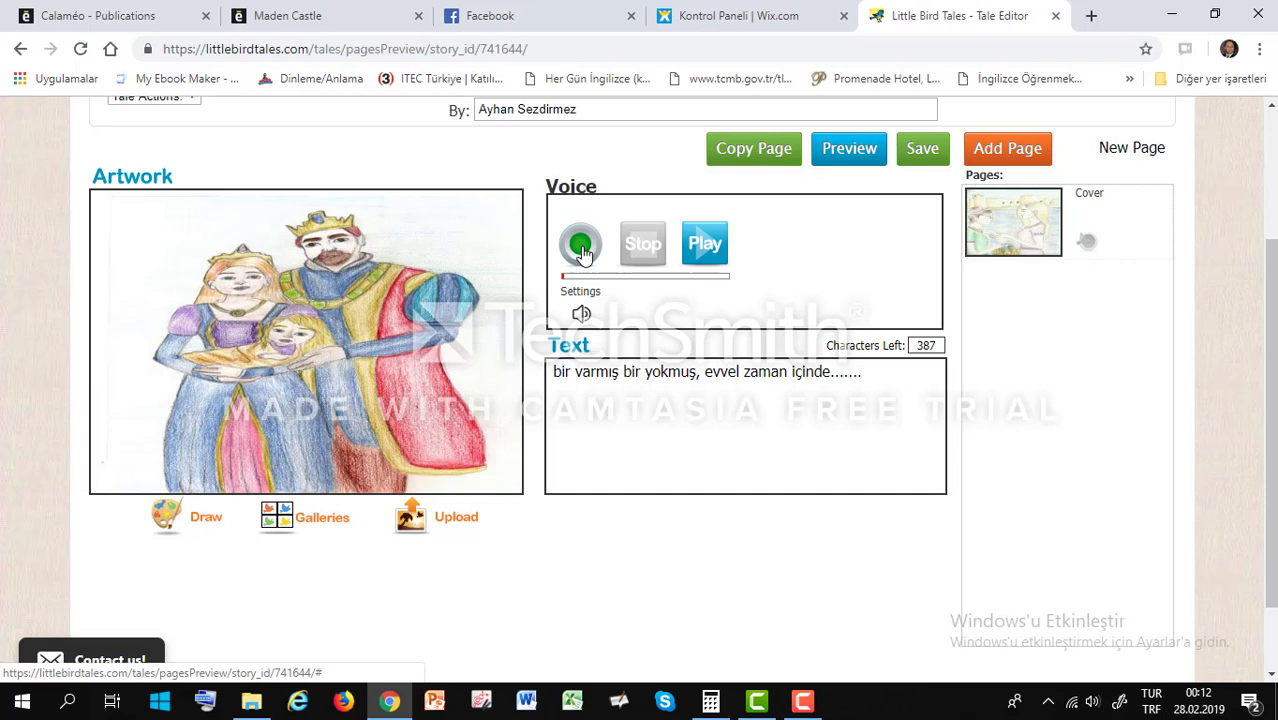
left_click(580, 244)
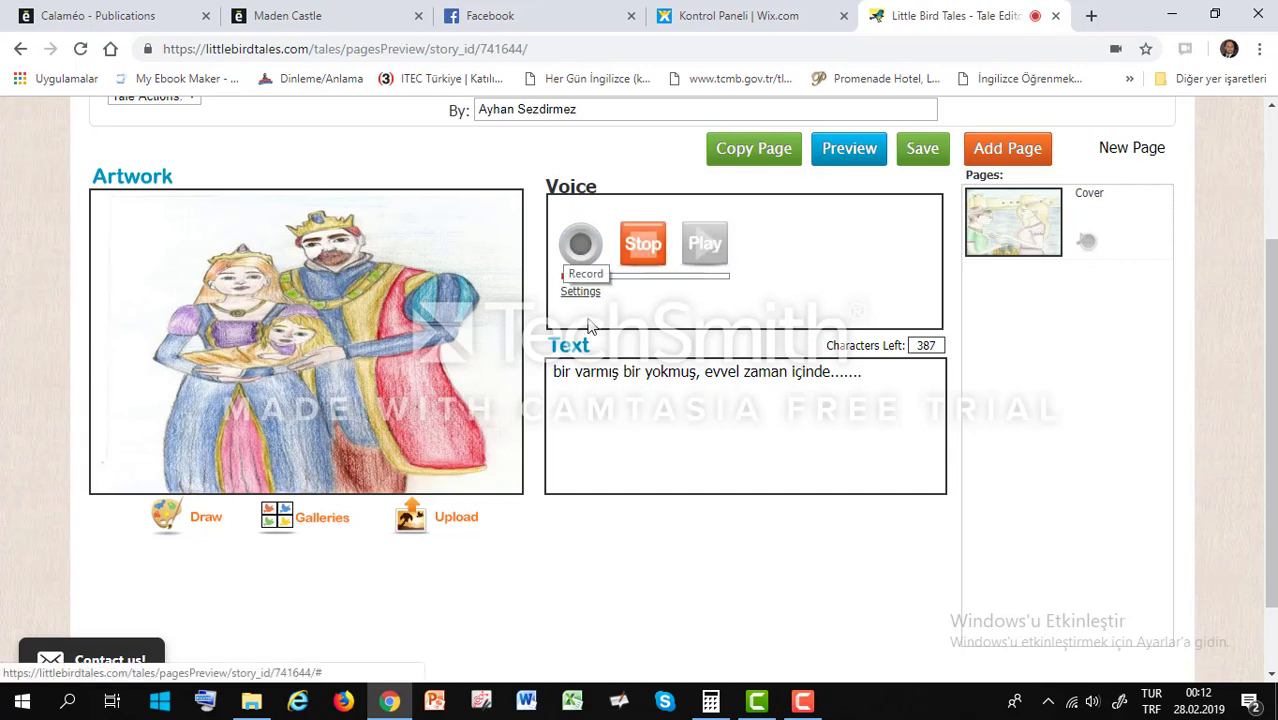
left_click(580, 244)
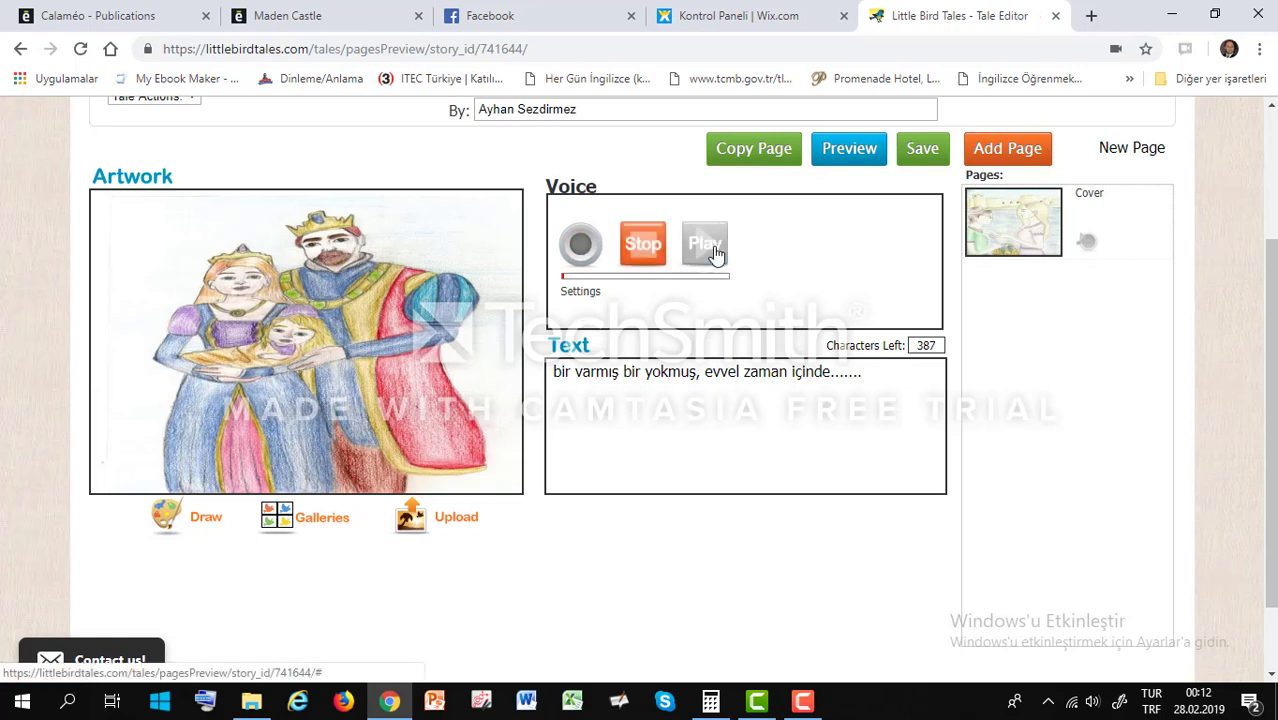
left_click(704, 244)
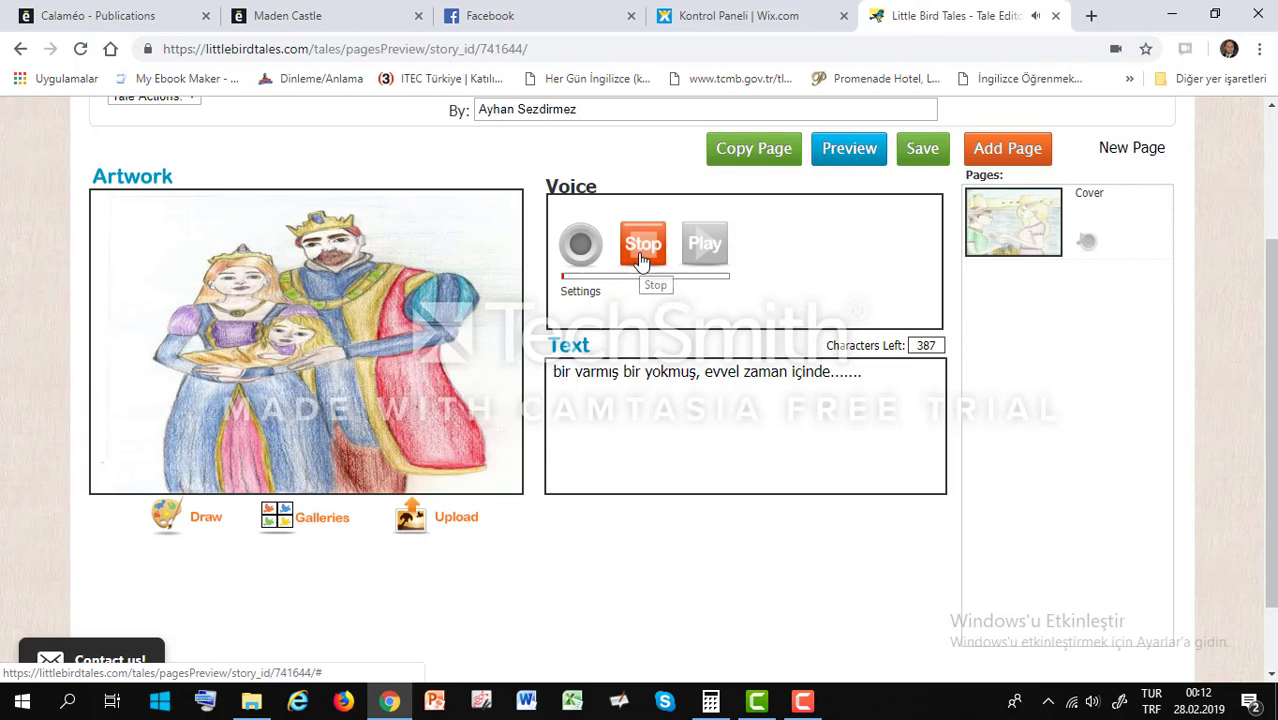
left_click(642, 244)
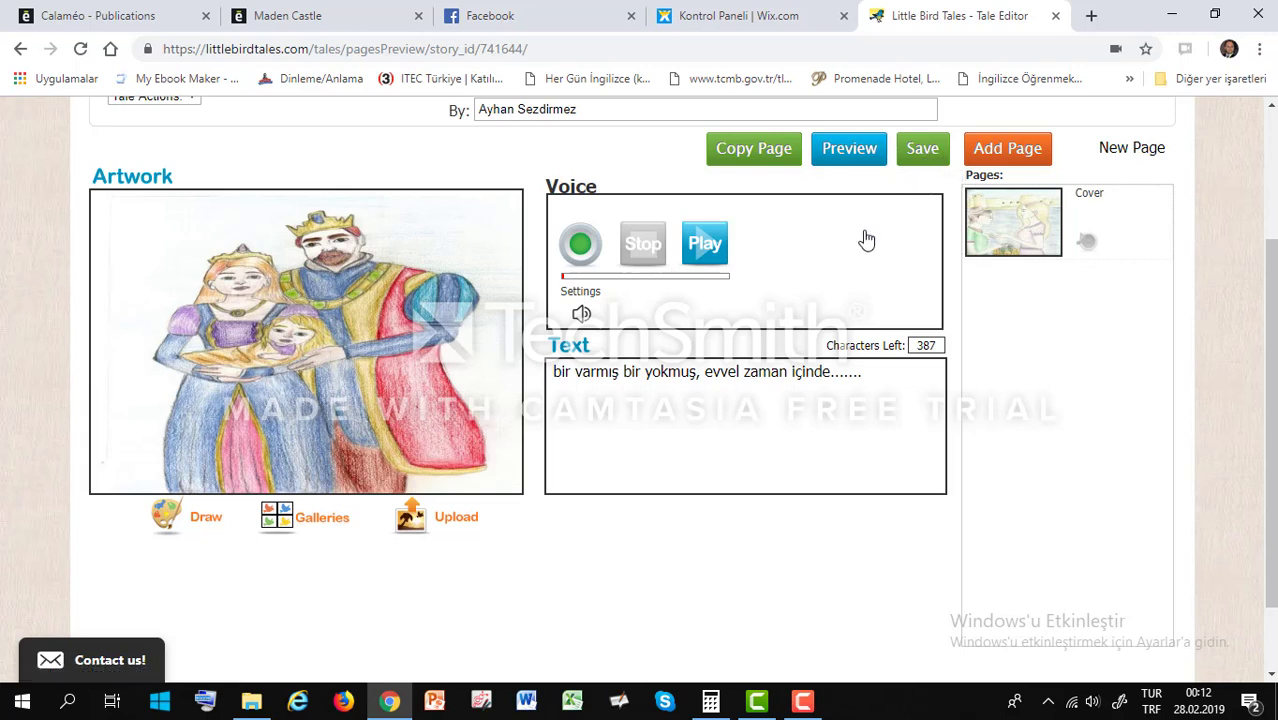
mouse_move(922, 148)
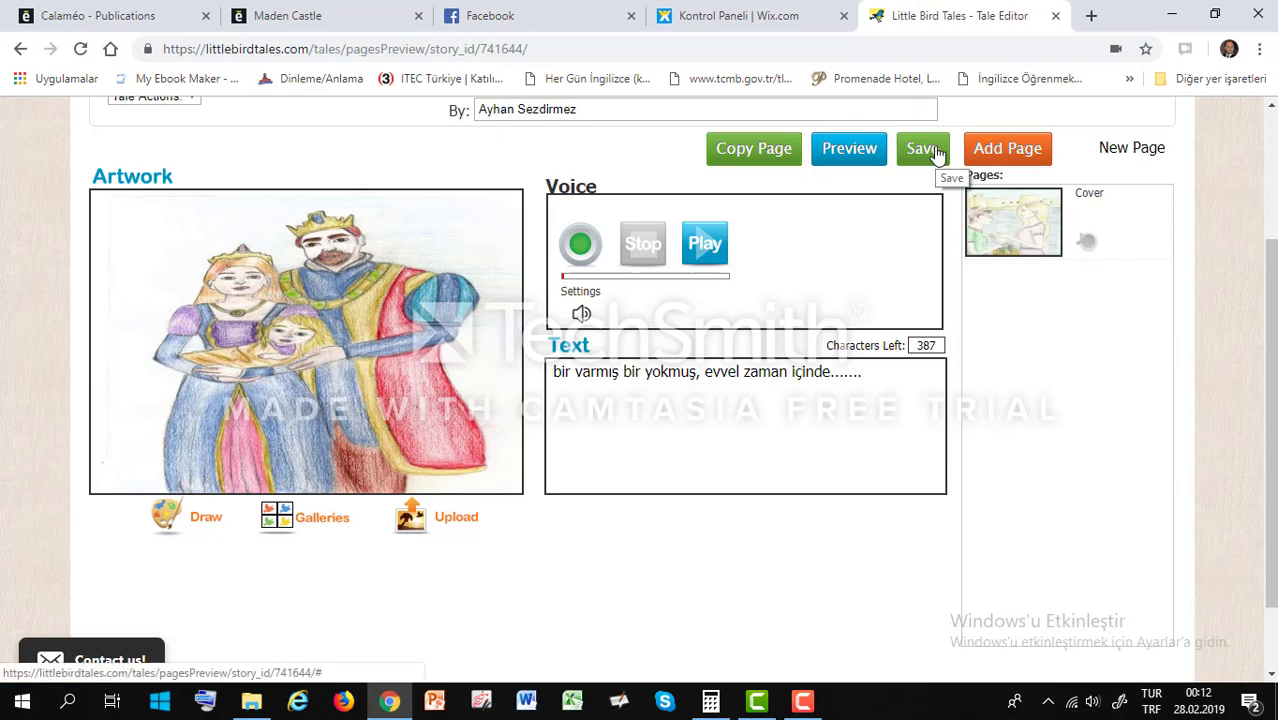
Save the royal family page and add a new blank page.
left_click(920, 148)
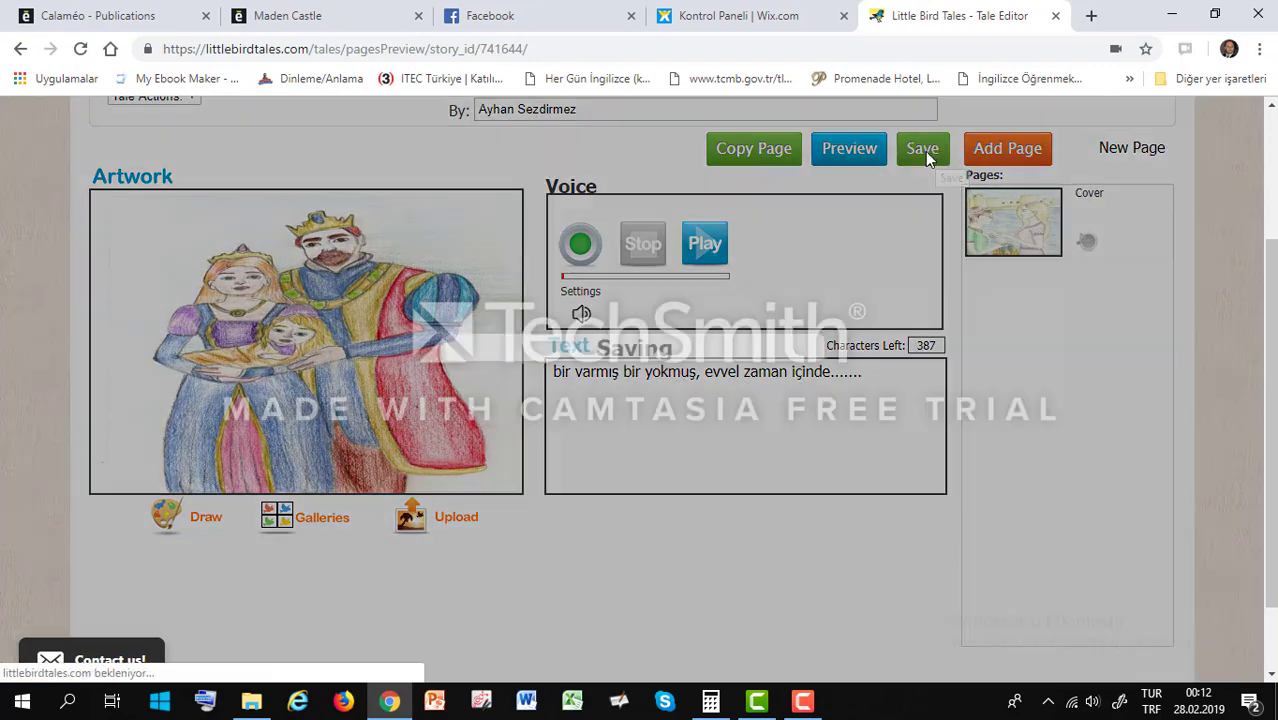
left_click(920, 148)
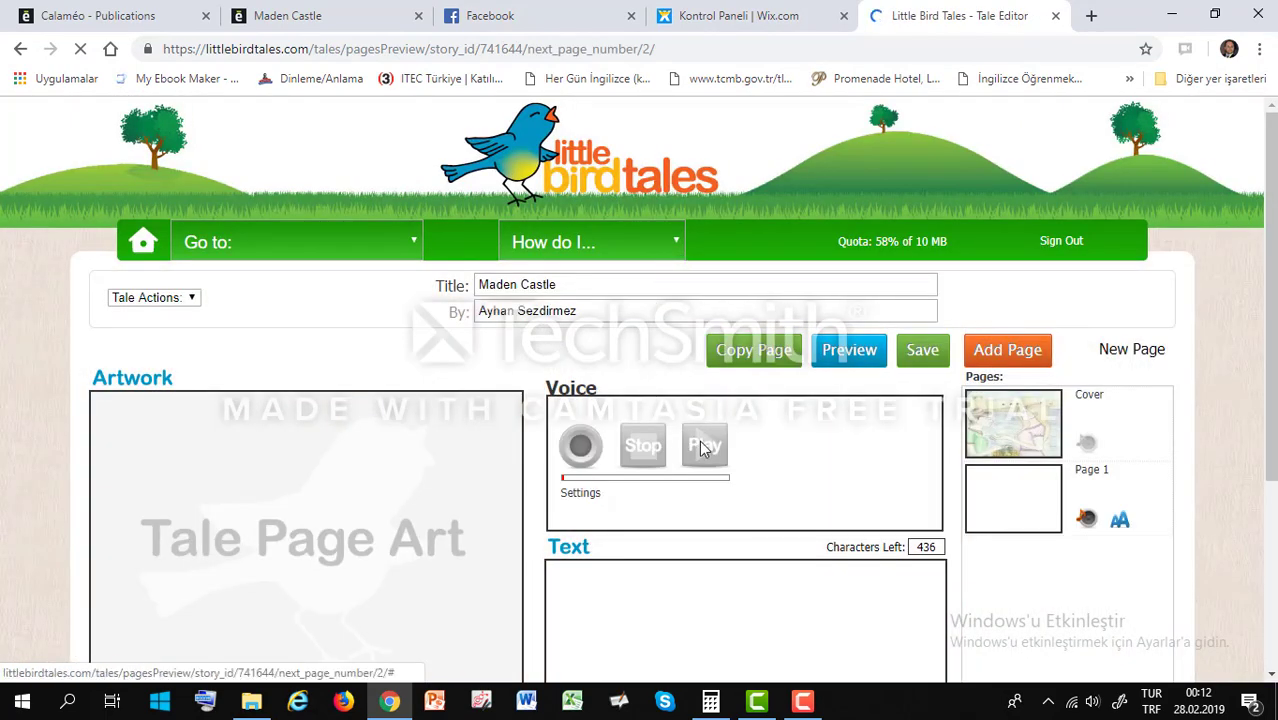
scroll("down", 3)
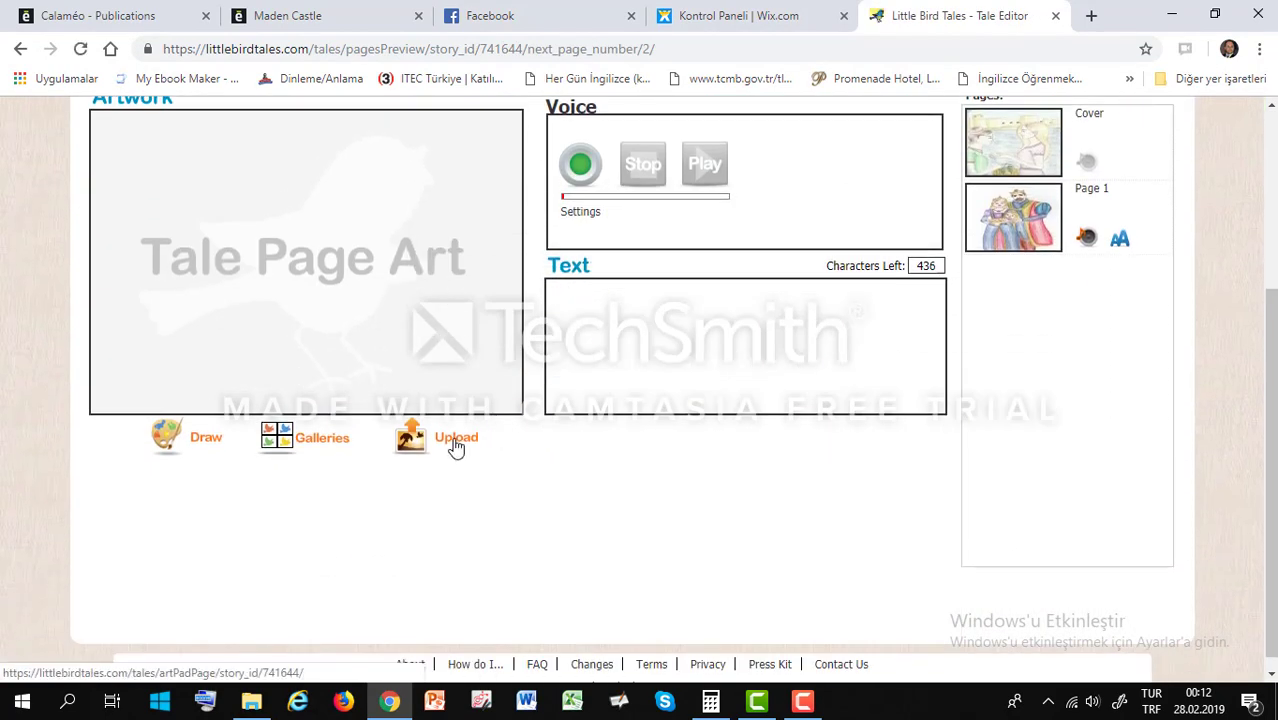
Upload the 'falcı sahnesi' fortune-teller drawing as the new page's artwork.
left_click(456, 436)
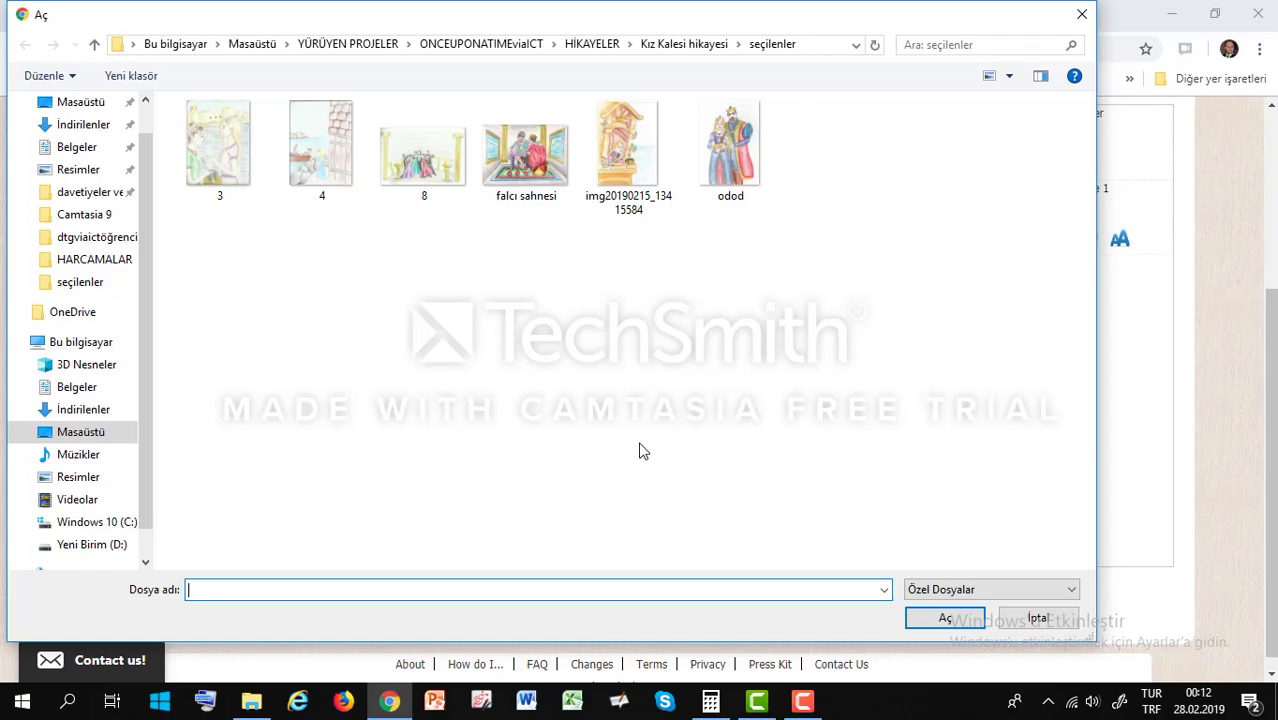
left_click(524, 144)
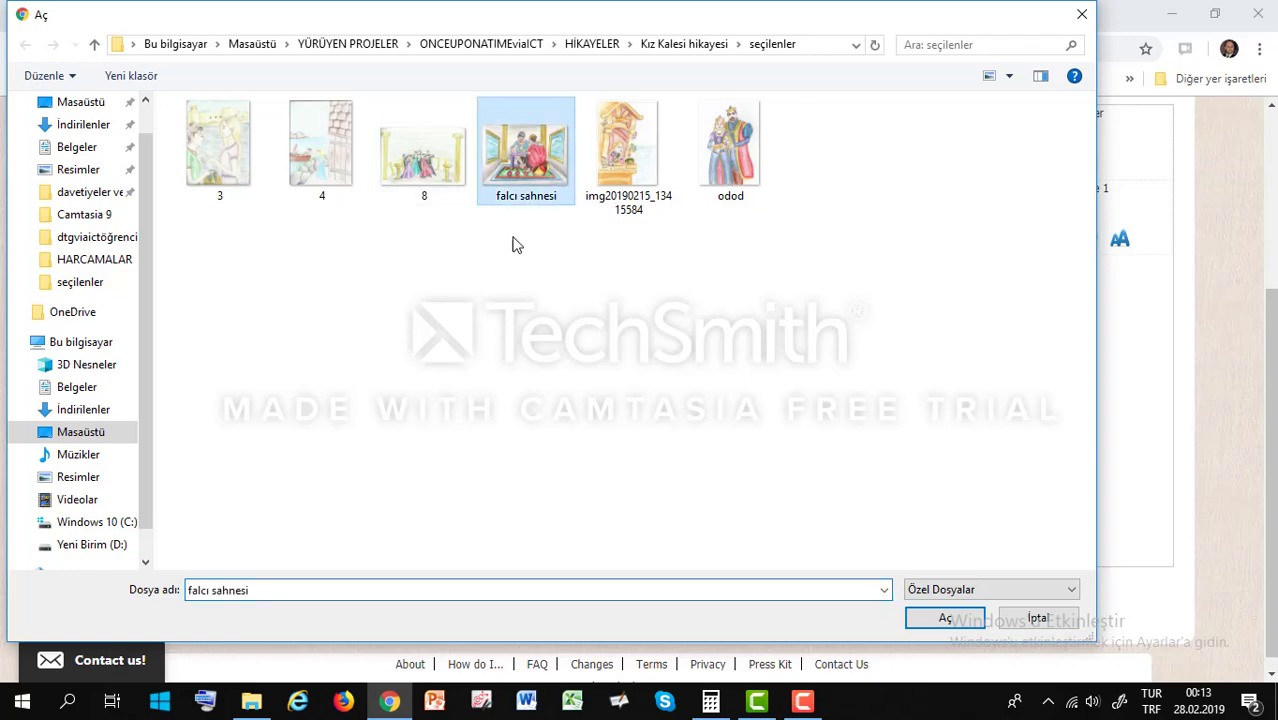
left_click(944, 616)
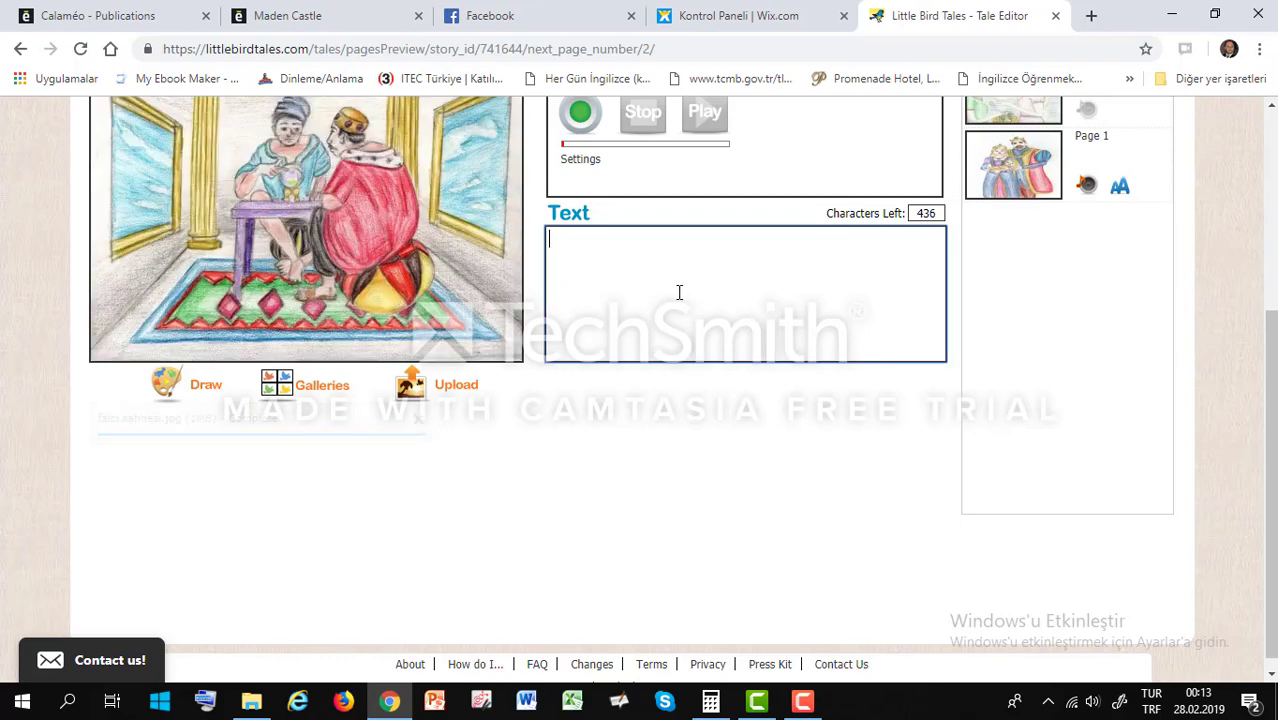
Write 'bir medyuma gitmiş ve geleceği öğrenmek istemiş.' as the fortune-teller page text.
scroll("up", 3)
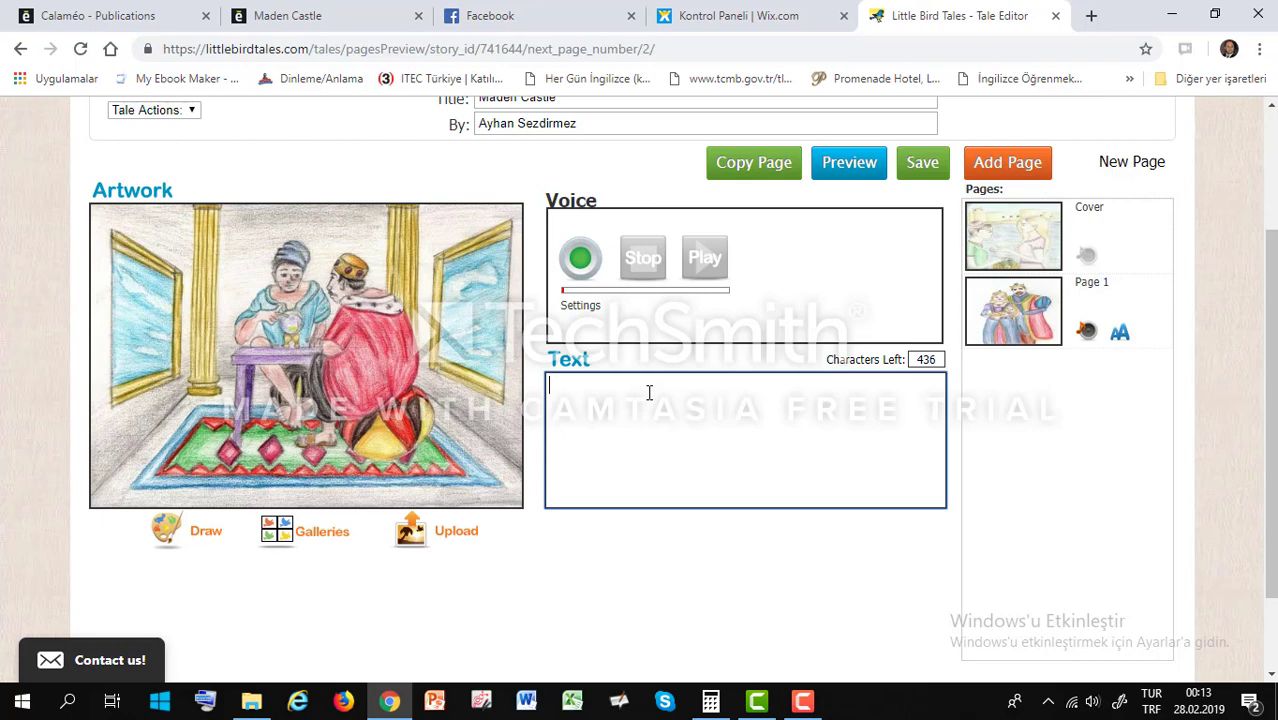
type("bir")
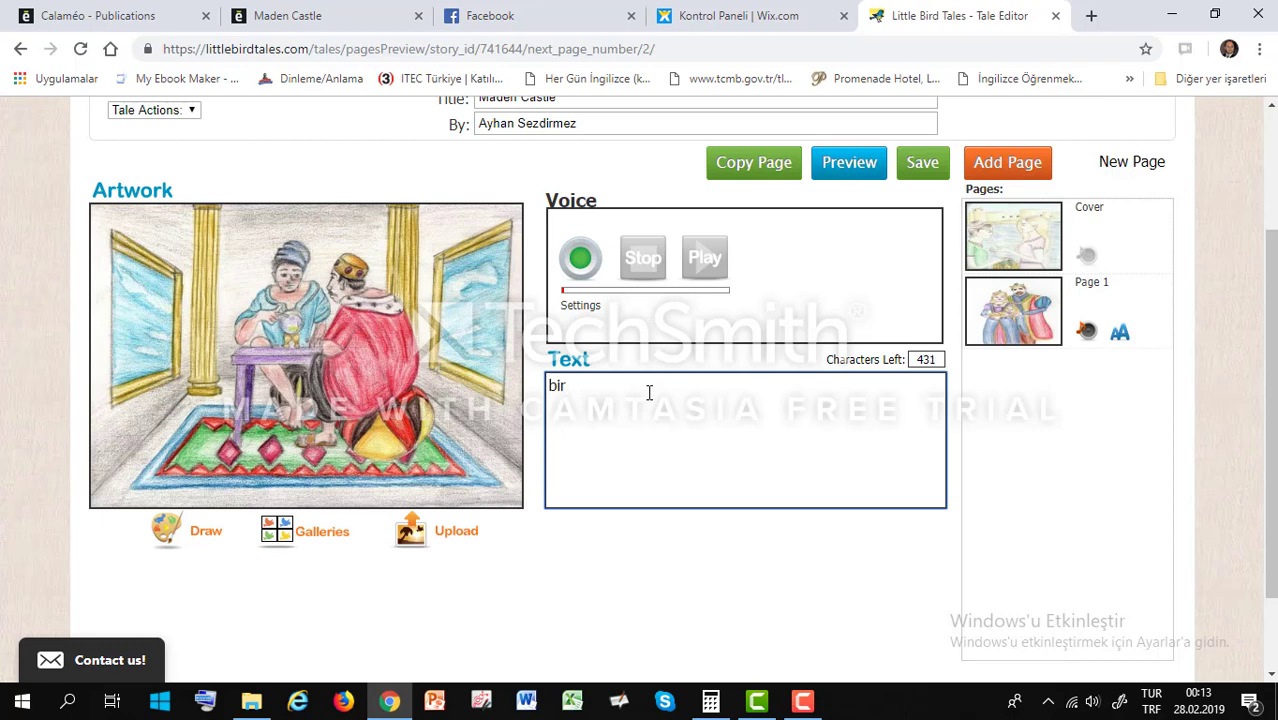
type("medyu")
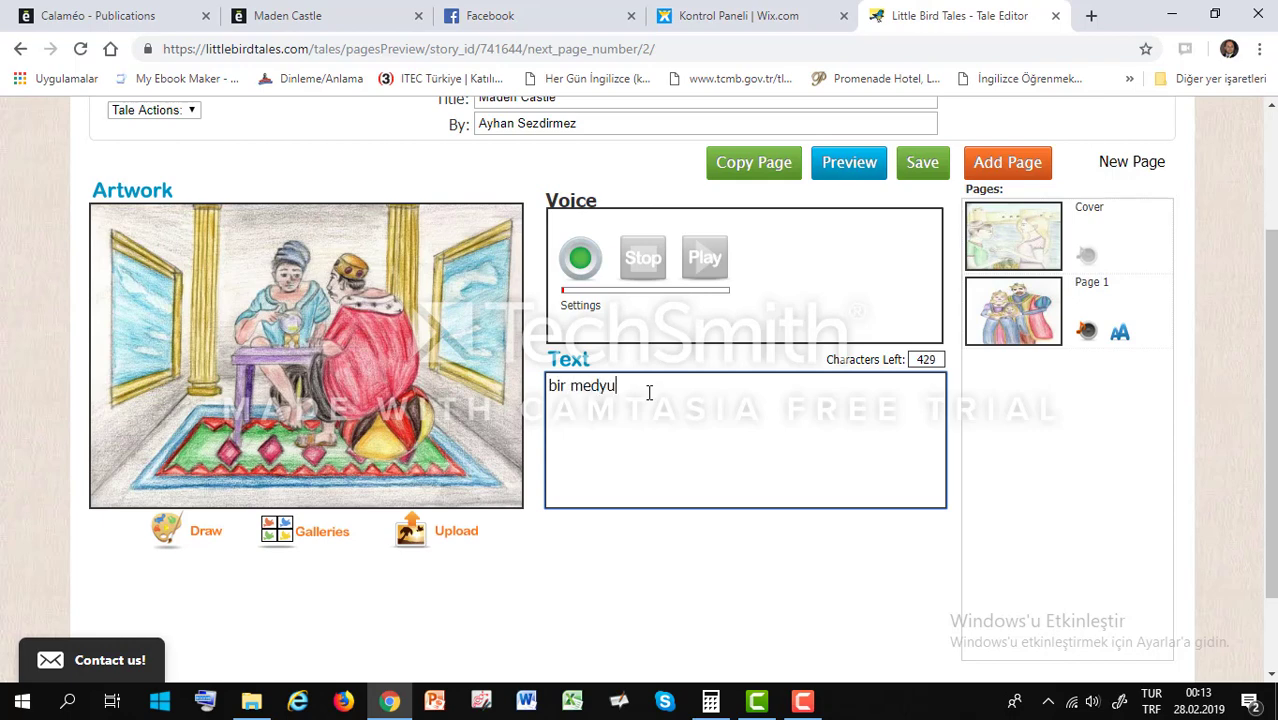
type("m")
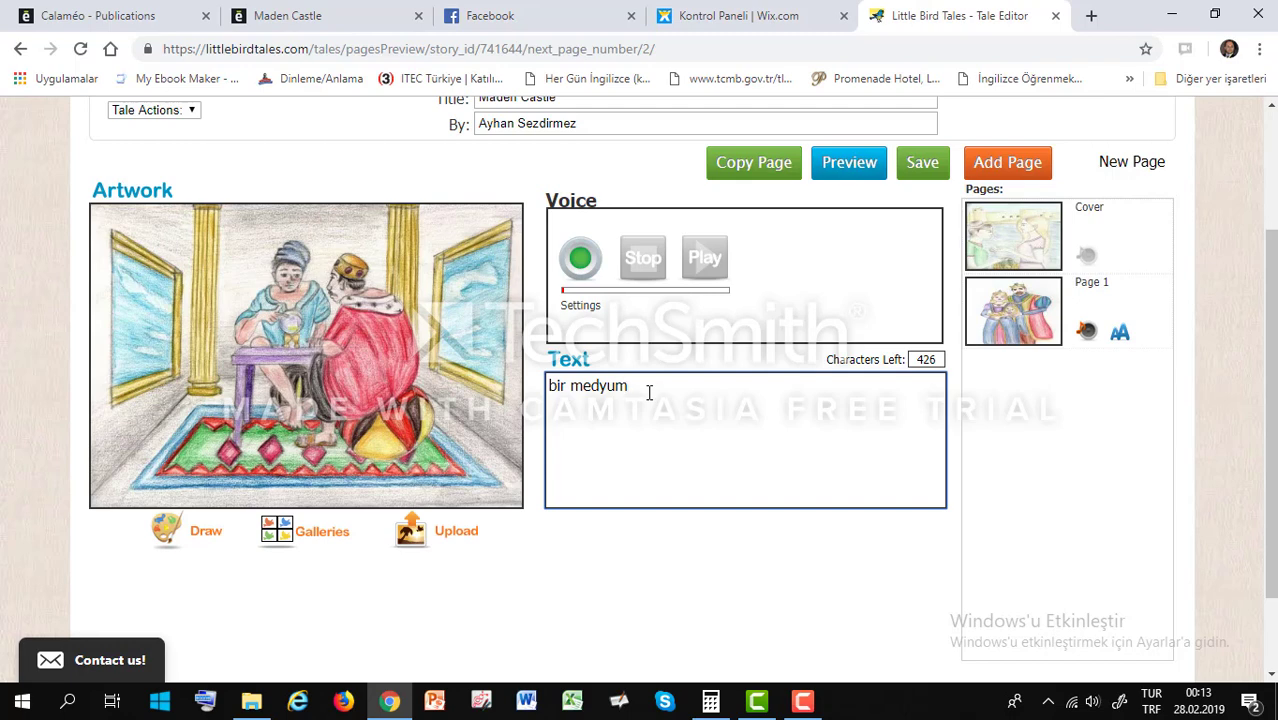
type("u")
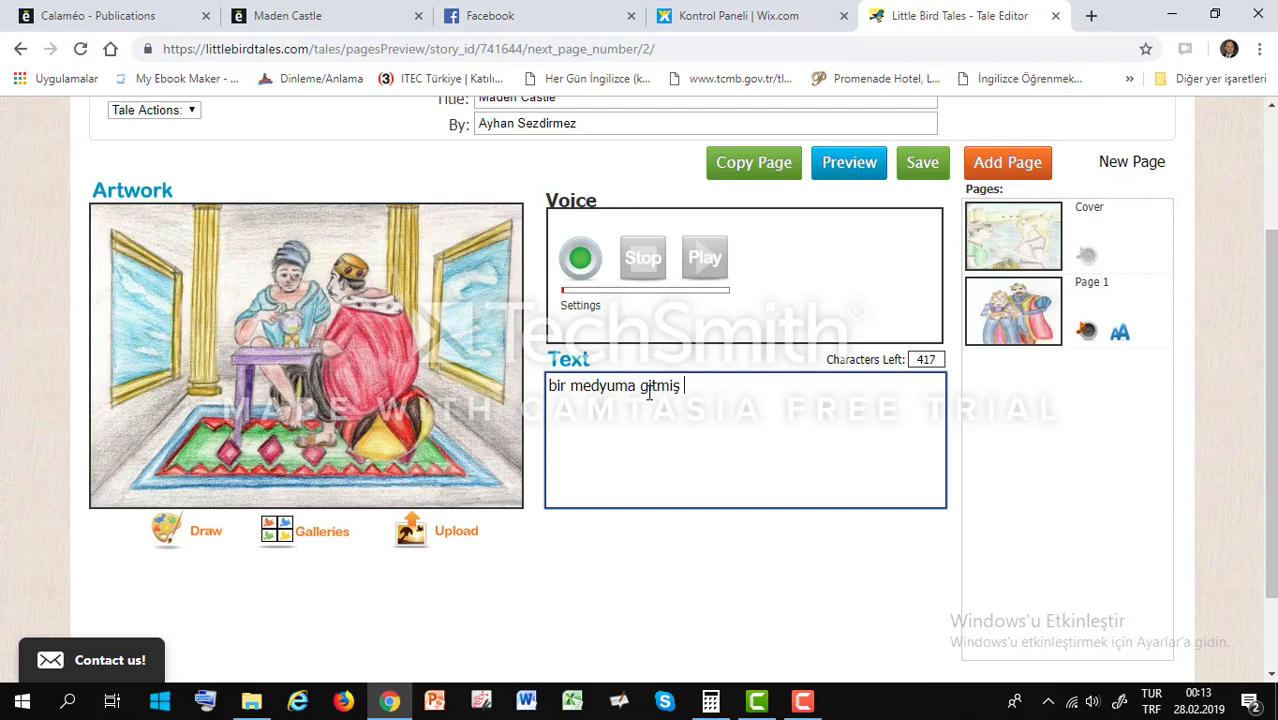
type("ve geleceği")
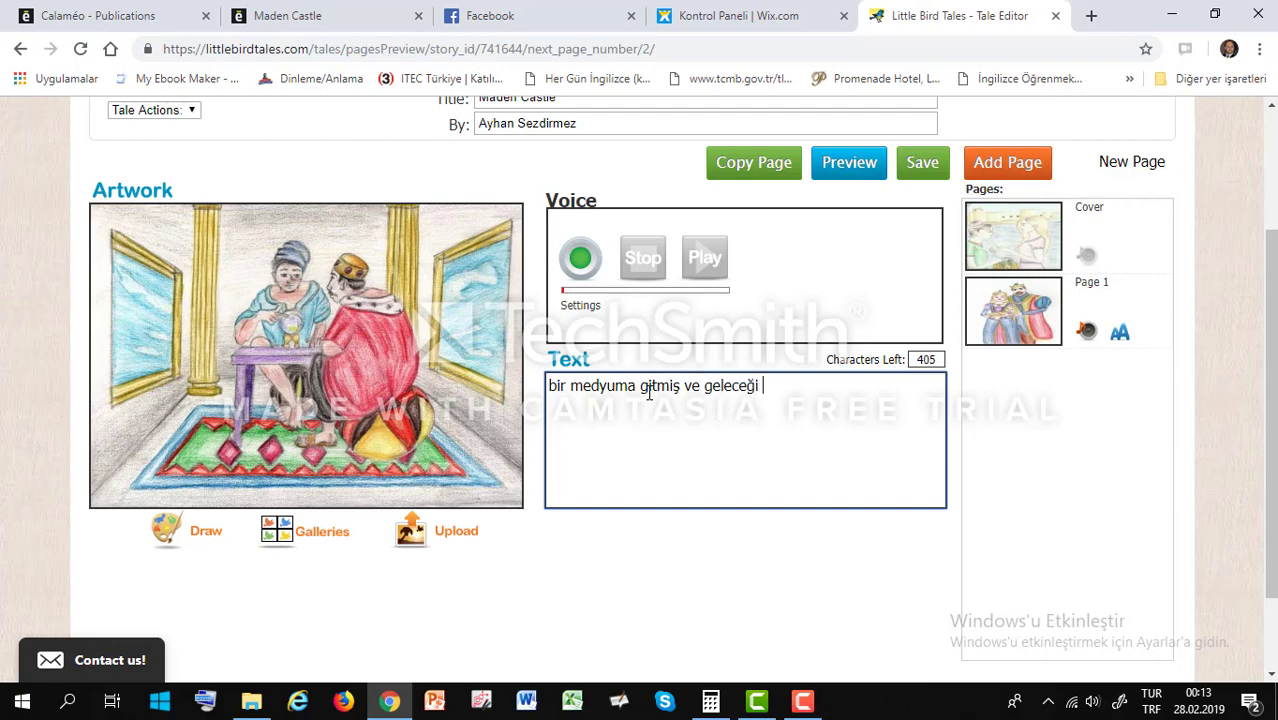
type("öğrenmek istemi.")
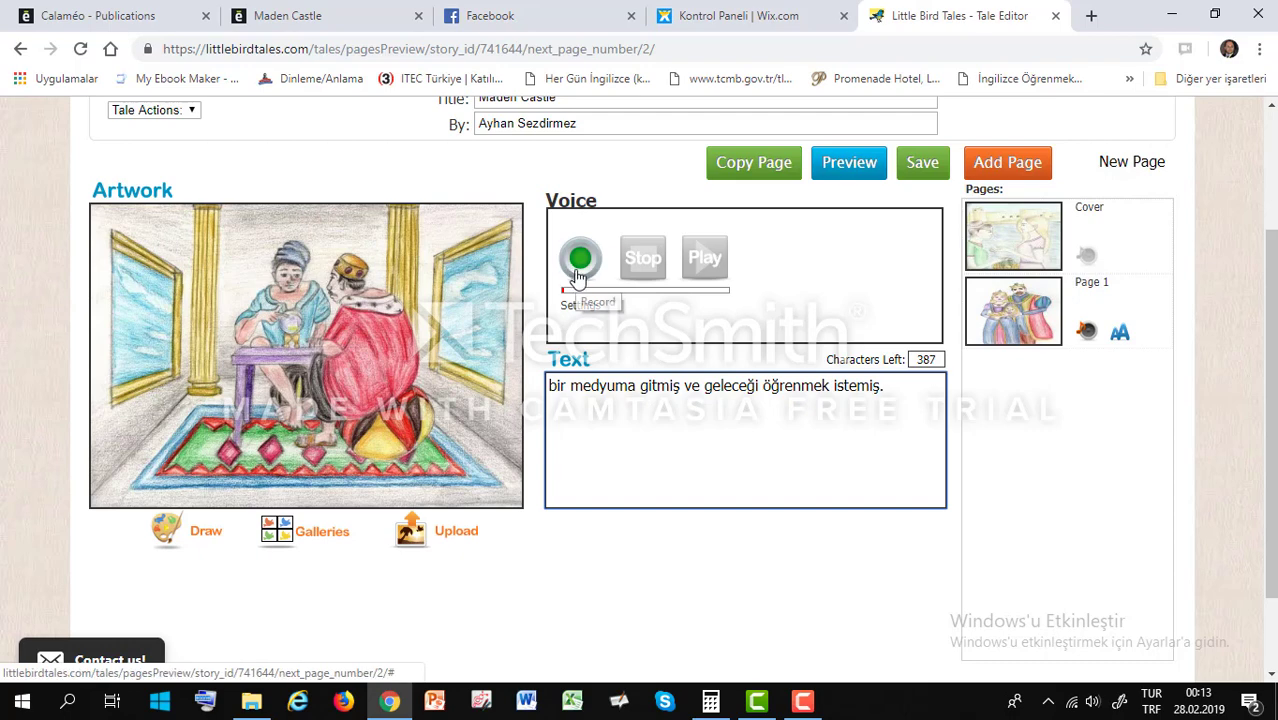
Allow microphone access and record a voice narration for the fortune-teller page.
left_click(580, 258)
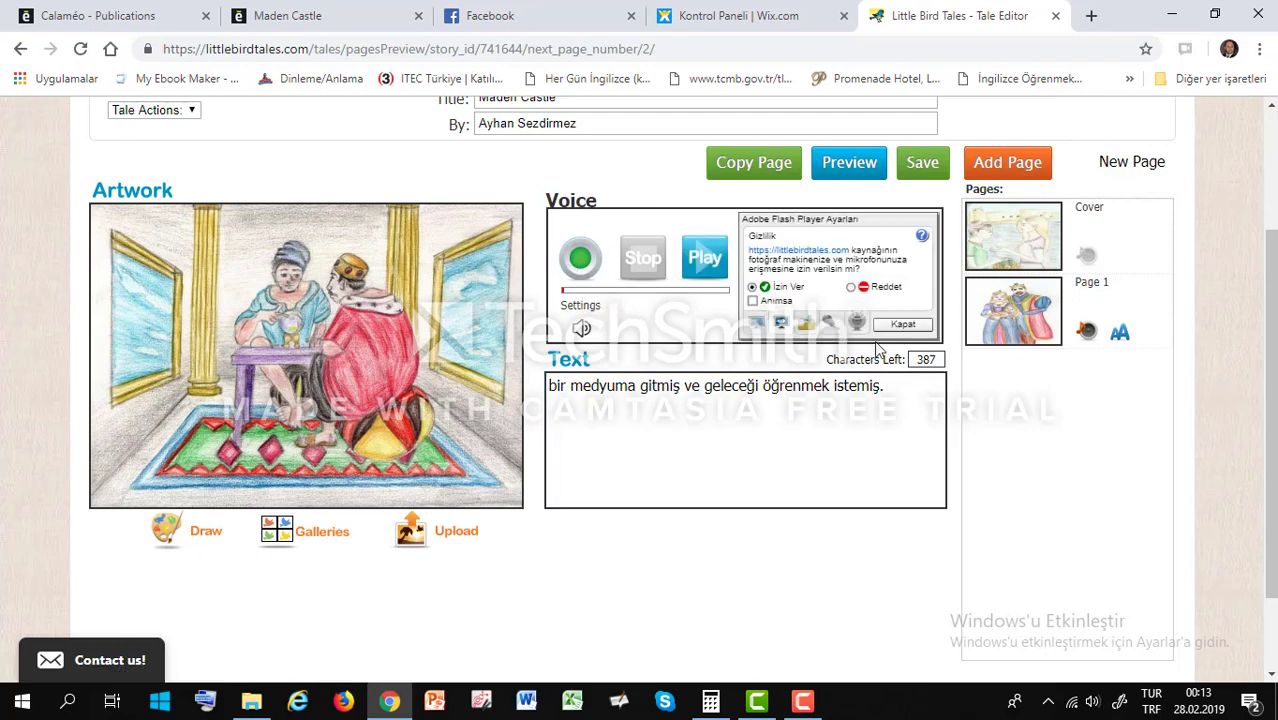
left_click(900, 324)
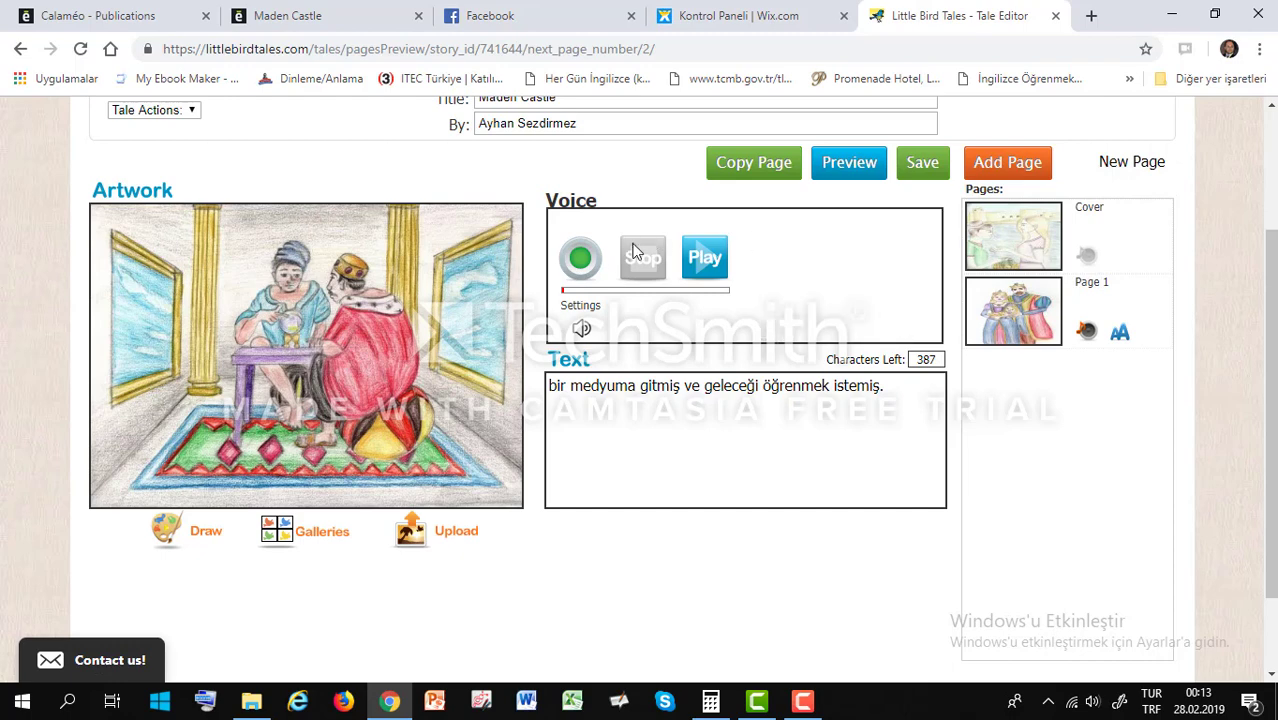
left_click(580, 256)
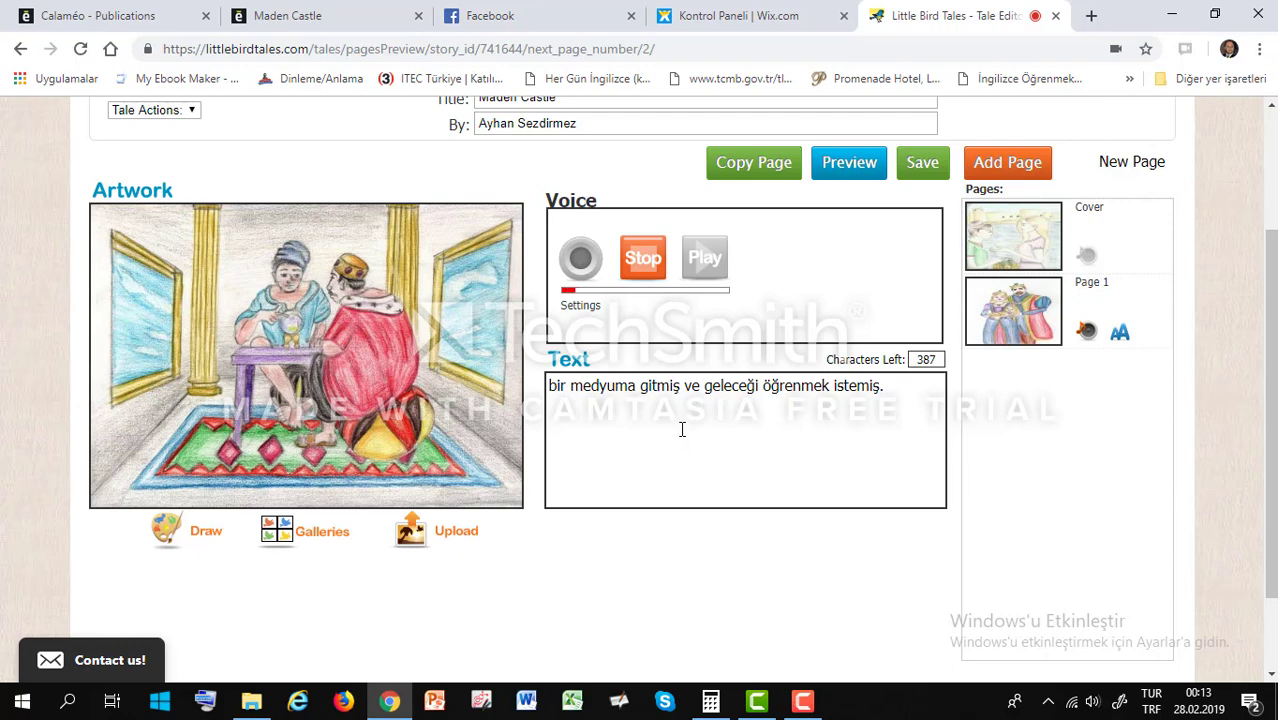
left_click(704, 256)
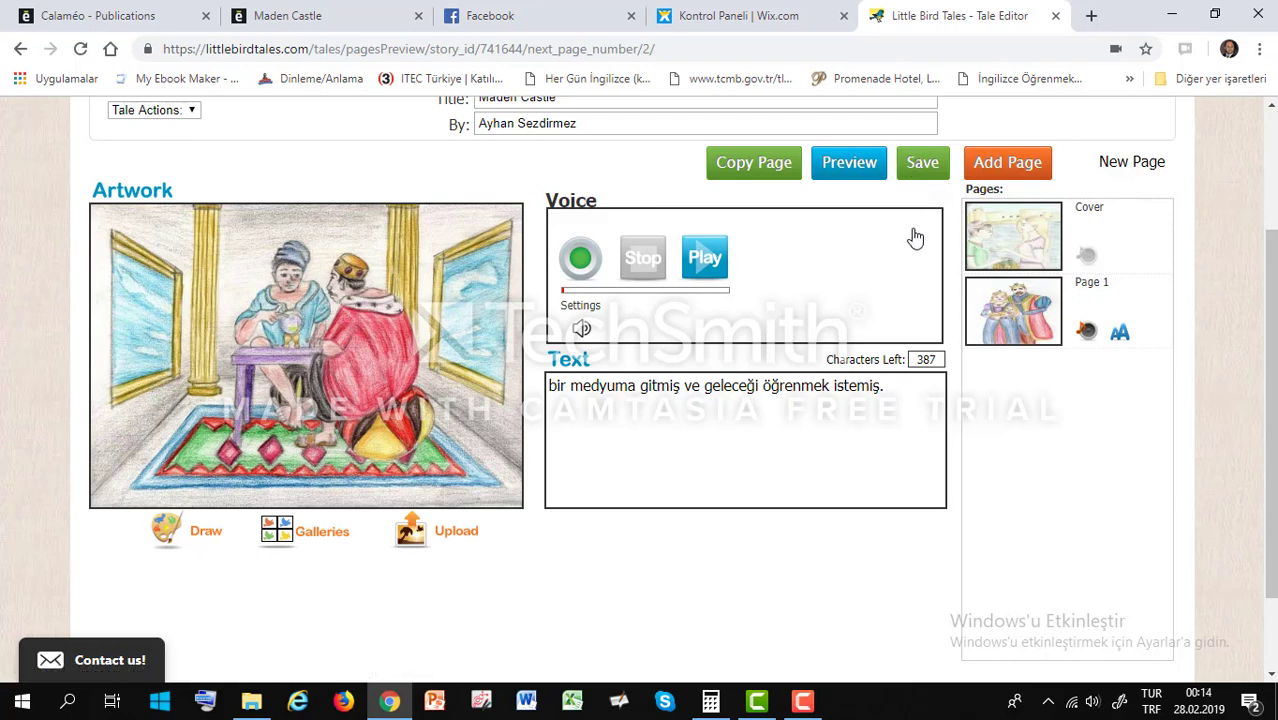
mouse_move(940, 168)
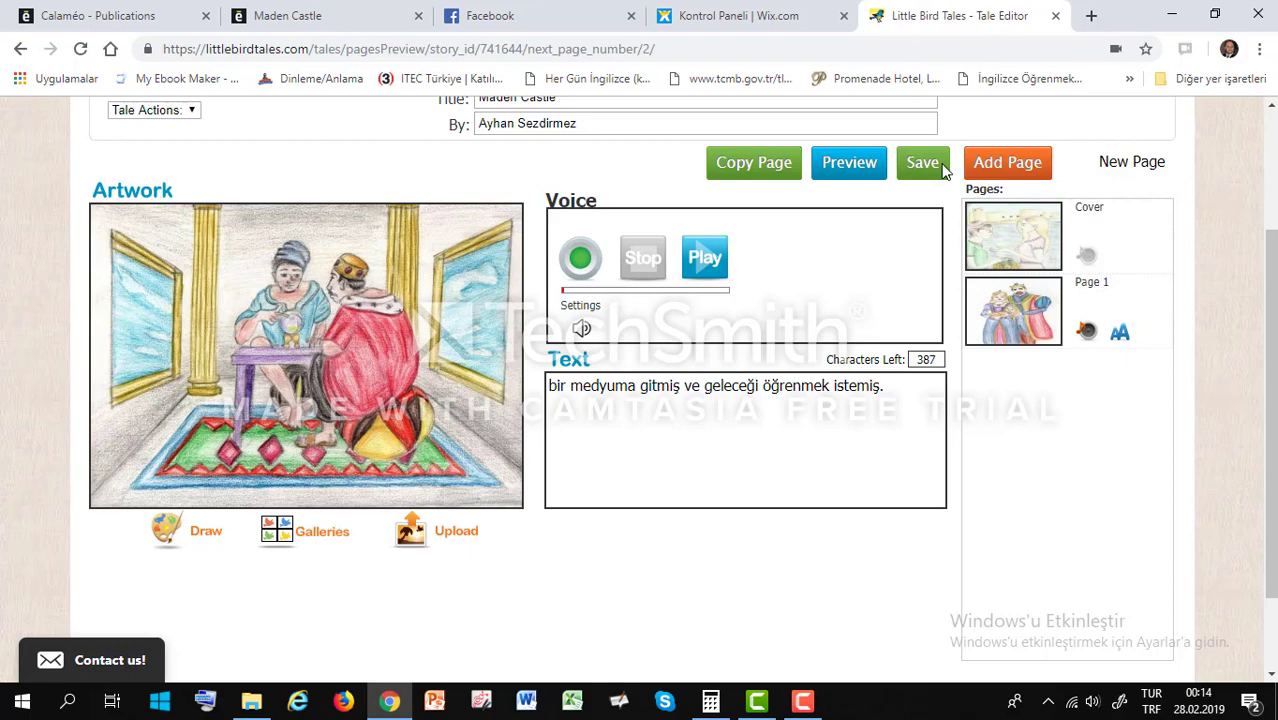
Save the fortune-teller page and upload drawing 4, the castle wall with boats, as the new page's artwork.
left_click(922, 162)
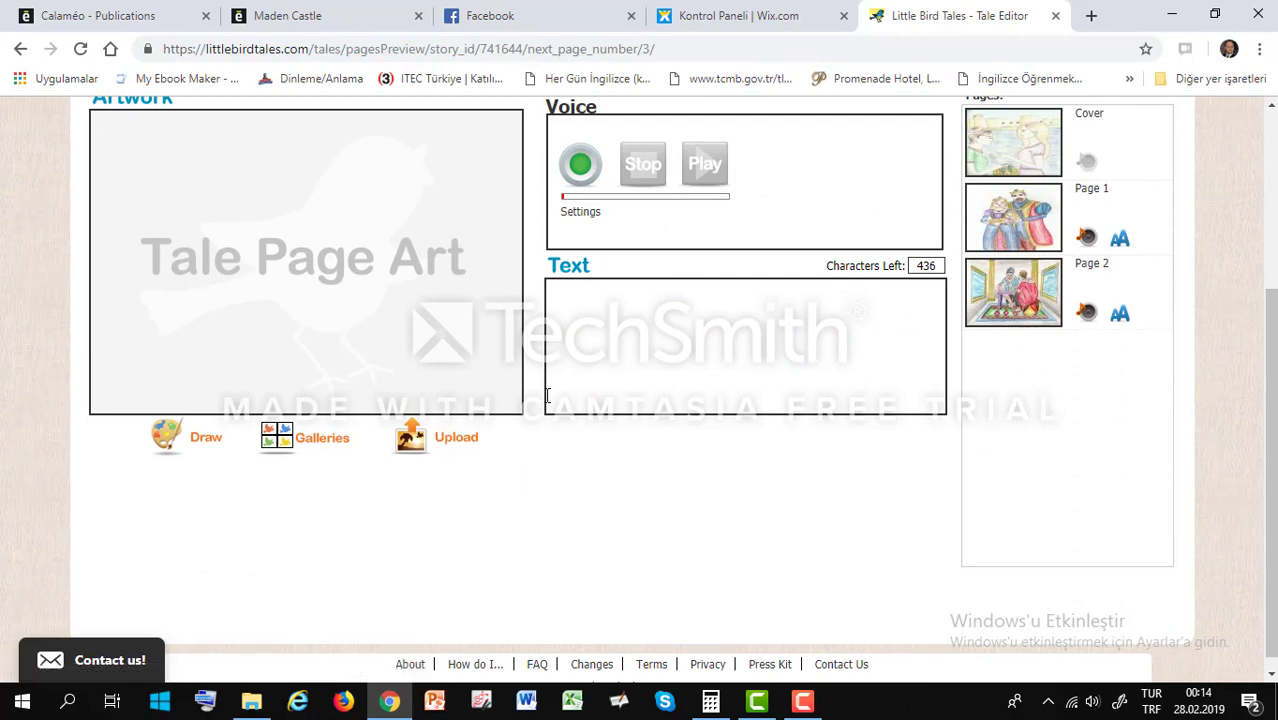
left_click(456, 436)
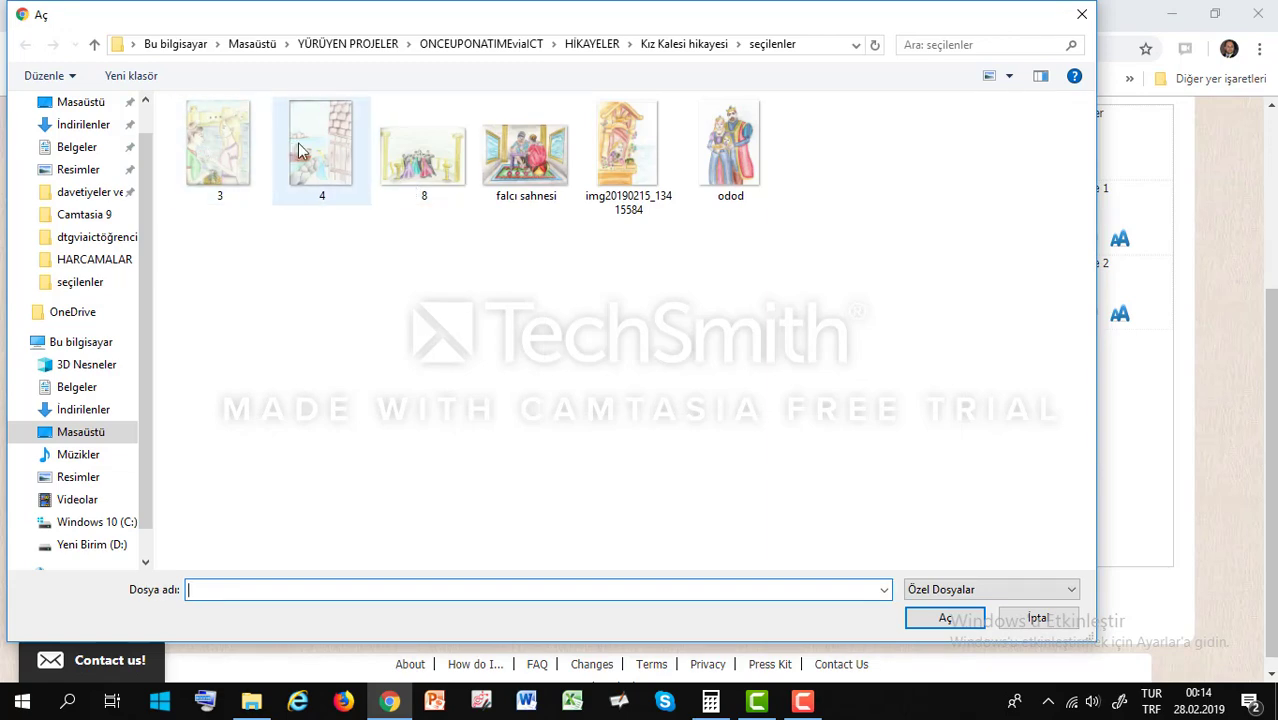
left_click(320, 144)
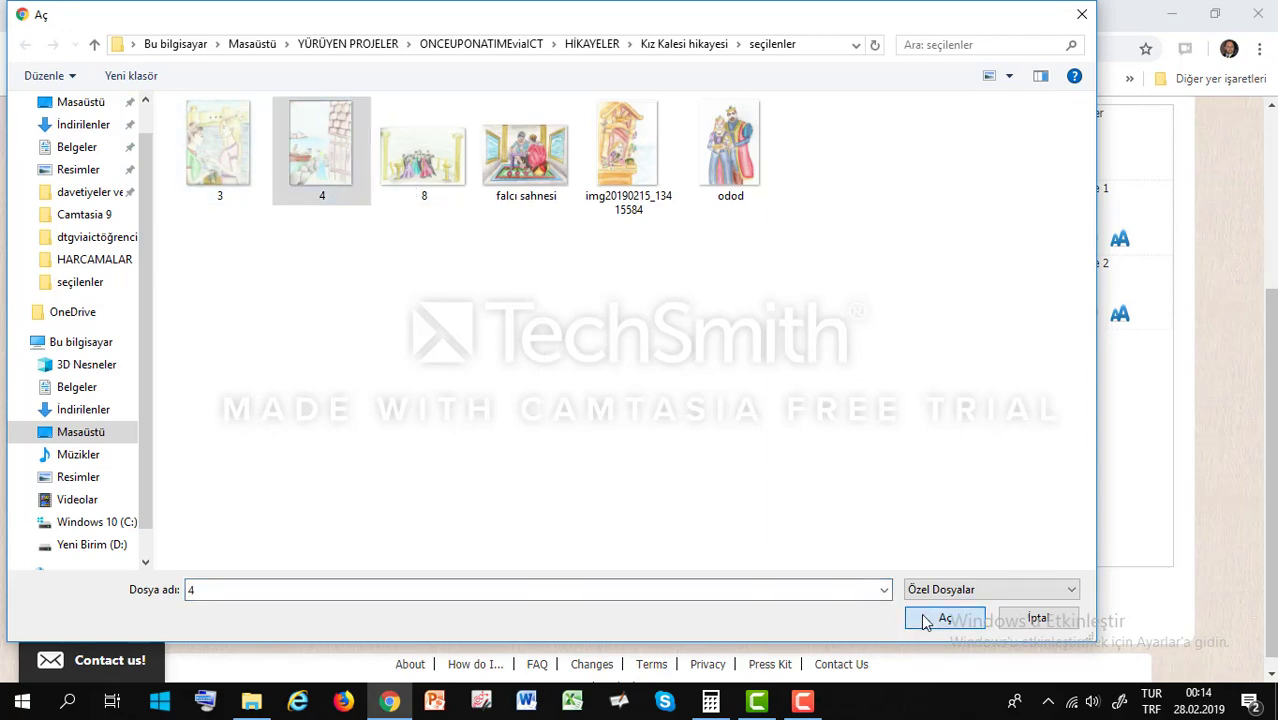
left_click(944, 618)
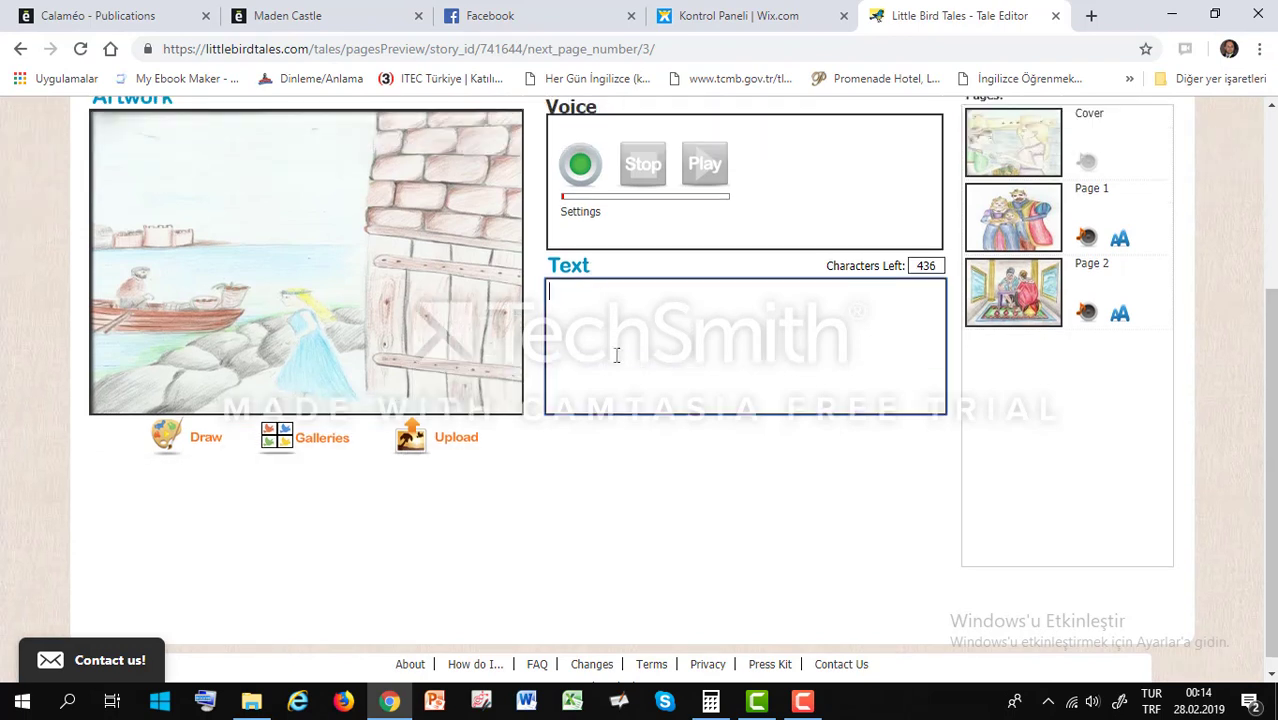
Enter placeholder caption text 'mykmykmalyukmlamluiea iamlyiamlyuieamlyueakylu' on the castle-wall page.
type("mykmykmalyukmlamluiea")
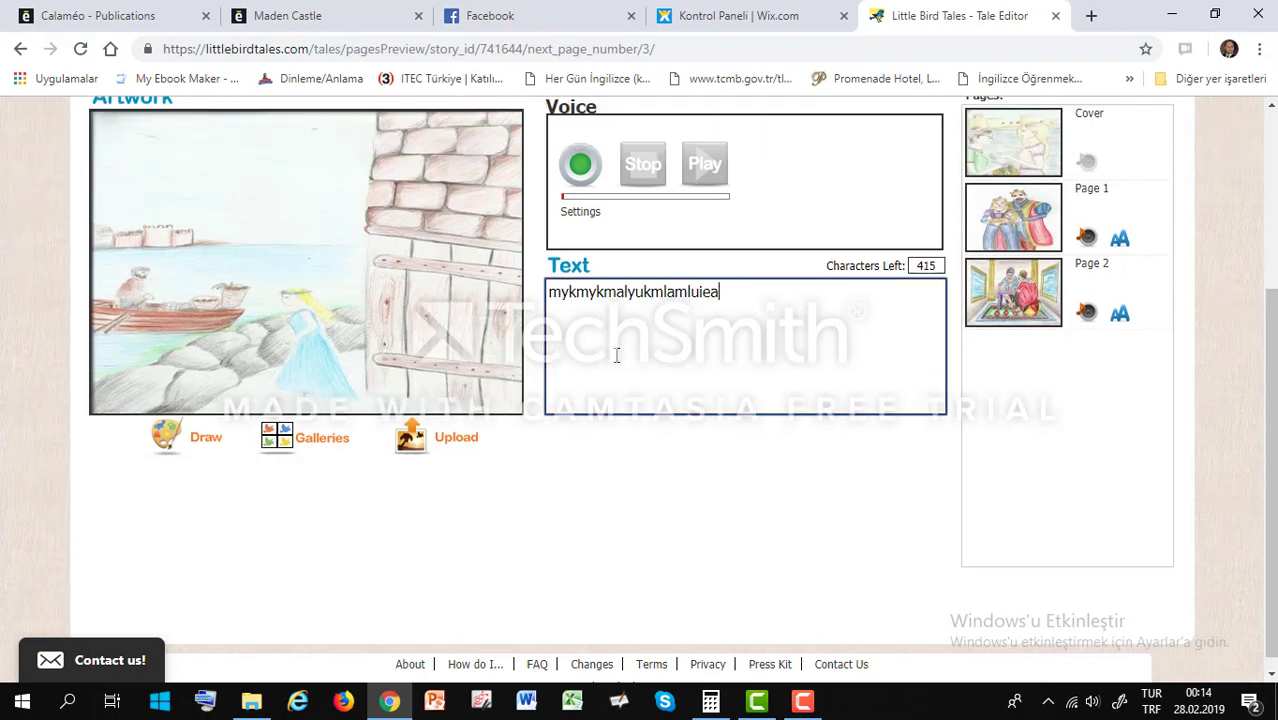
type("iamlyiamlyuieamlyueakylu")
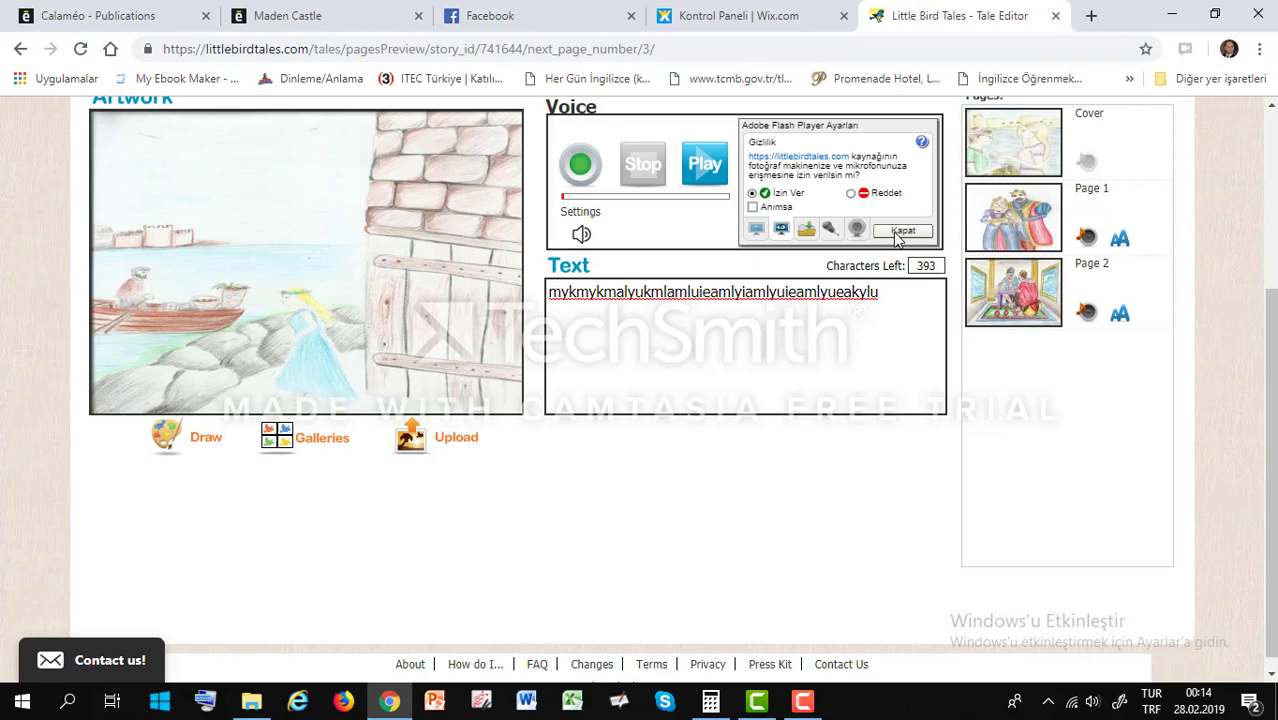
Dismiss the microphone prompt and record a voice narration for the castle-wall page.
left_click(900, 230)
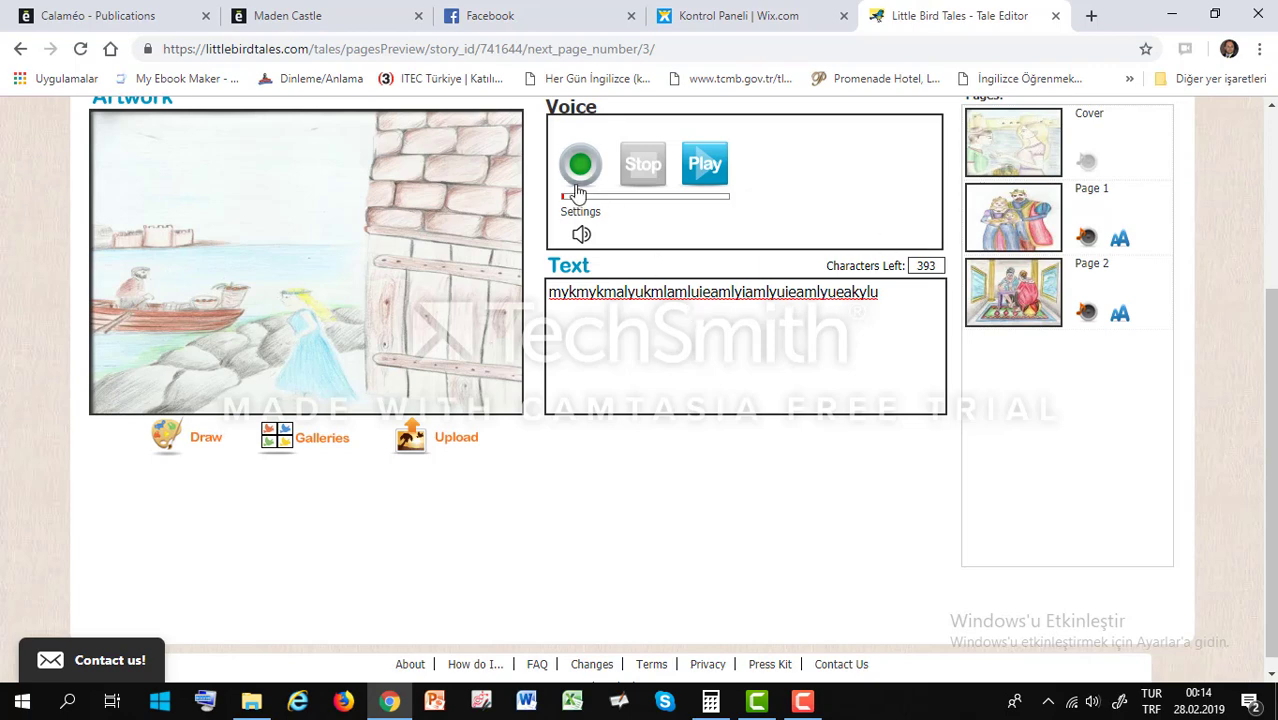
left_click(580, 164)
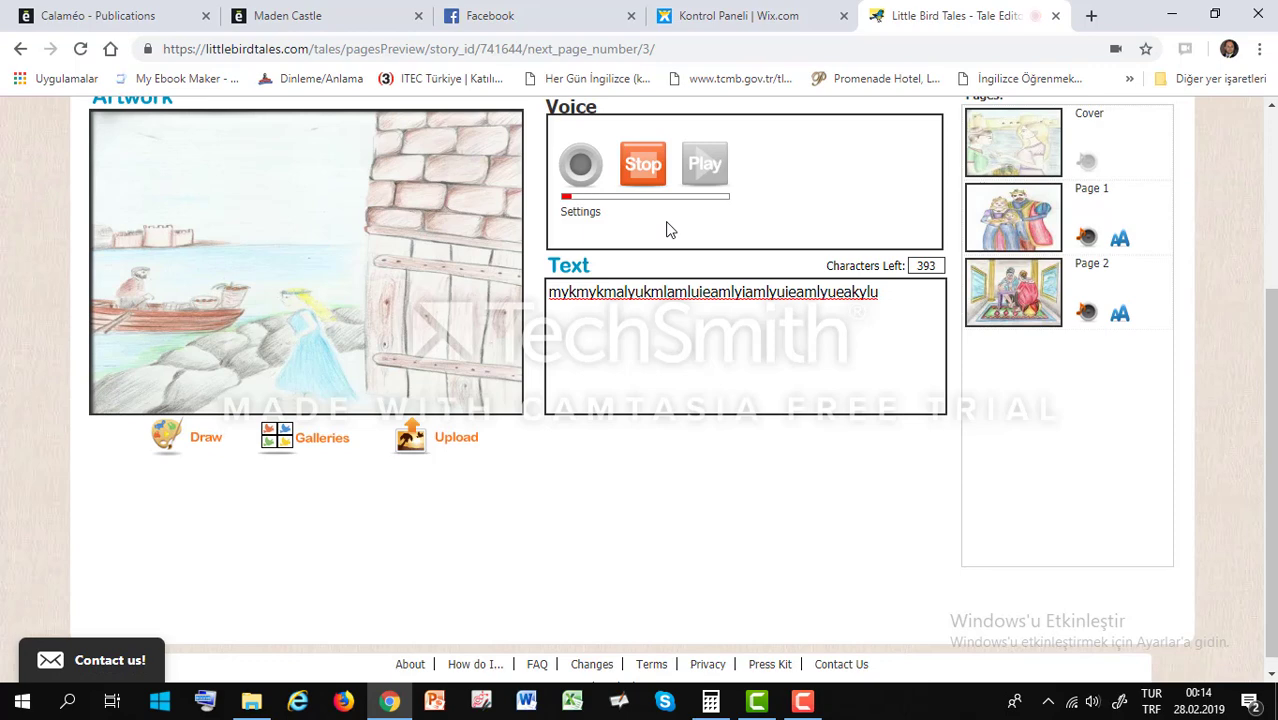
left_click(580, 164)
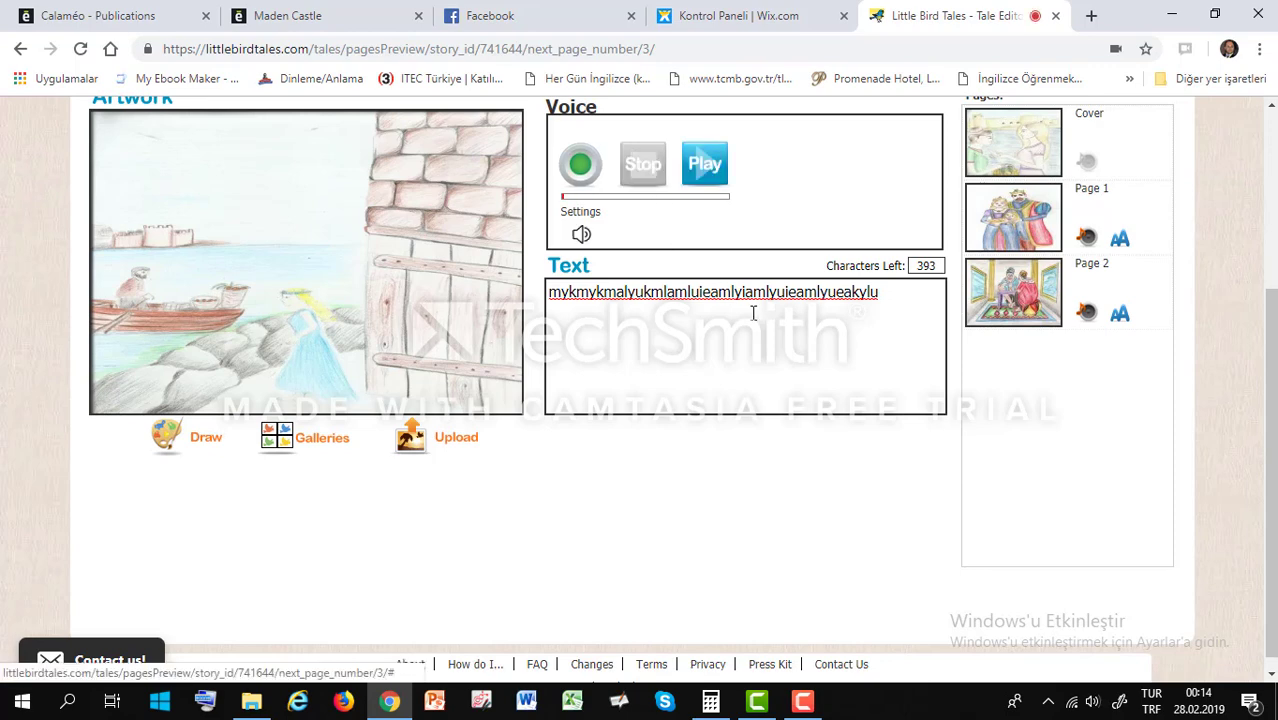
scroll("up", 3)
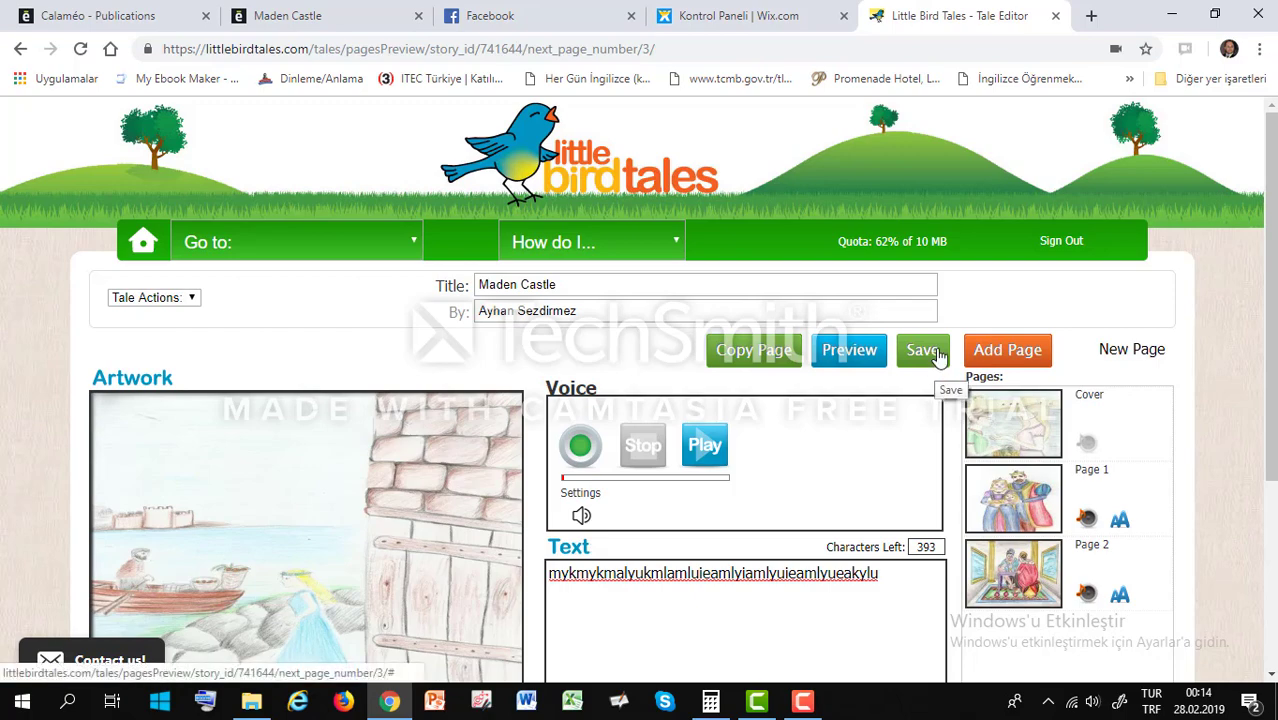
Save the castle-wall page as Page 3, leaving a blank fourth page open.
left_click(922, 348)
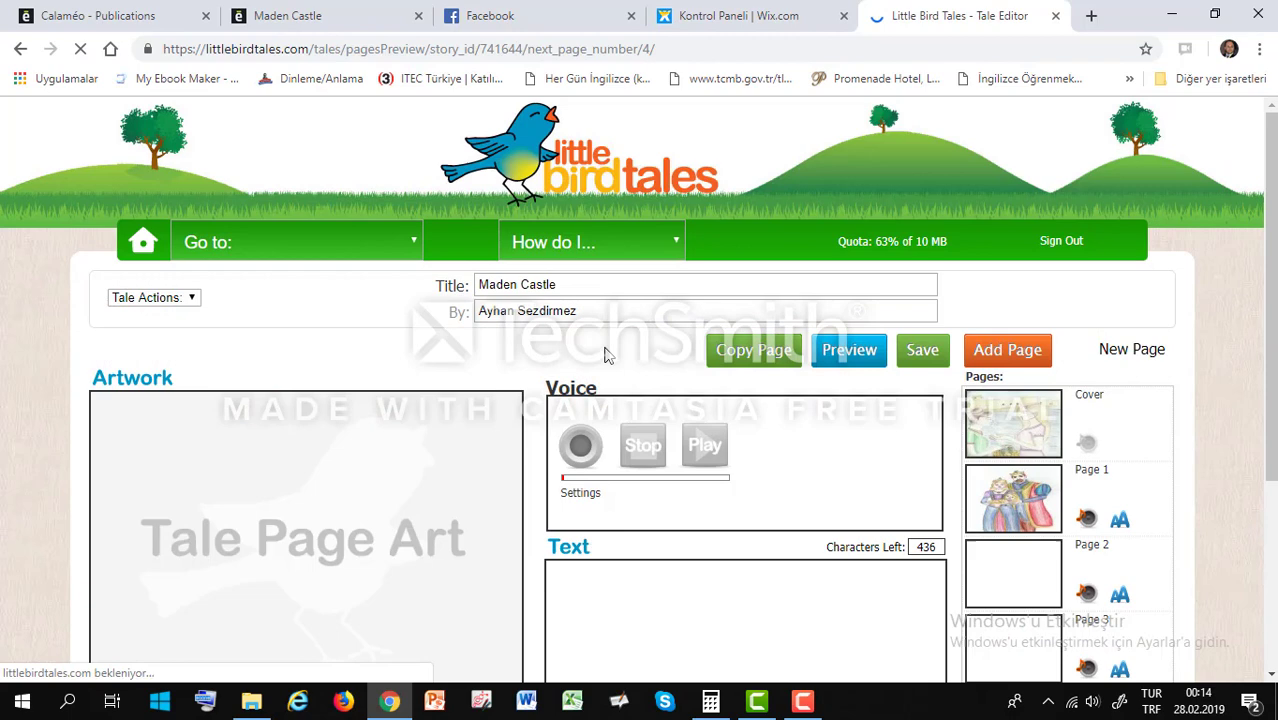
scroll("down", 3)
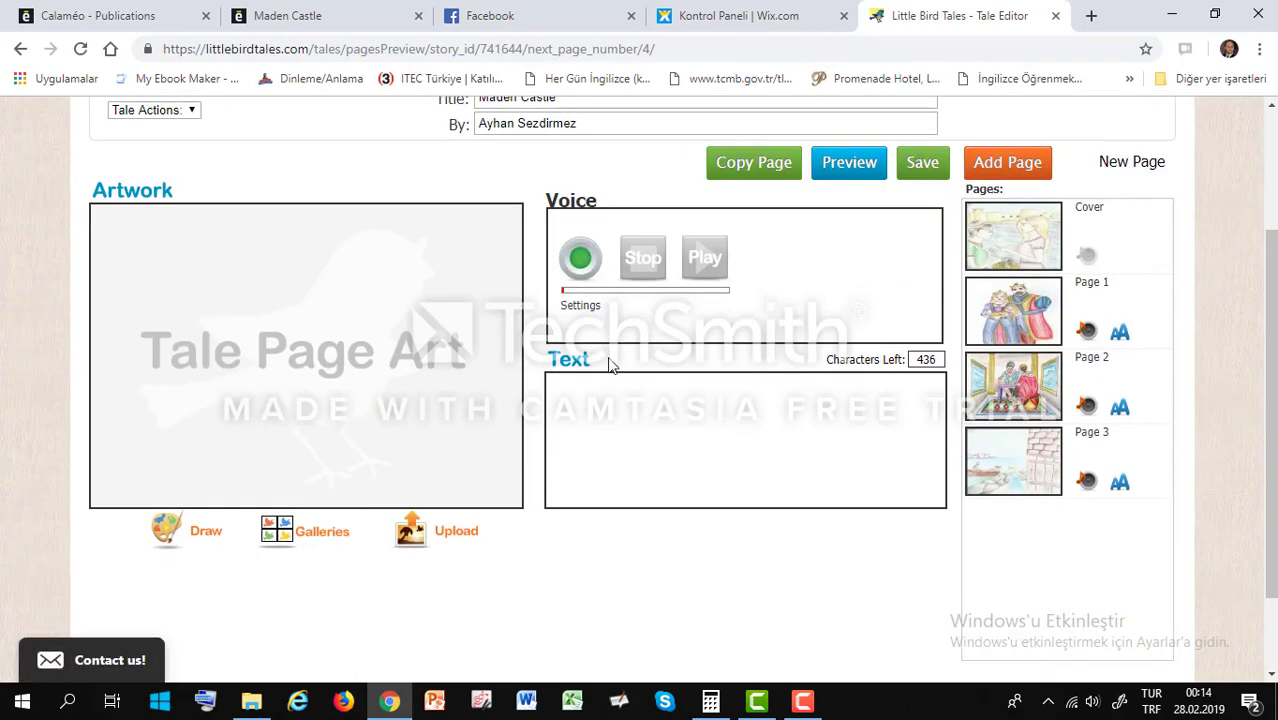
mouse_move(662, 236)
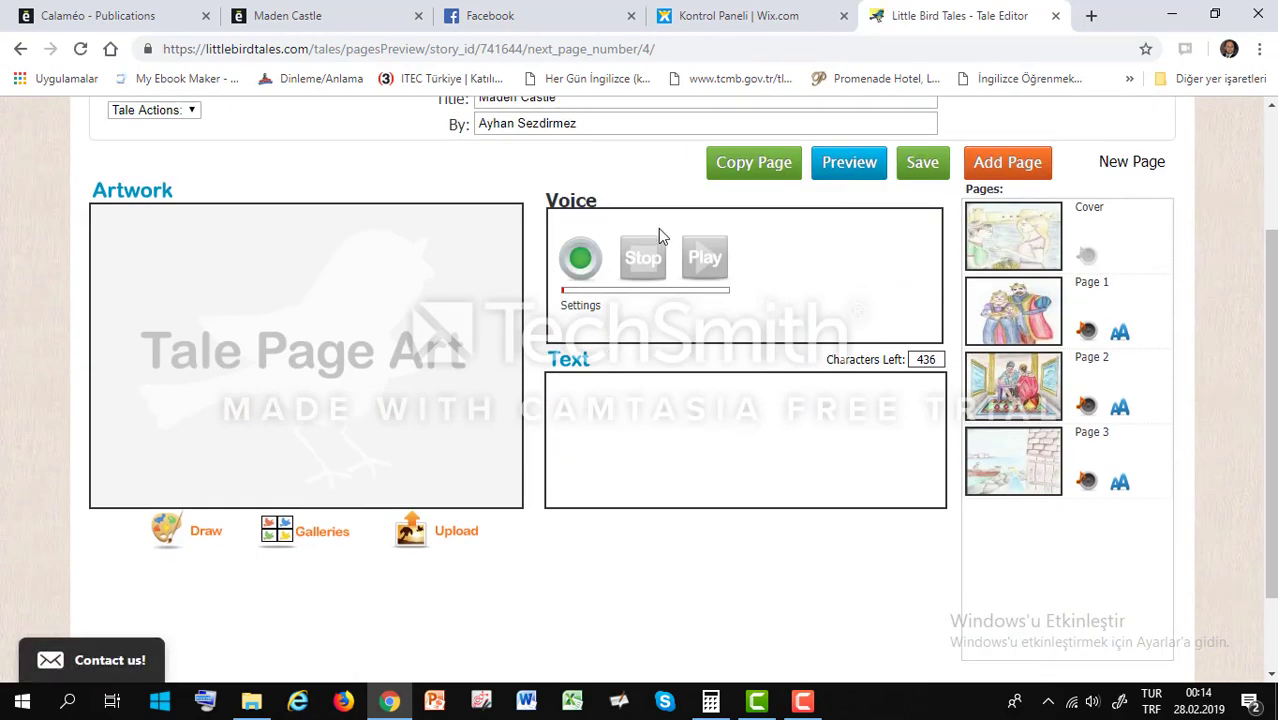
mouse_move(558, 336)
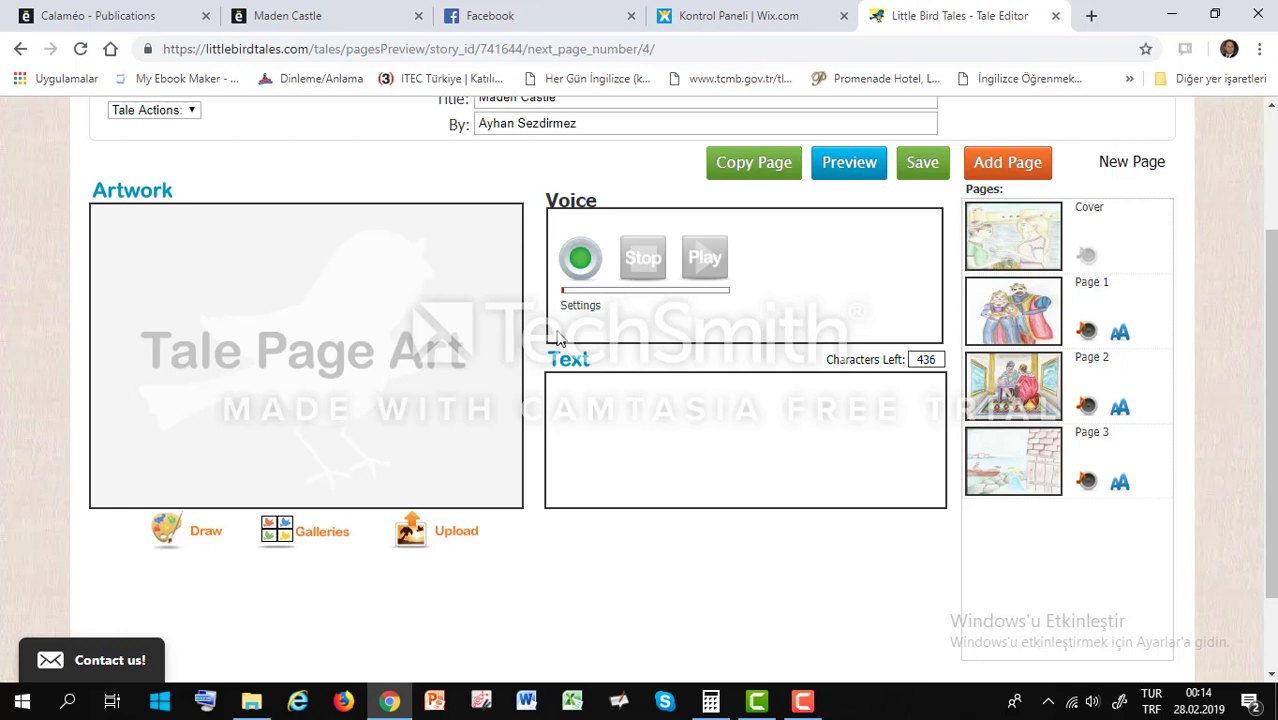
mouse_move(848, 162)
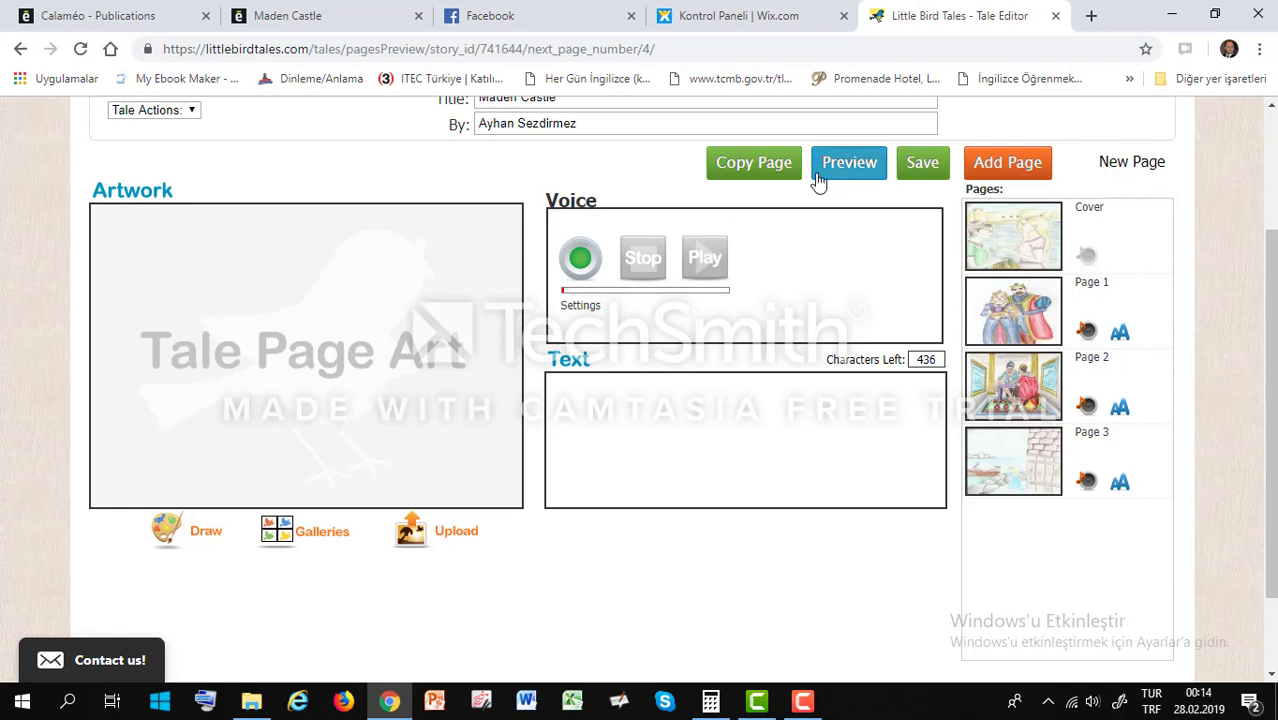
mouse_move(848, 162)
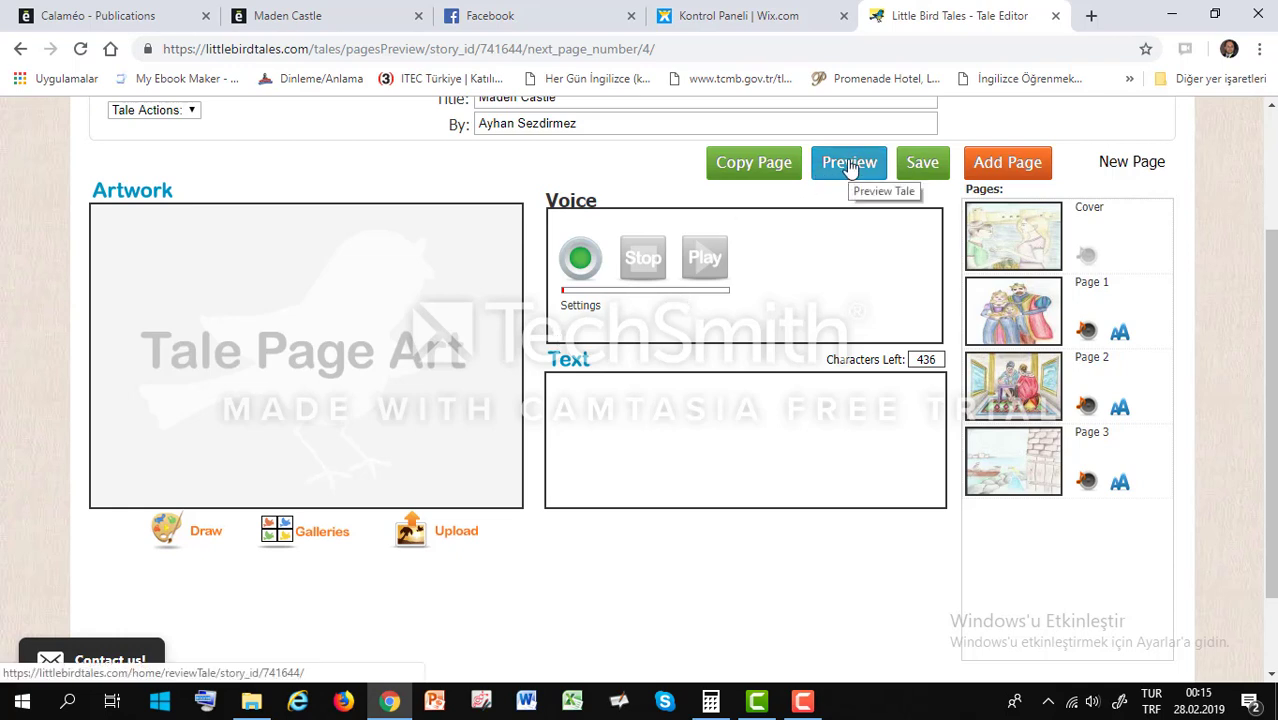
Preview the Maden Castle tale and play its narrated pages.
left_click(848, 162)
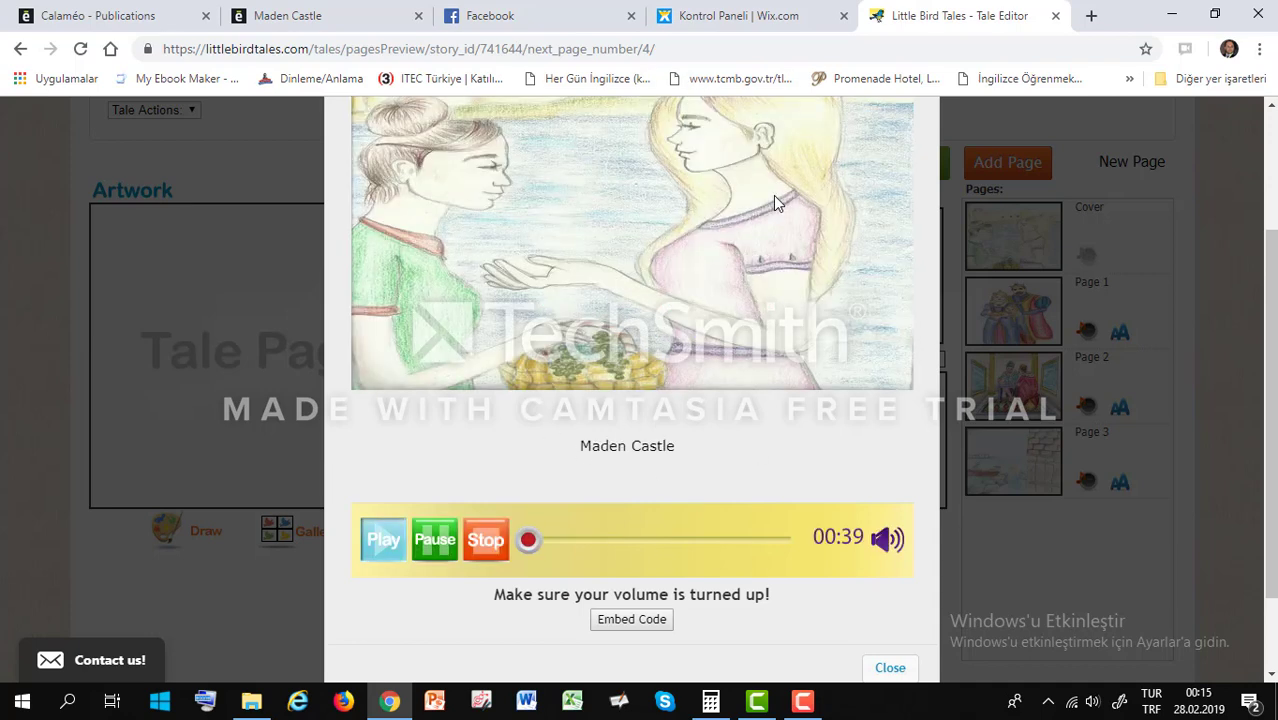
left_click(384, 540)
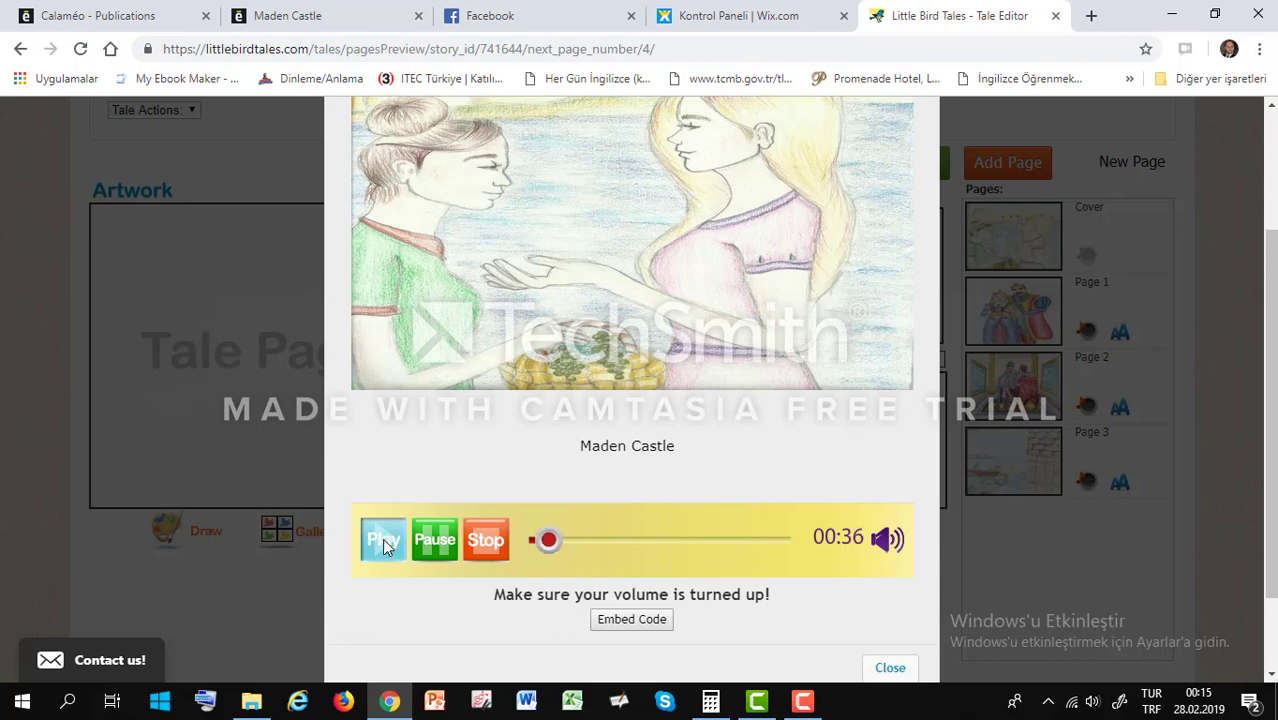
left_click(384, 540)
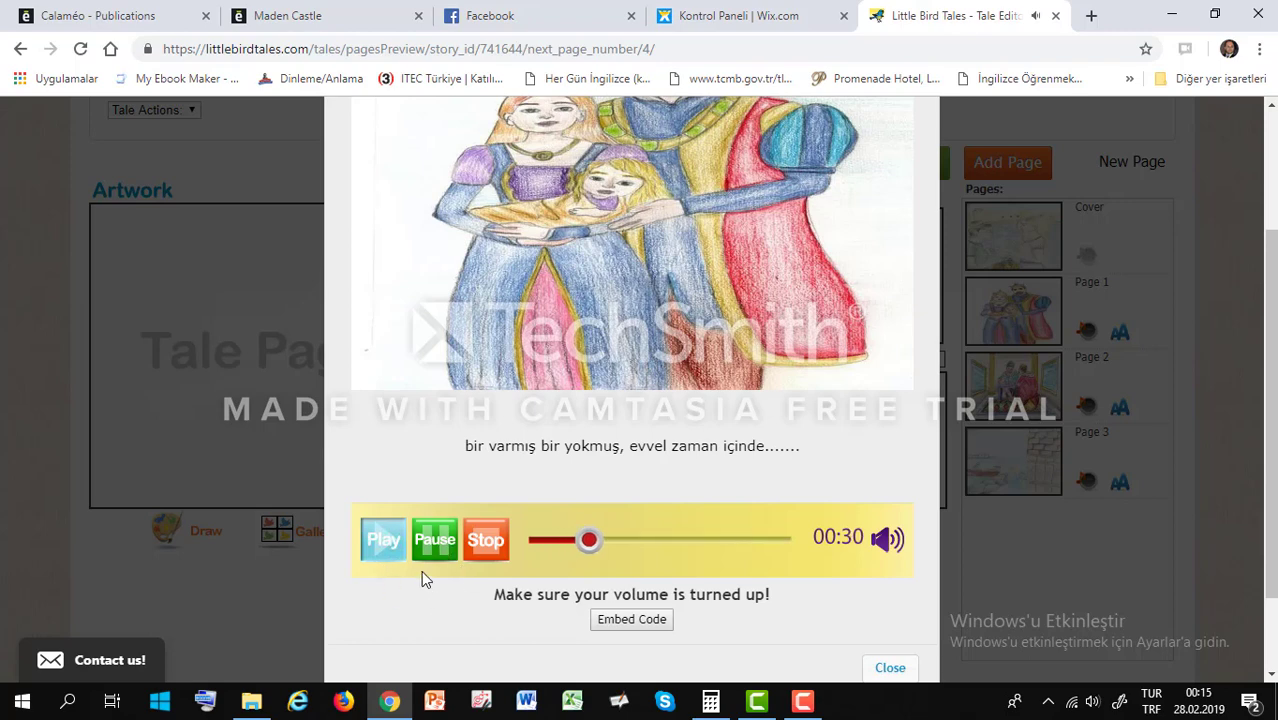
scroll("down", 3)
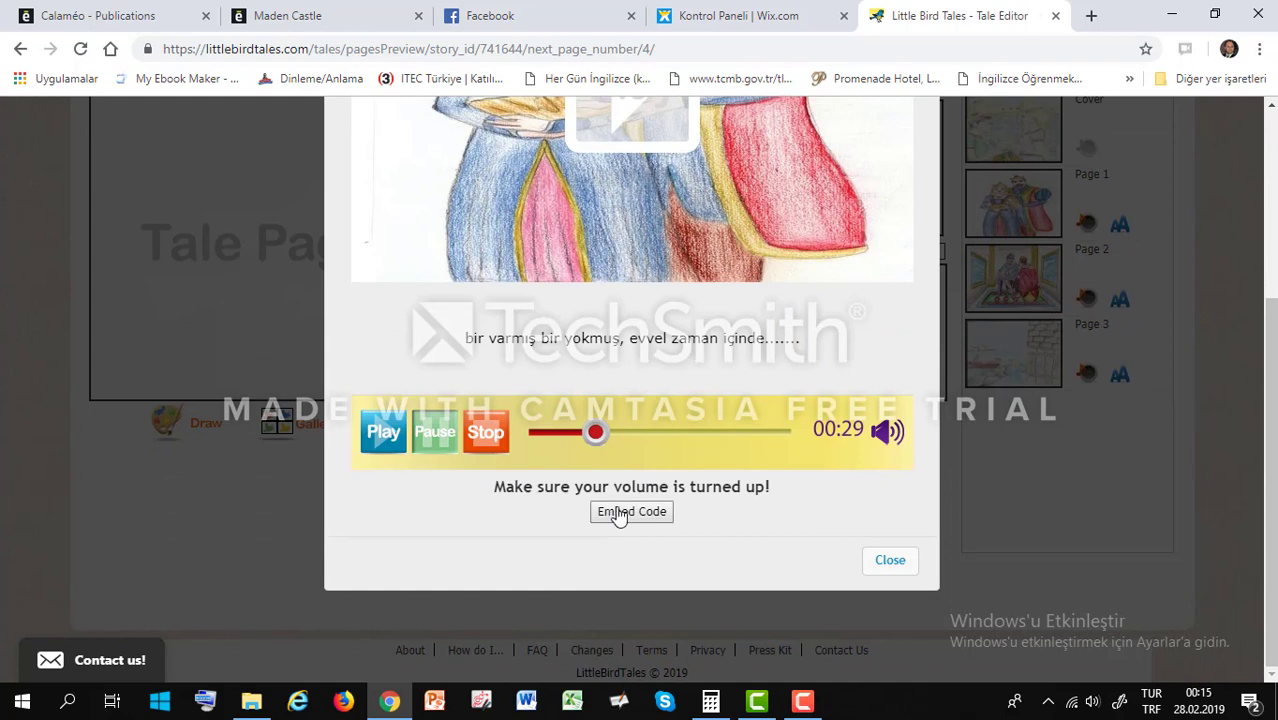
Reveal the tale's embed code, select it all and copy it.
left_click(632, 512)
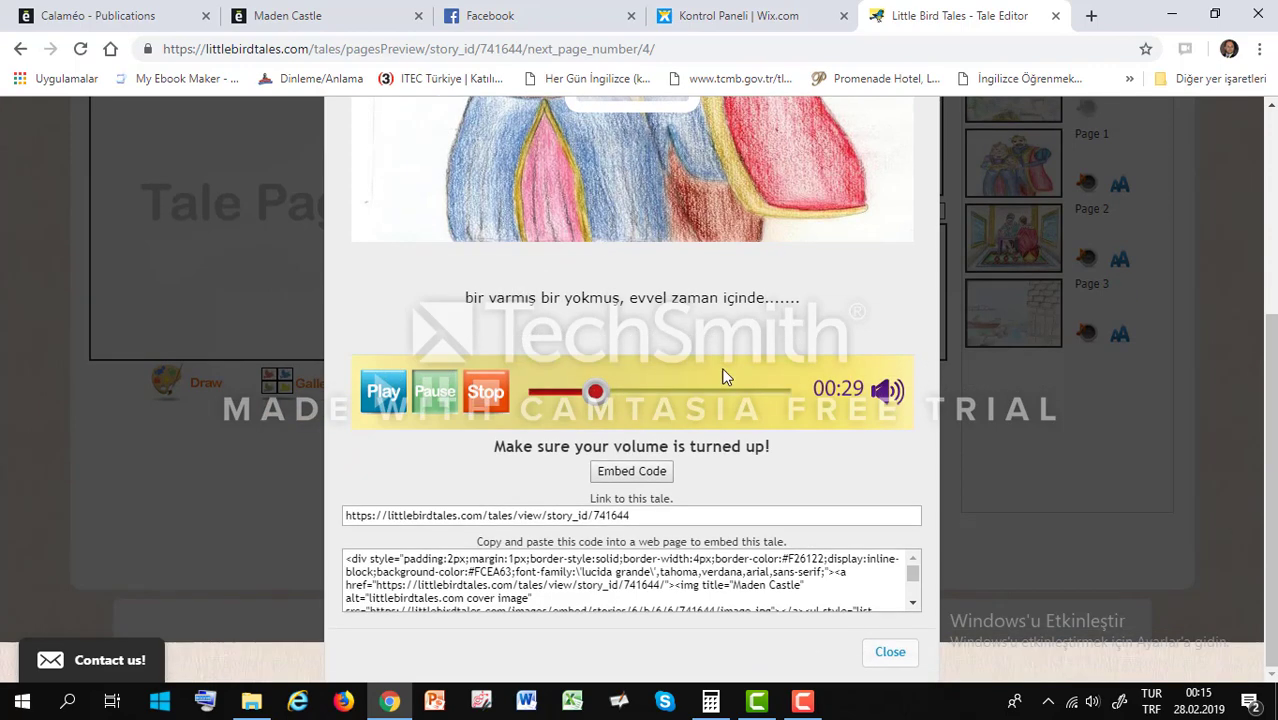
triple_click(632, 580)
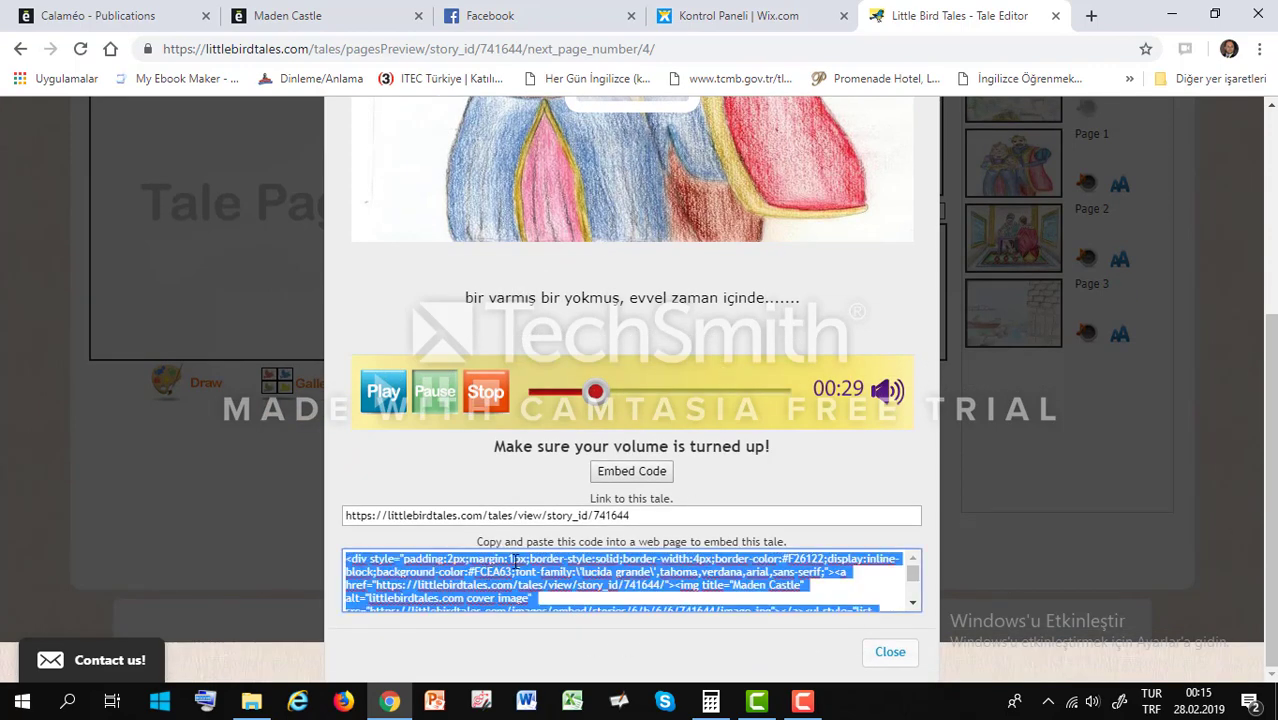
scroll("down", 3)
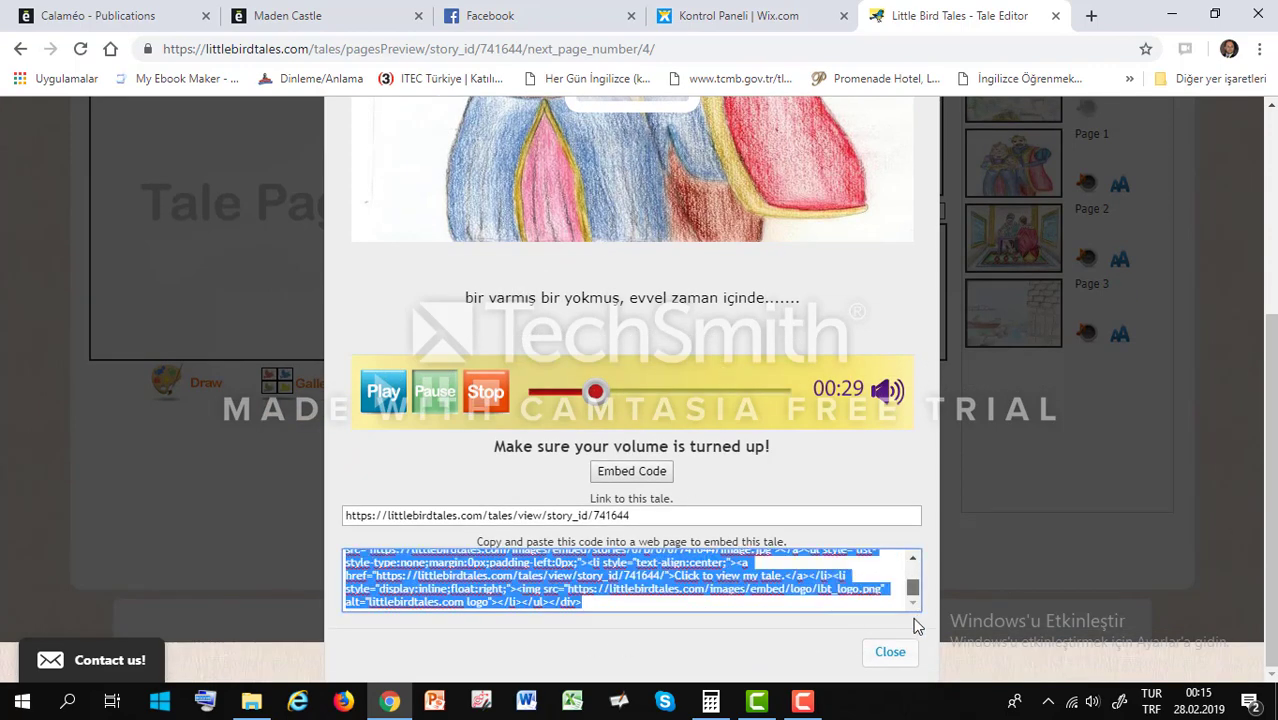
right_click(632, 576)
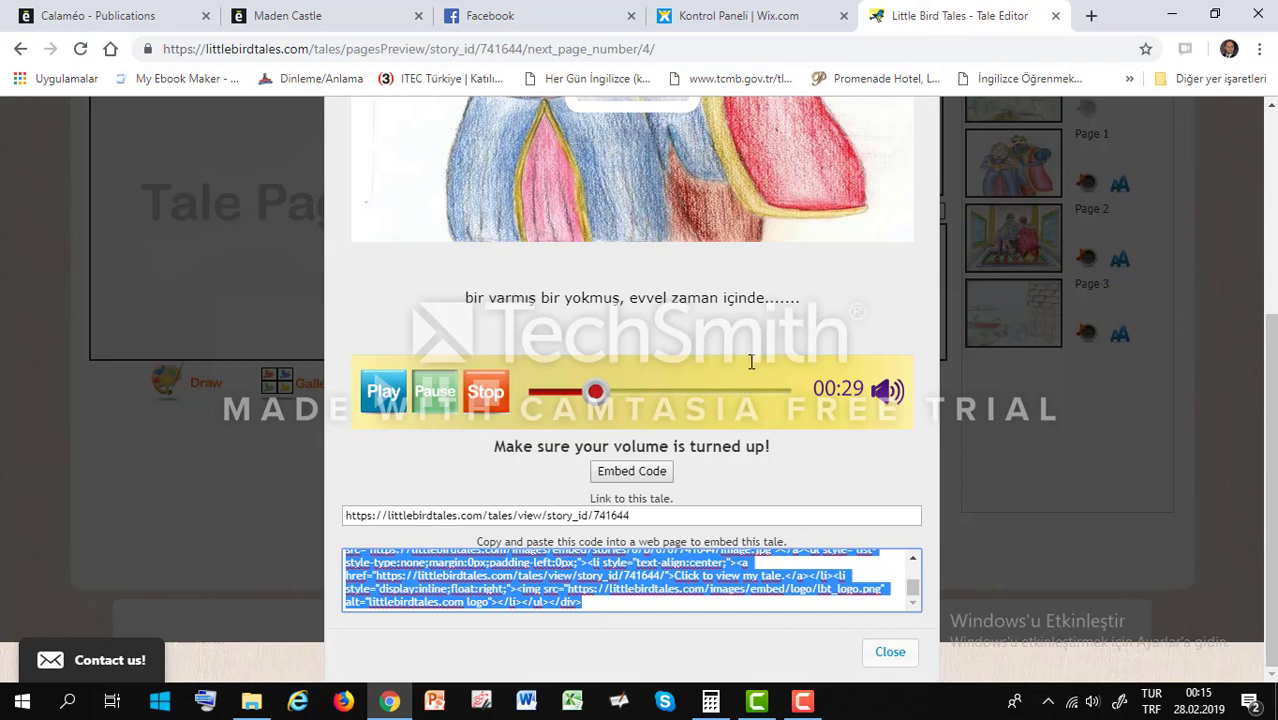
mouse_move(758, 374)
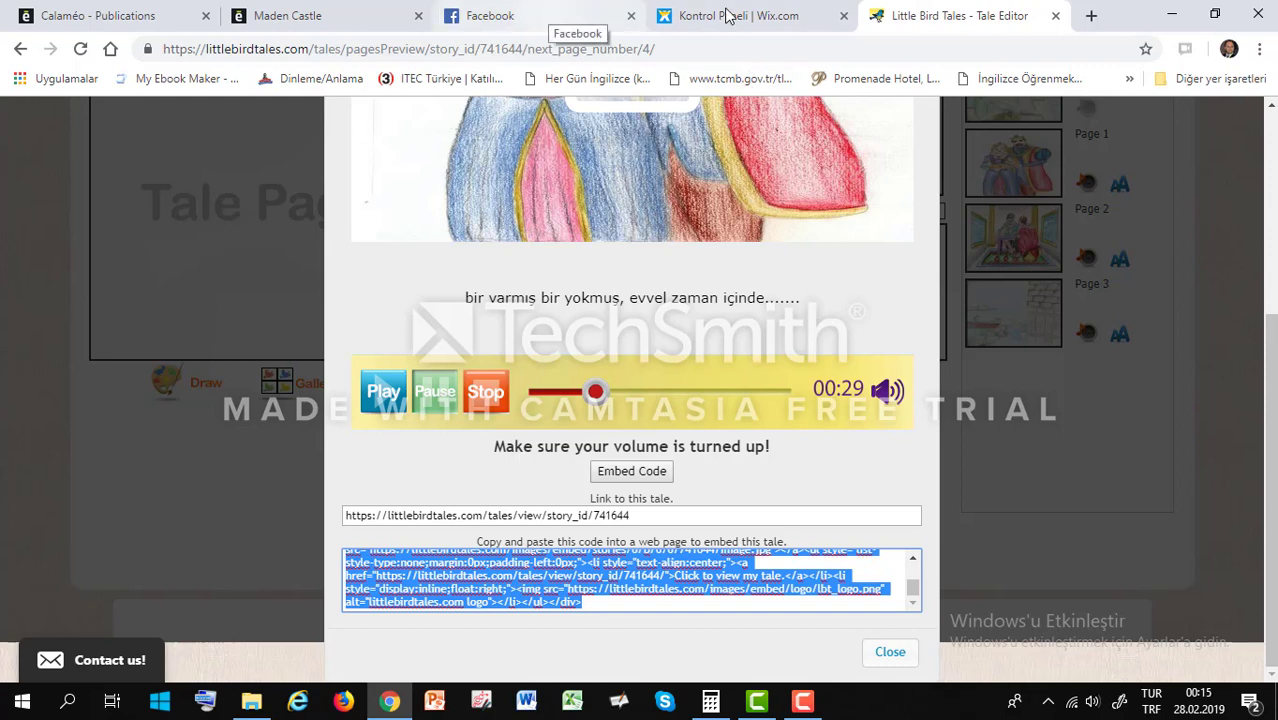
Switch to the Kontrol Paneli | Wix.com tab showing the onceuponatime site dashboard.
left_click(740, 16)
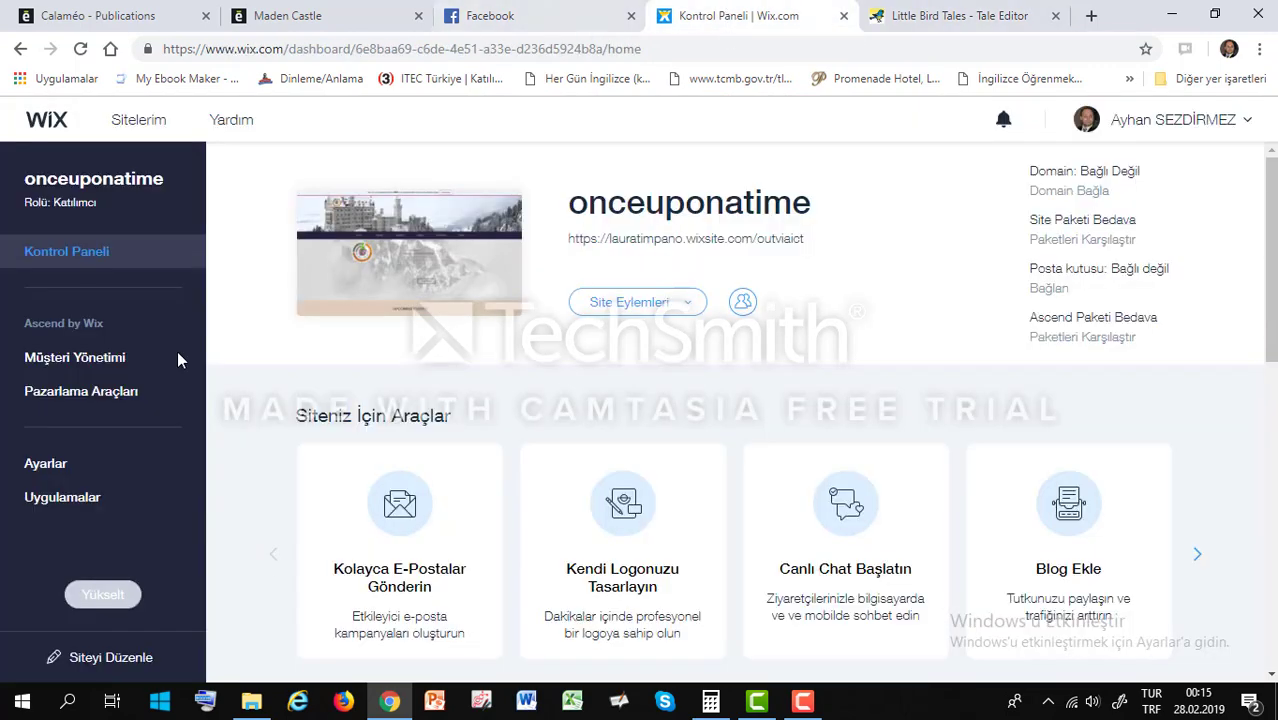
mouse_move(390, 270)
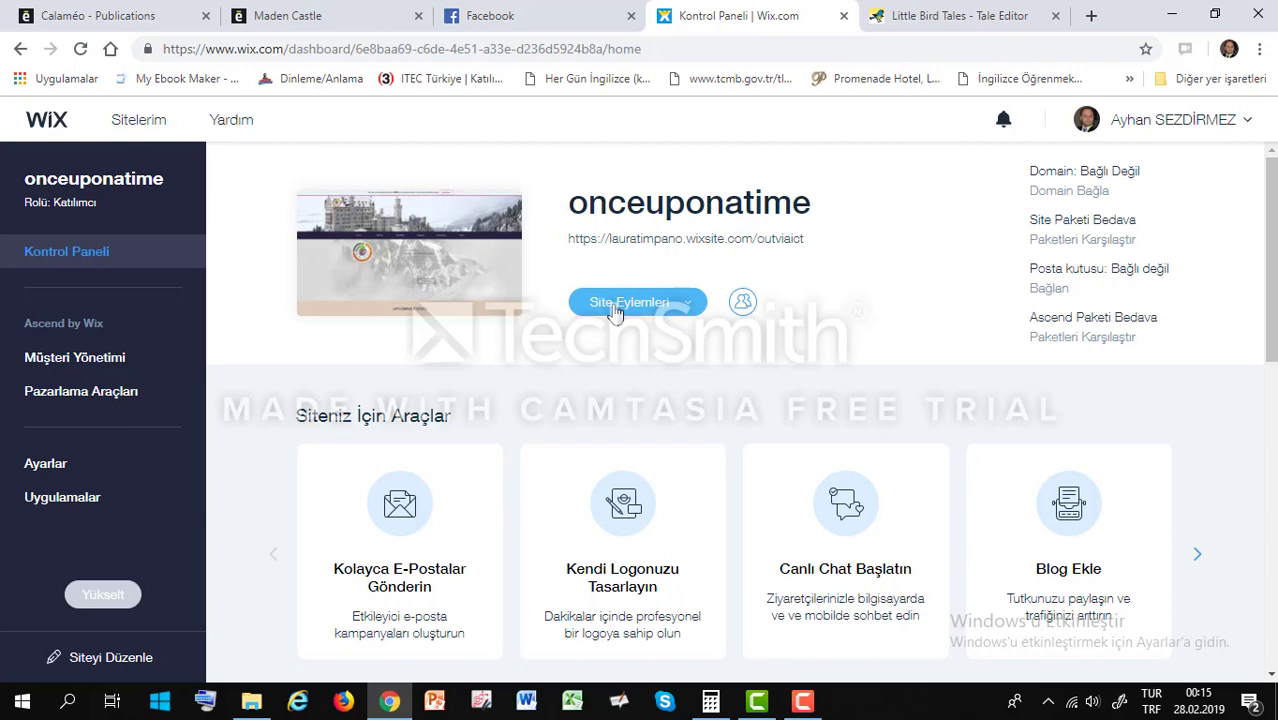
mouse_move(872, 658)
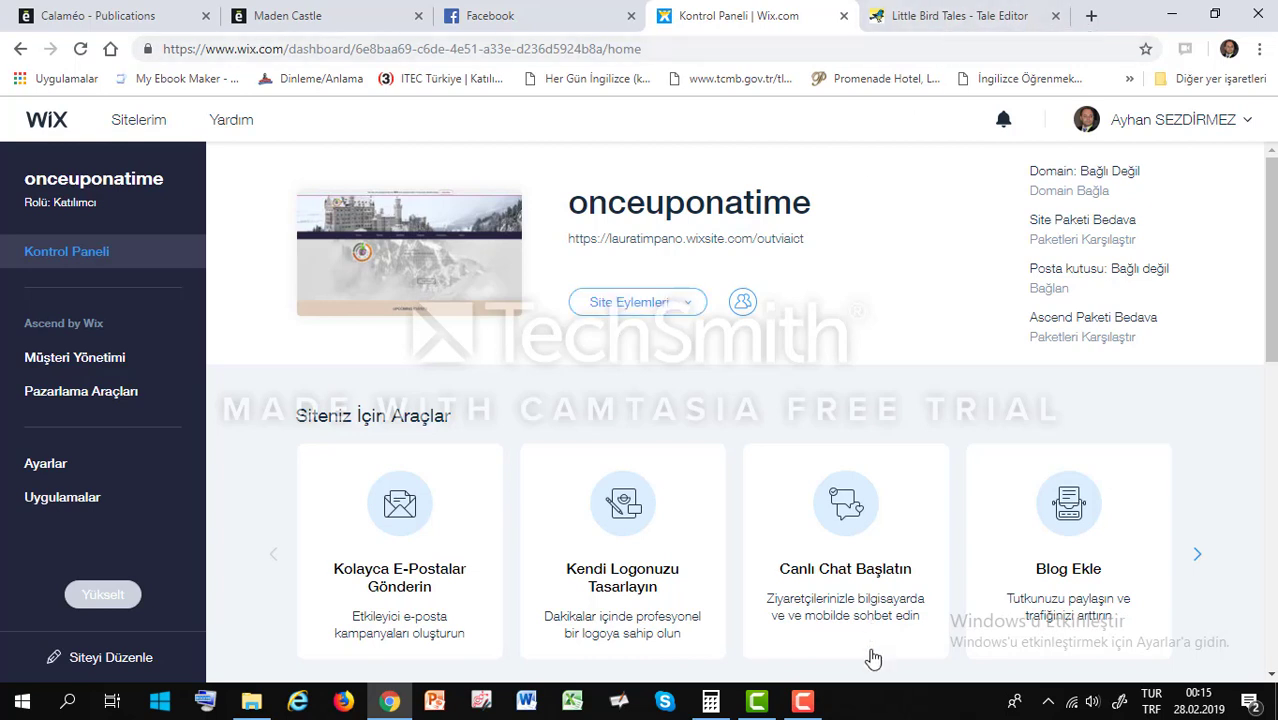
left_click(804, 700)
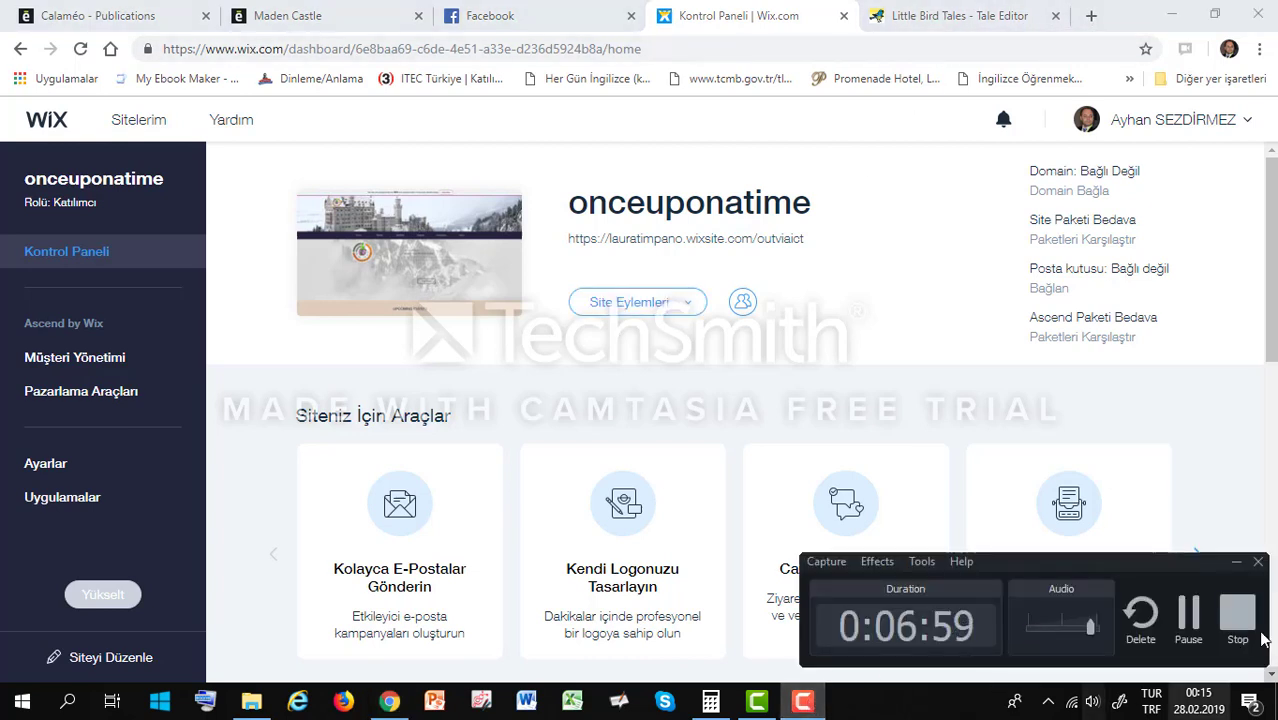